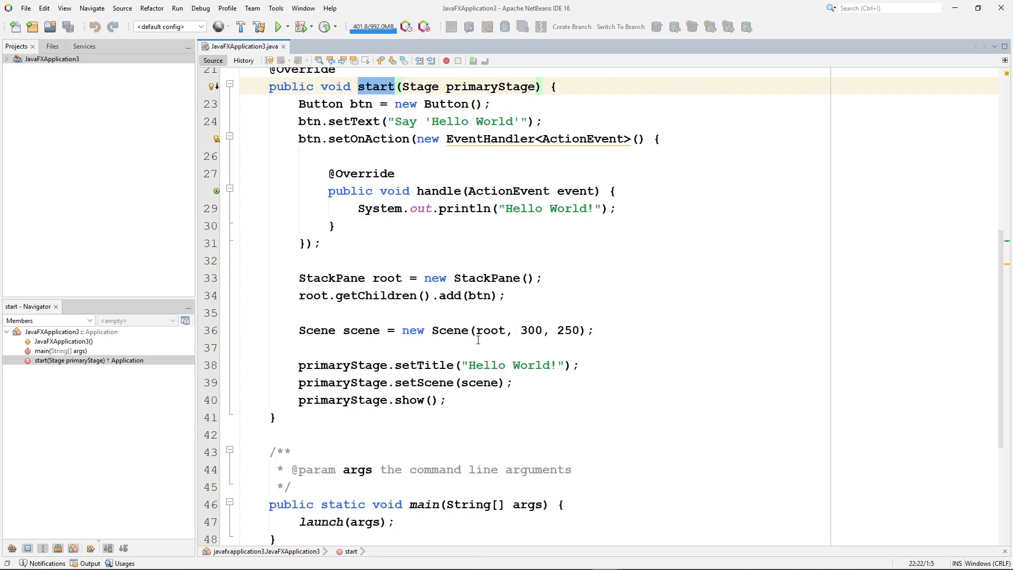
Highlight the main and start method signatures in the JavaFX code while explaining them
click(408, 504)
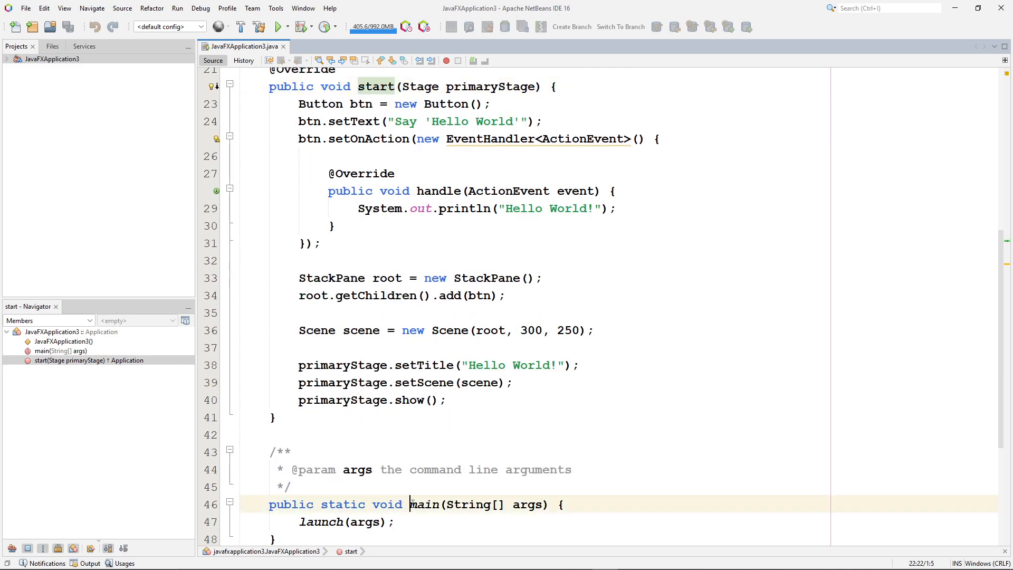
click(424, 504)
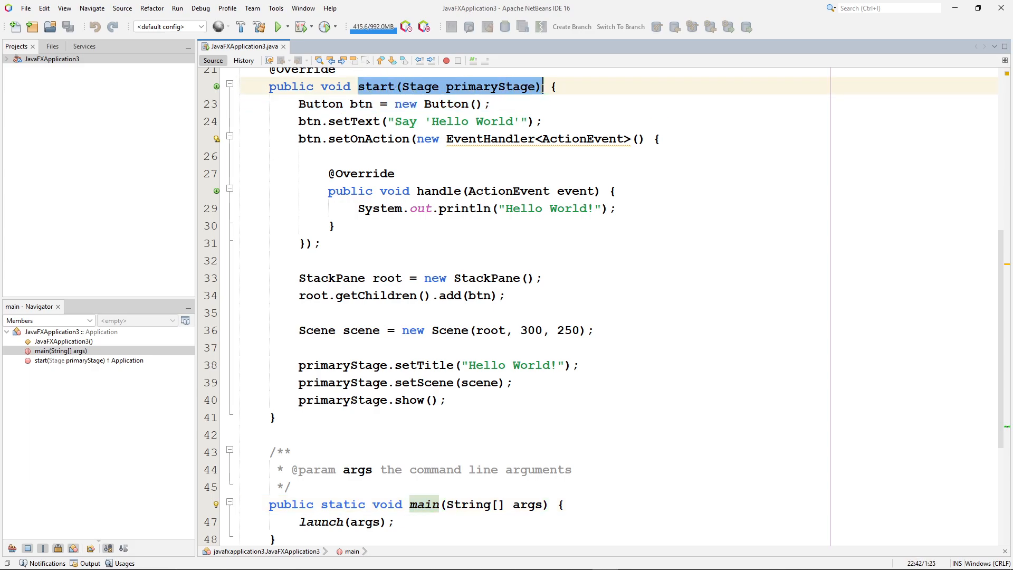
click(480, 104)
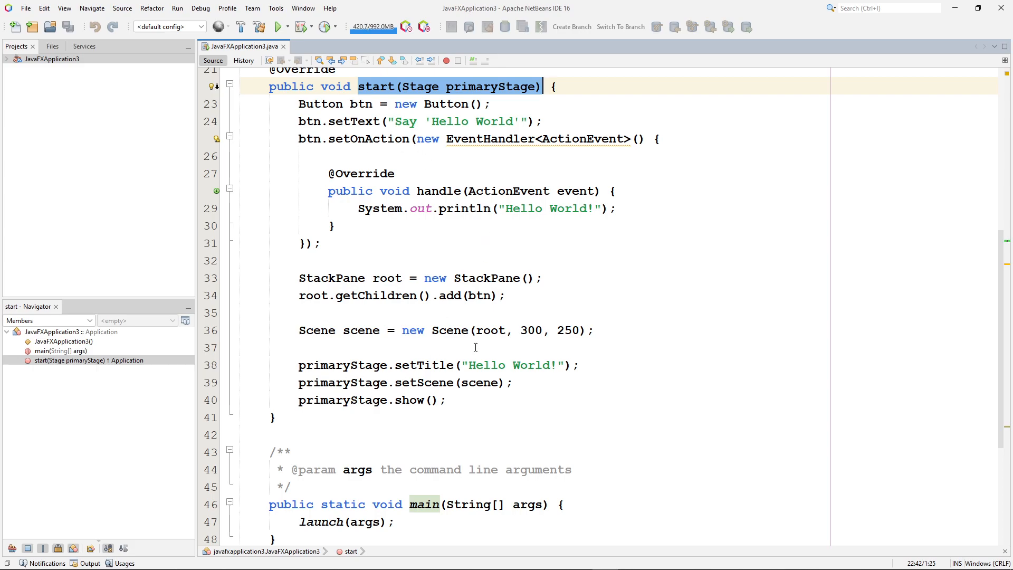
mouse_move(396, 356)
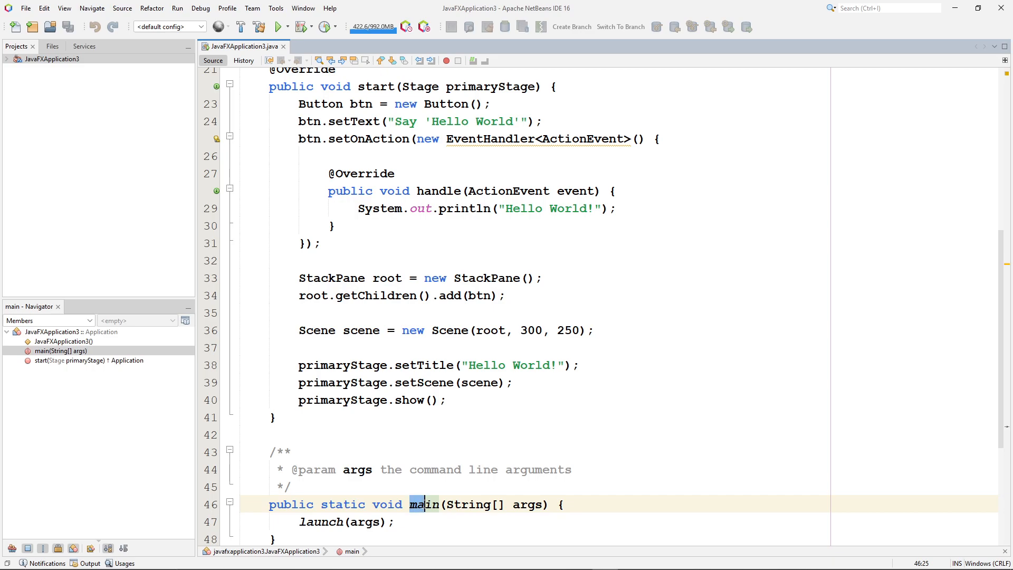
double_click(422, 504)
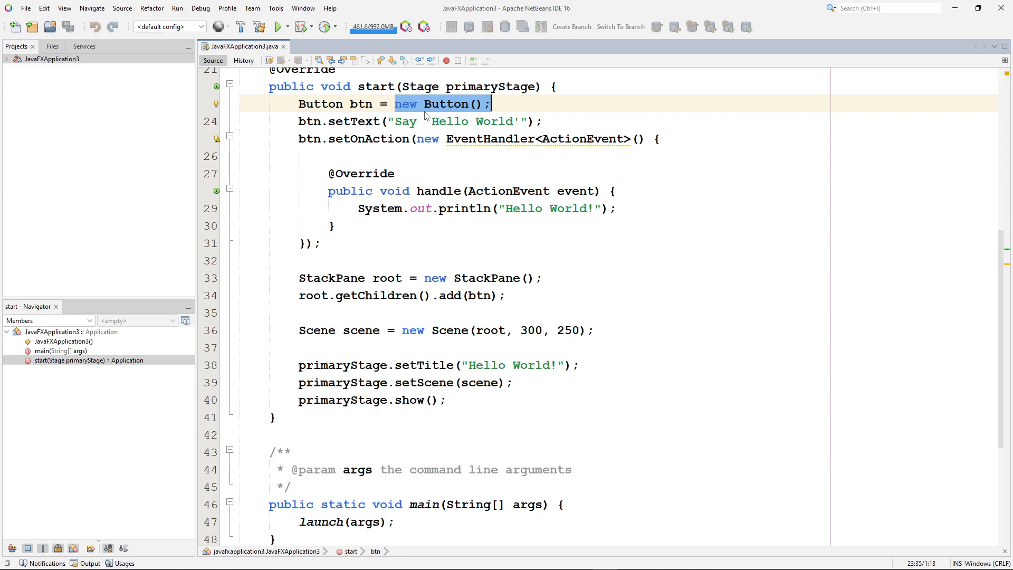
Highlight the new Button constructor, the setText call and the button label string
click(350, 105)
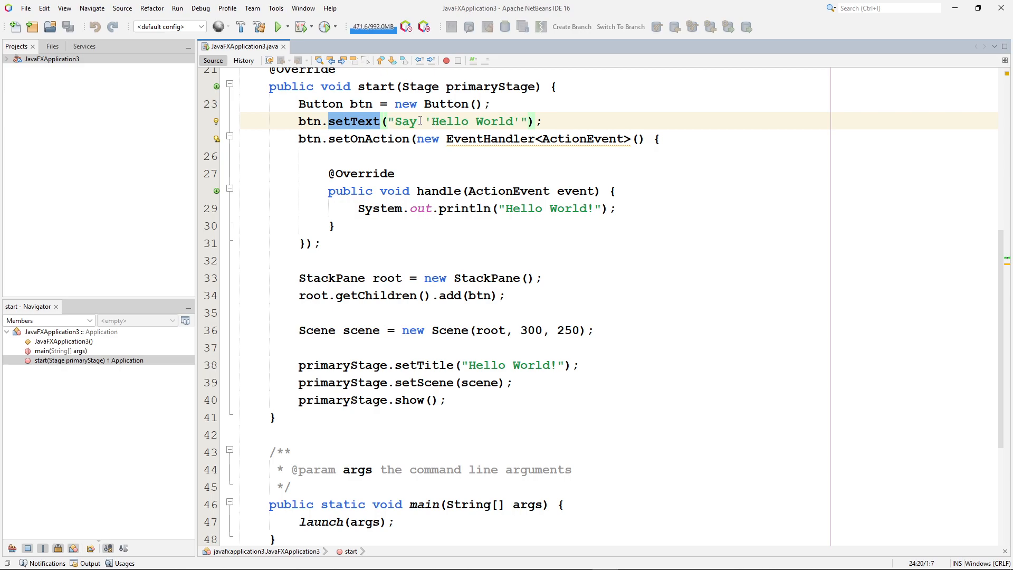
click(381, 120)
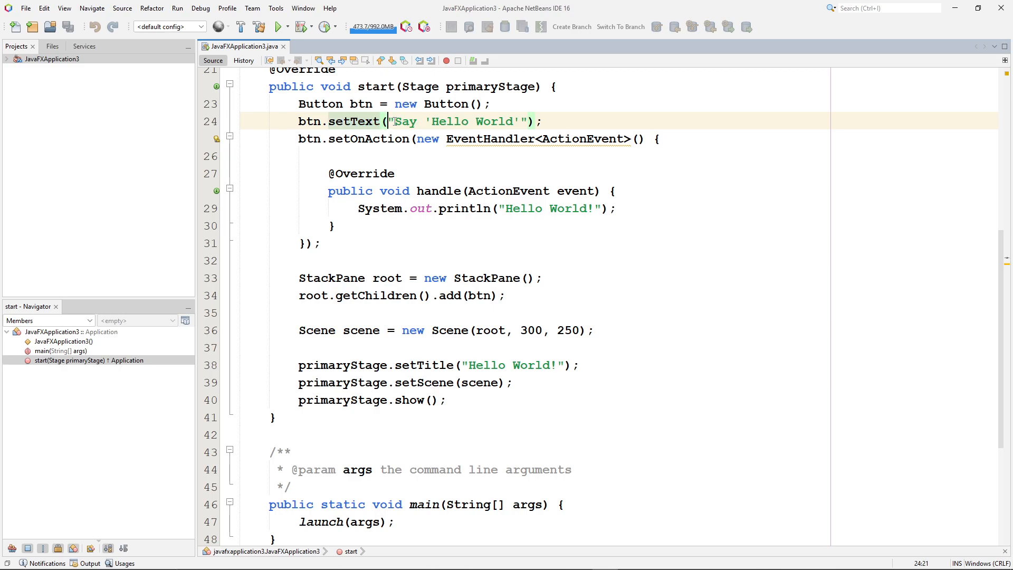
double_click(309, 121)
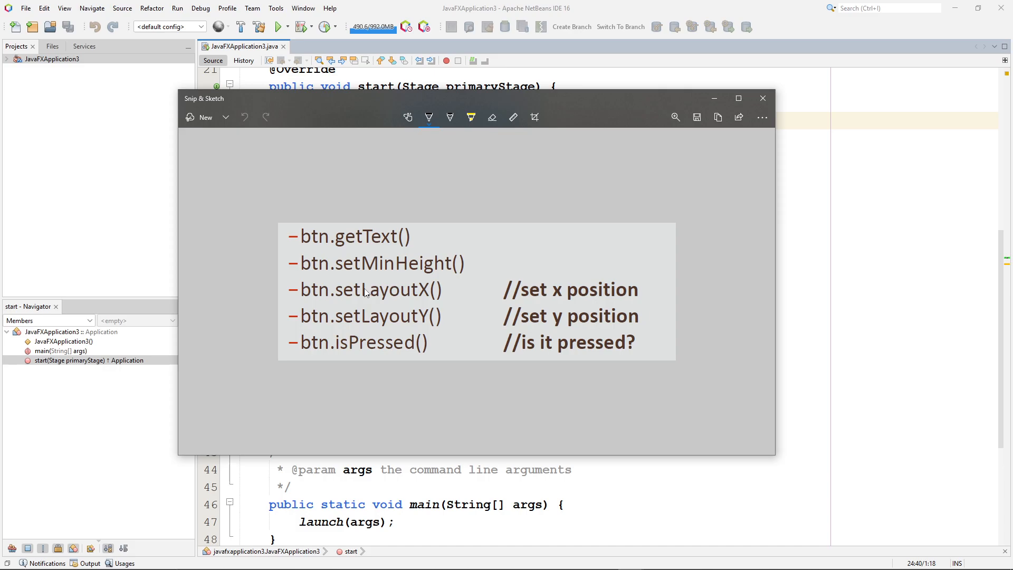
mouse_move(425, 298)
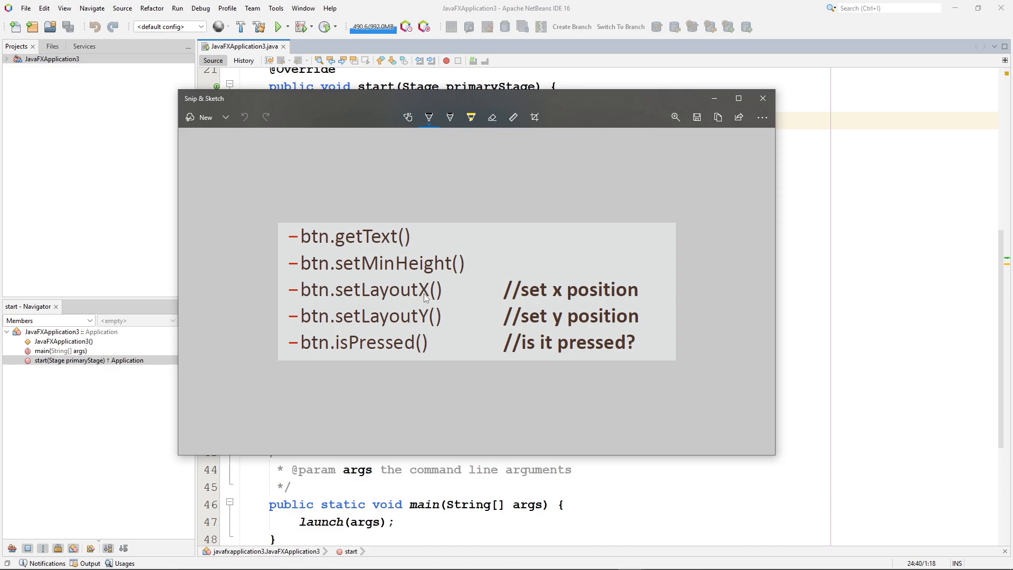
mouse_move(477, 296)
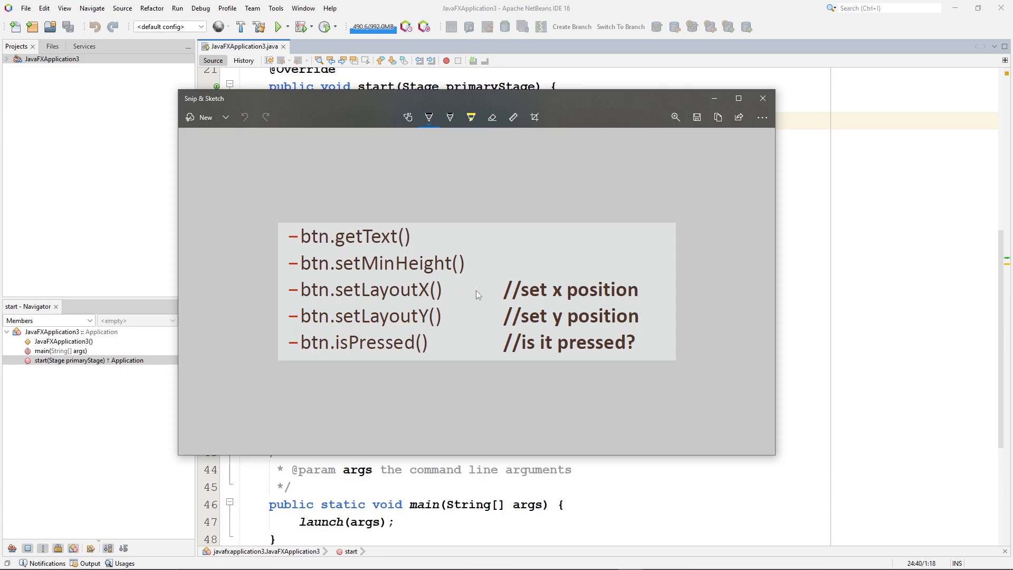
mouse_move(344, 322)
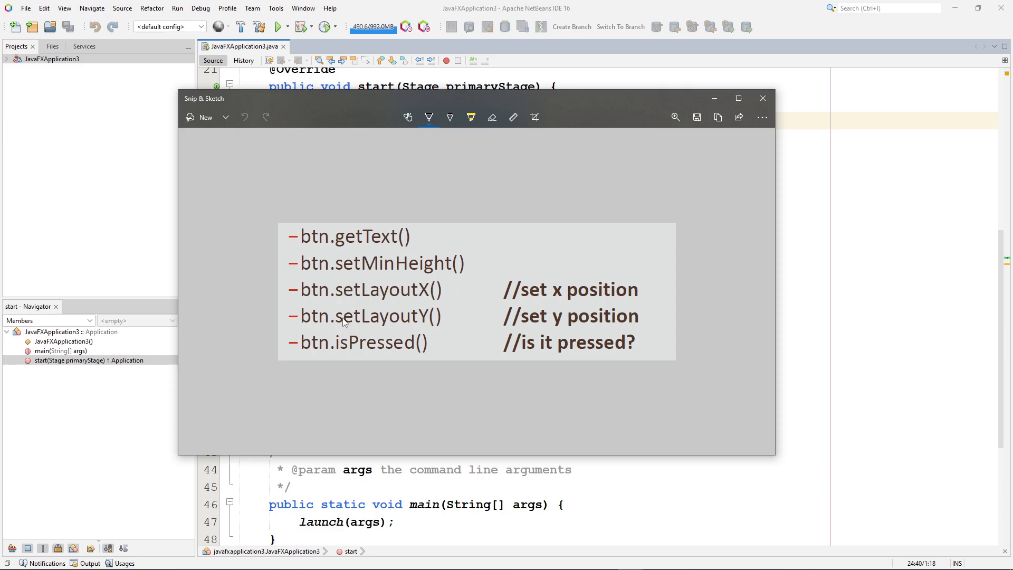
mouse_move(469, 317)
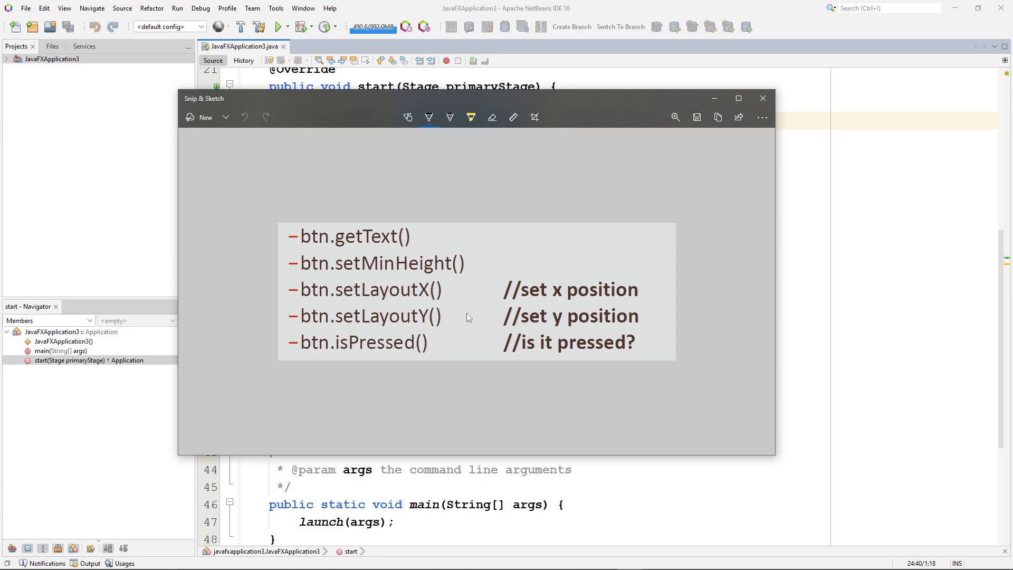
mouse_move(357, 325)
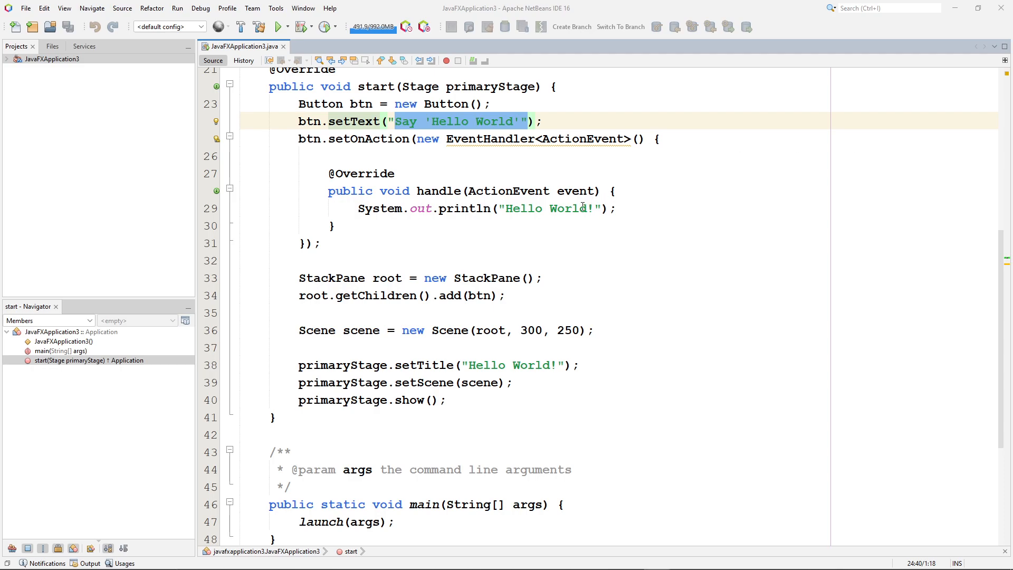
mouse_move(581, 207)
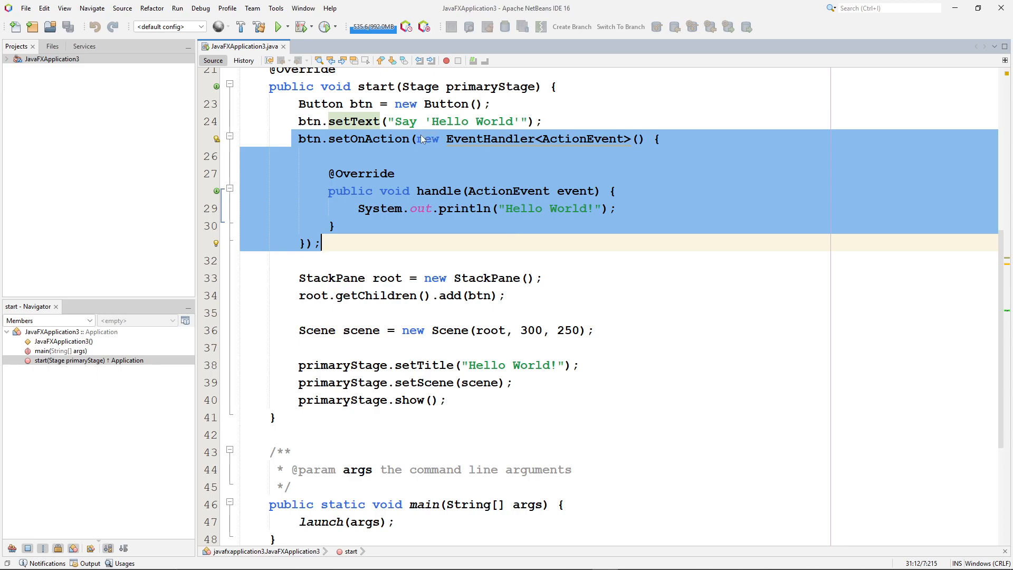
mouse_move(445, 145)
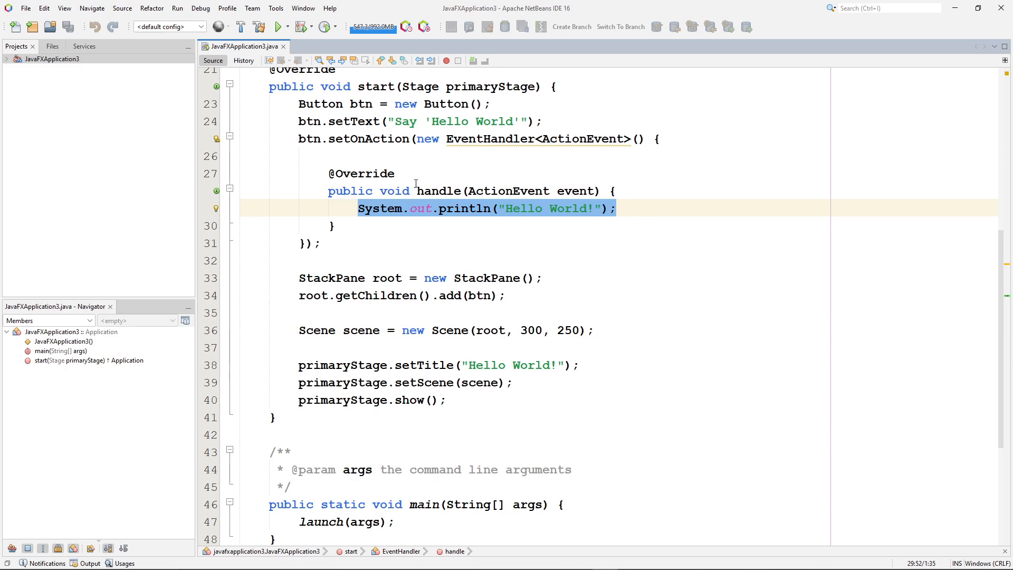
mouse_move(368, 215)
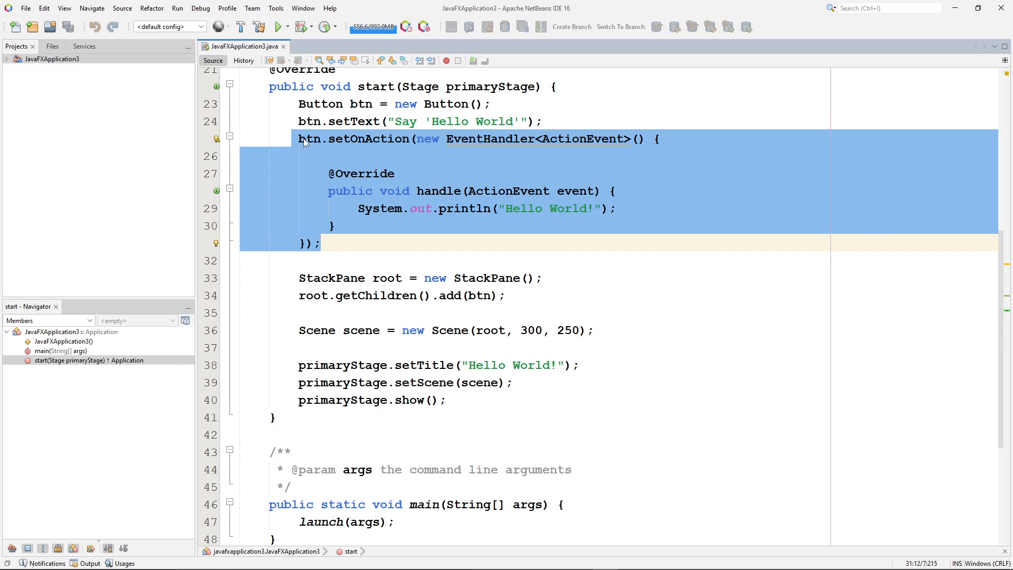
Declare a second button with Button btn2 = new Button(); after the first declaration
click(299, 104)
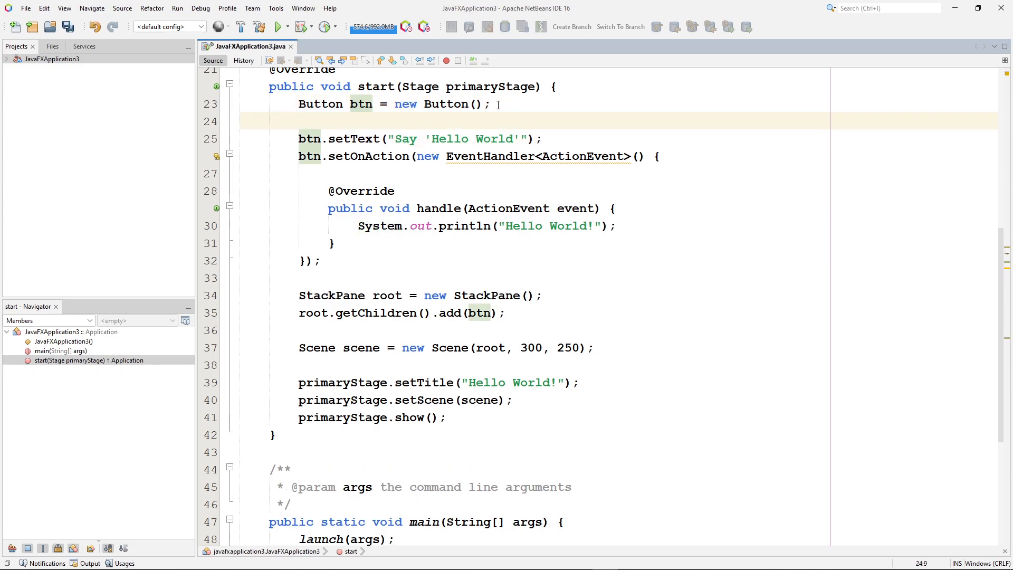
text(Button btn)
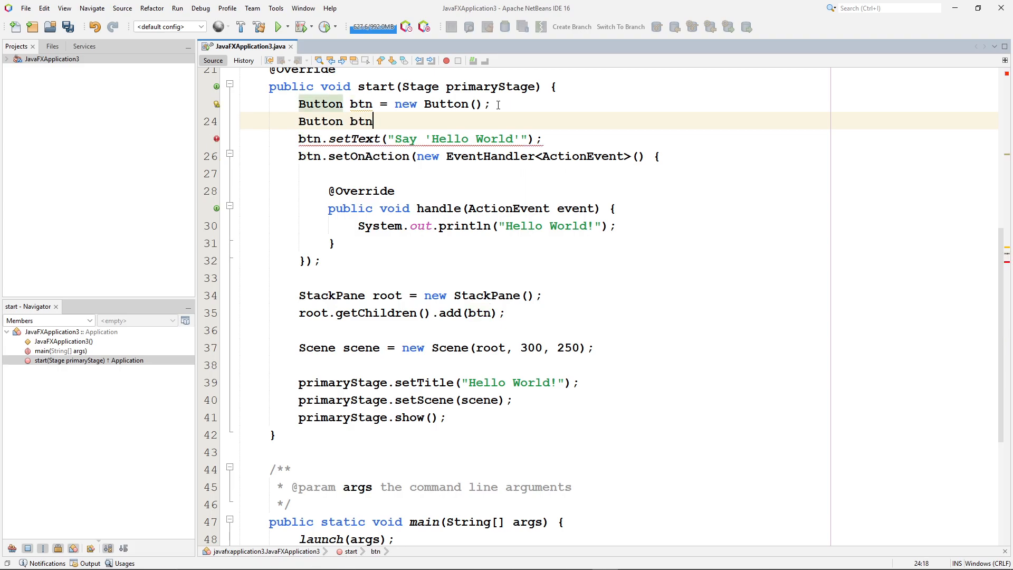
text(2 =)
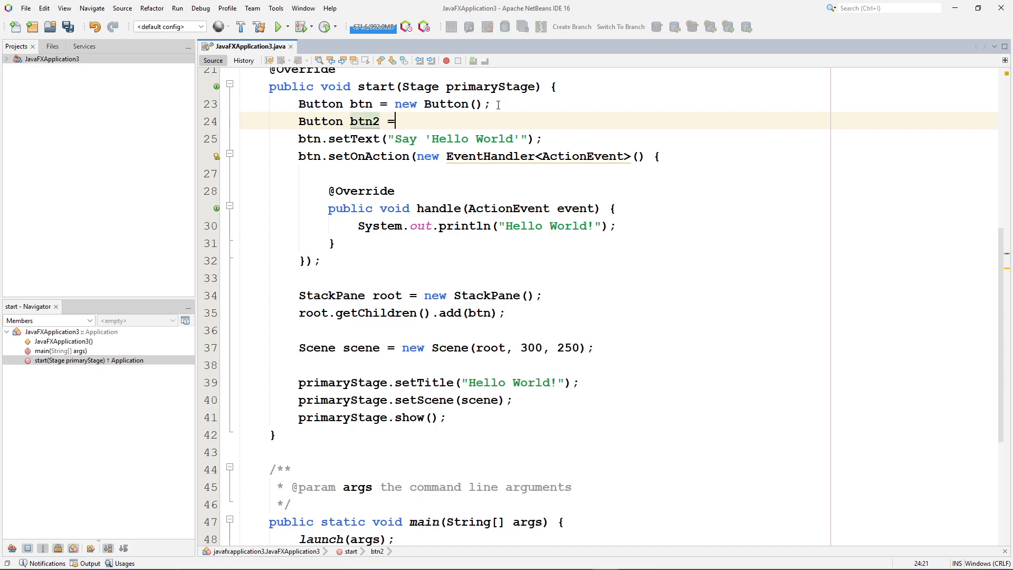
text(new B)
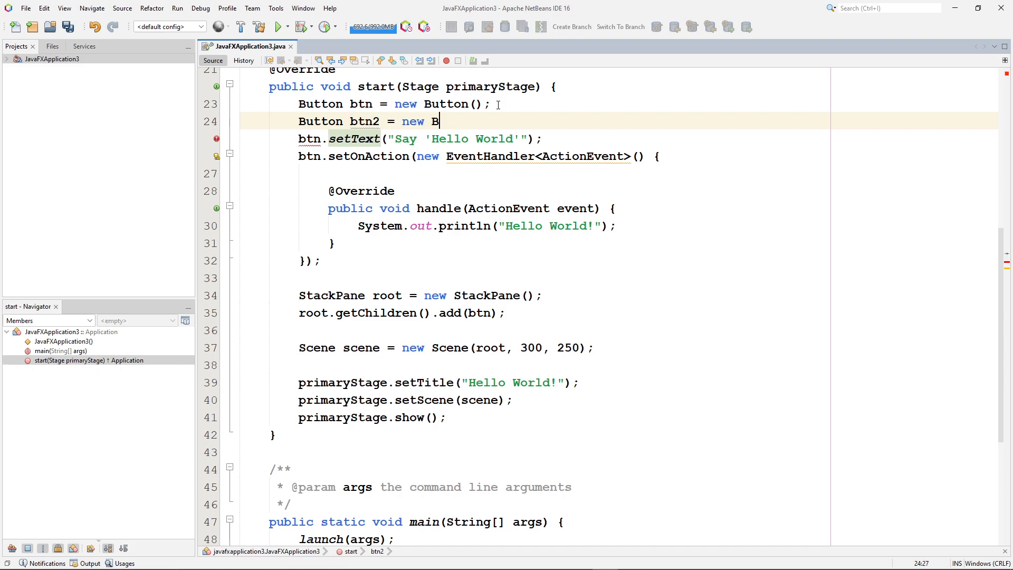
text(utton())
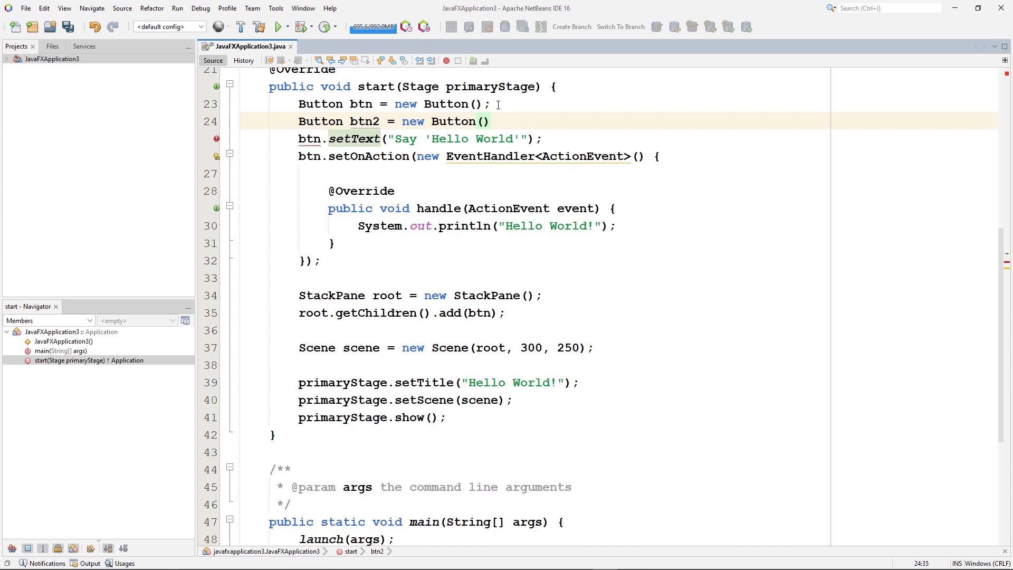
text(;)
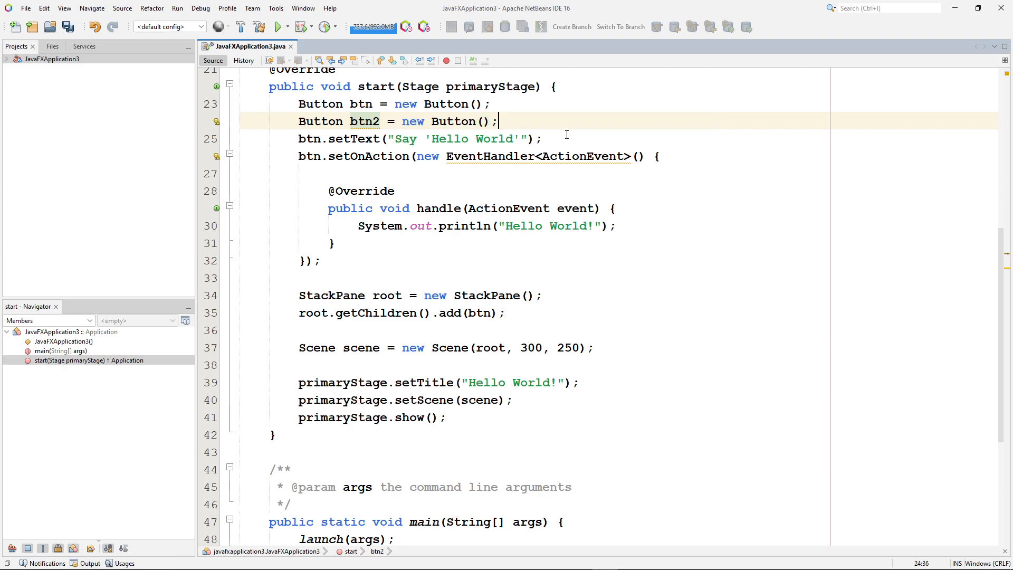
Add a new line btn.setText("Push"); after the existing setText statement
key(enter)
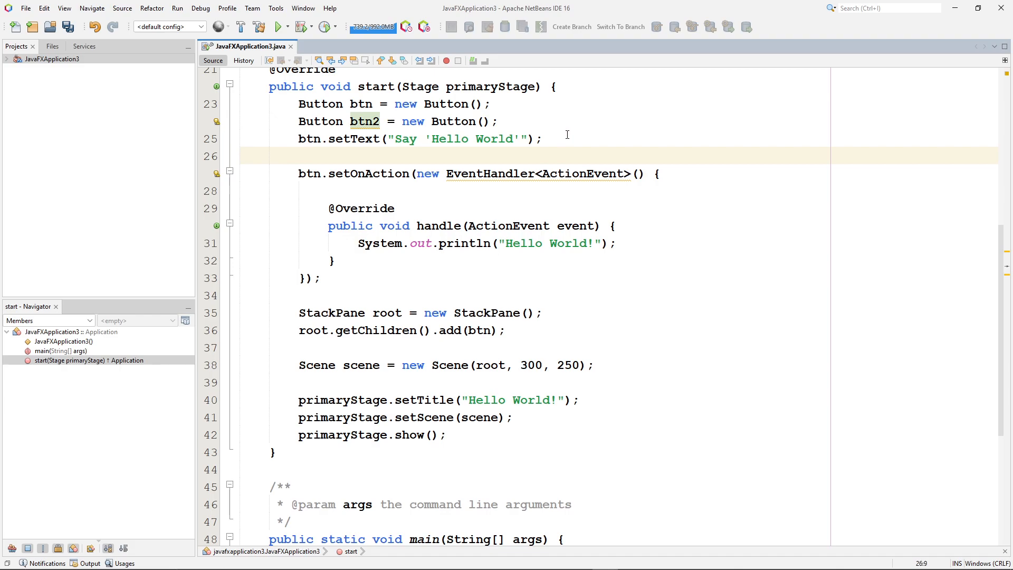
text(btn)
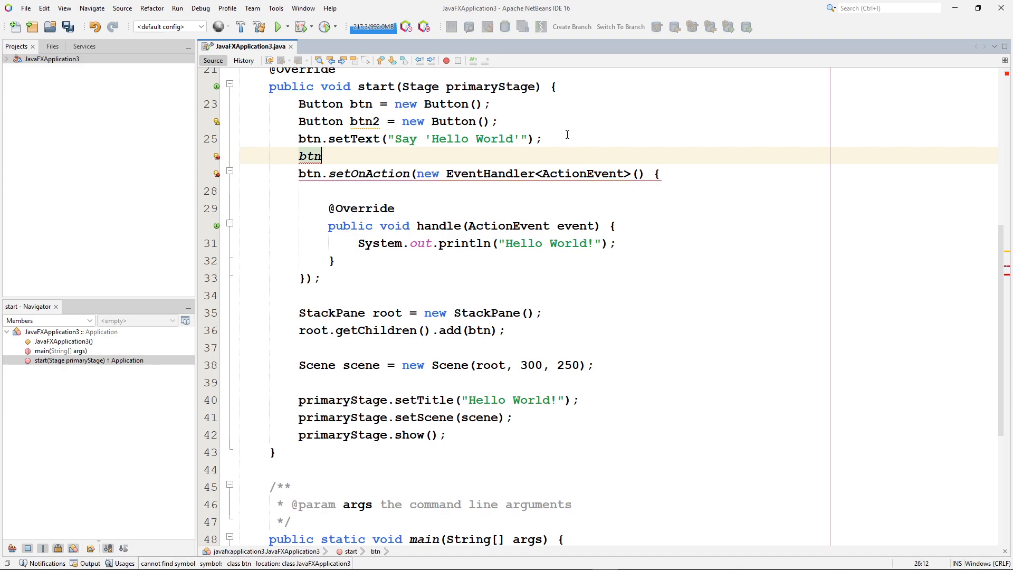
text(.se)
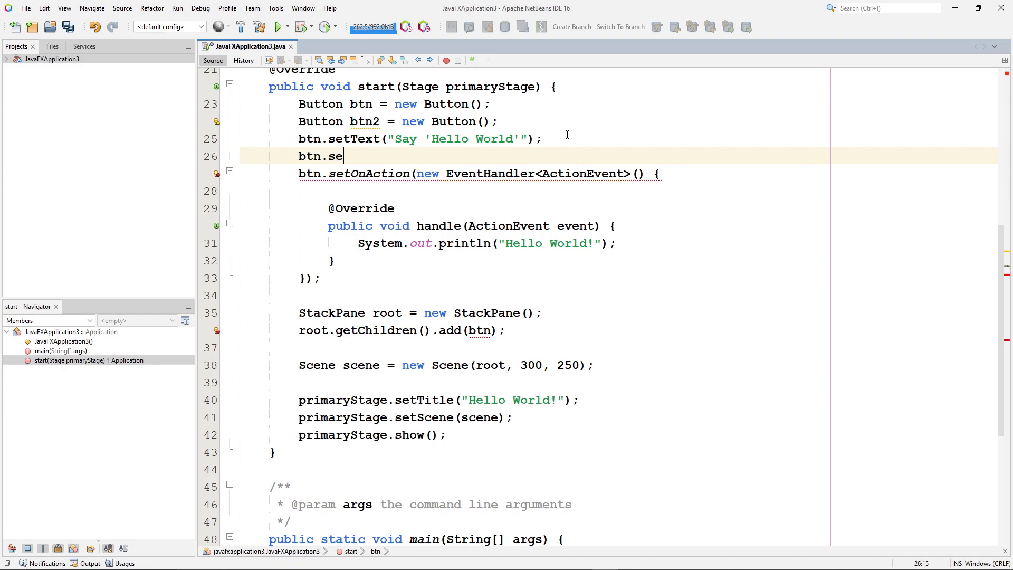
text(tText(")
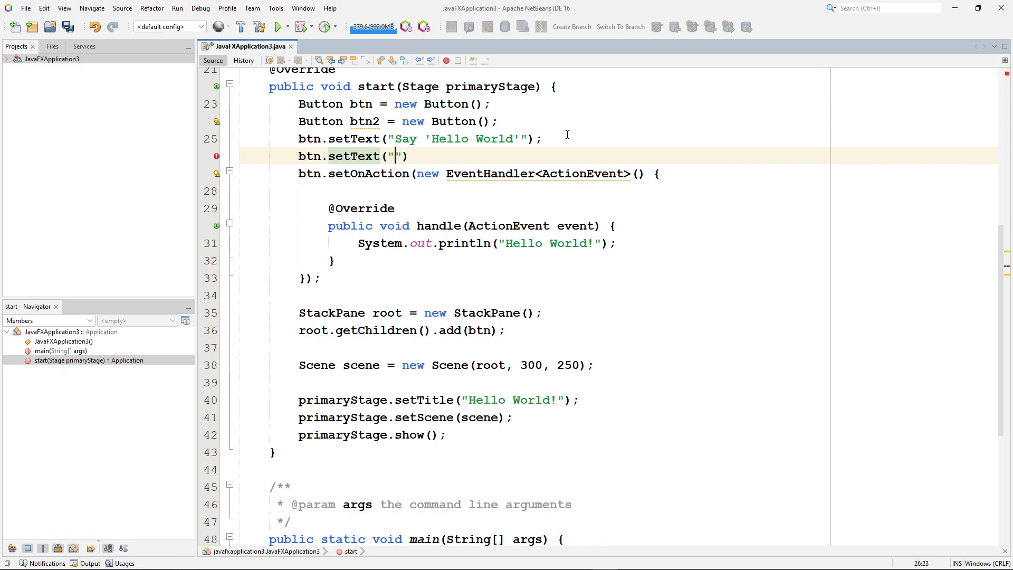
text(Push)
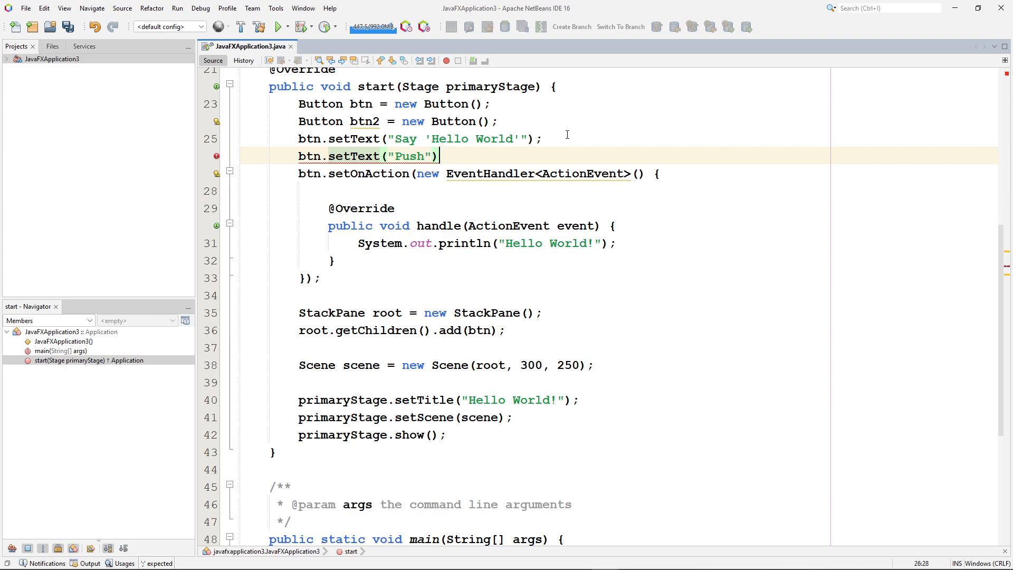
text(;)
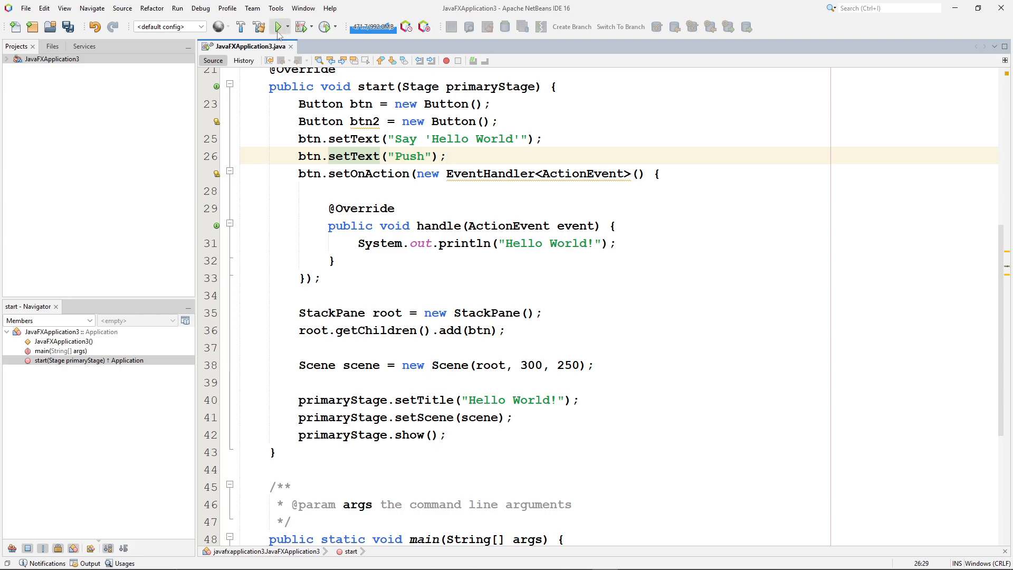
Retarget the Push label line to btn2 and rerun the app, which still shows only the Say 'Hello World' button
click(278, 27)
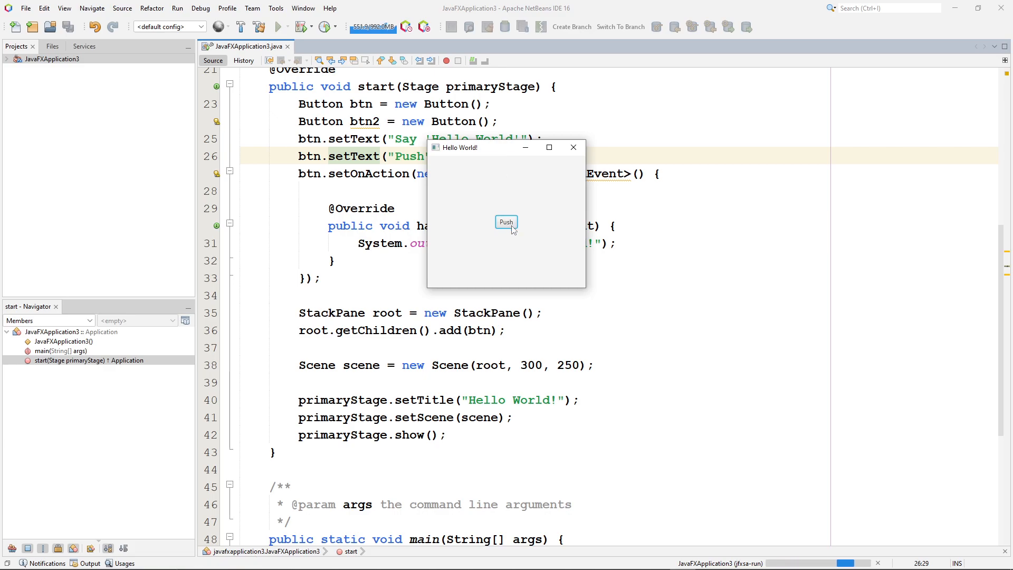
mouse_move(529, 202)
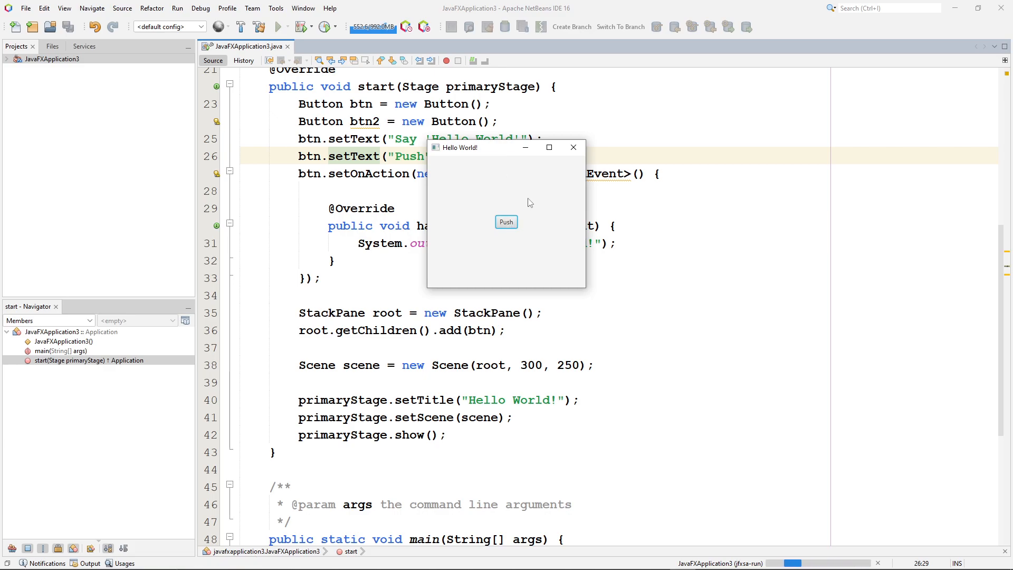
click(571, 147)
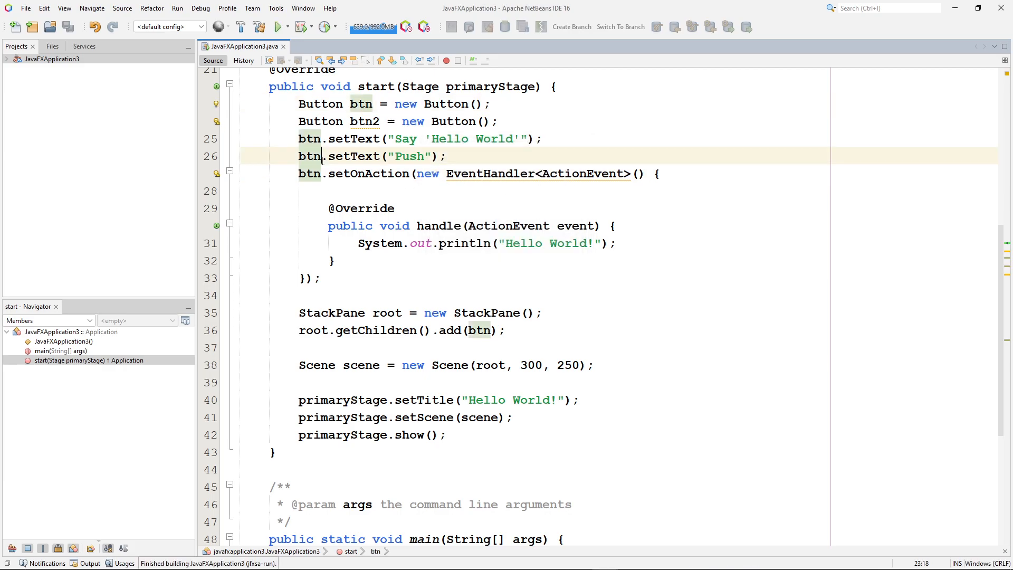
text(2)
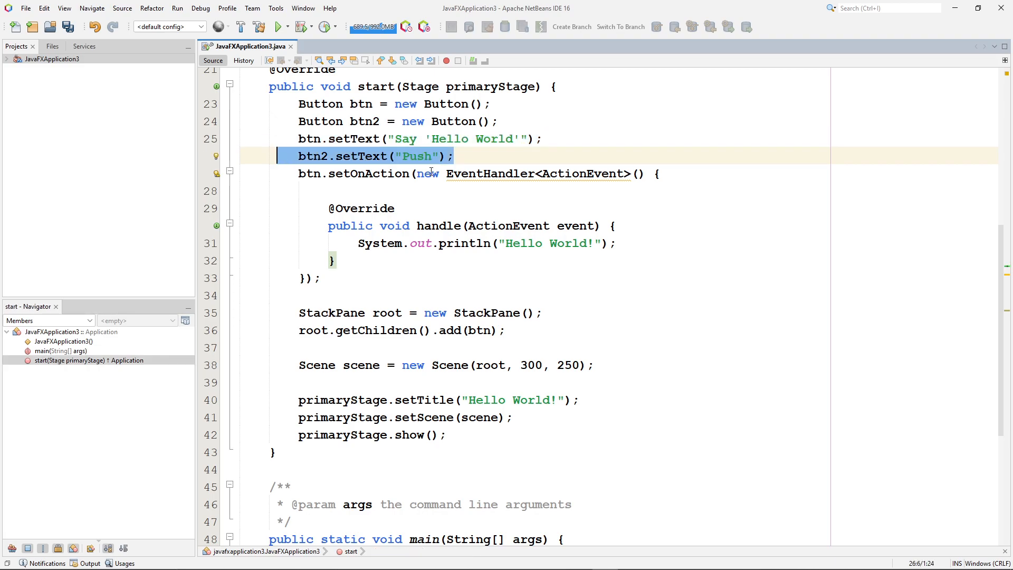
click(276, 27)
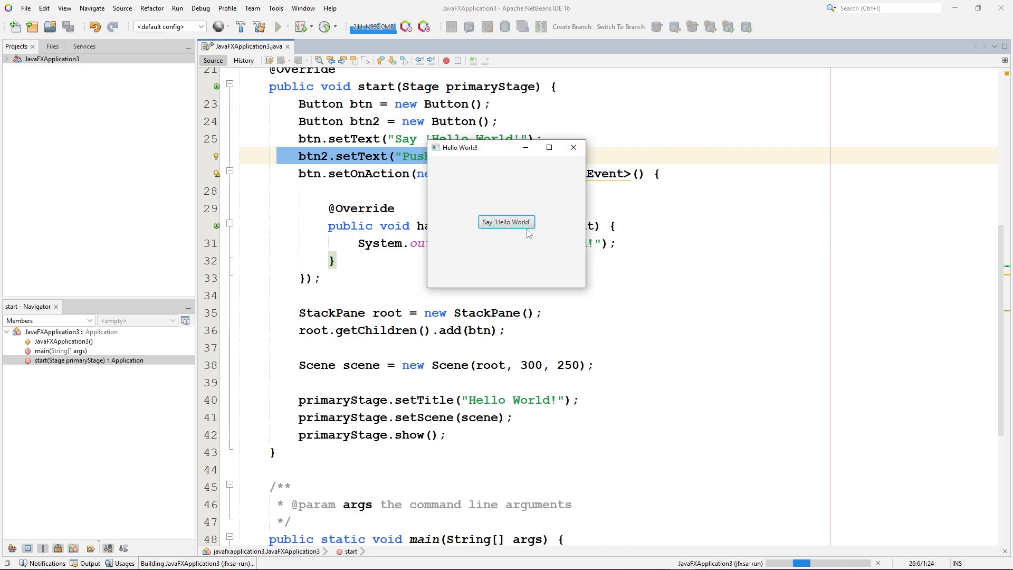
mouse_move(357, 153)
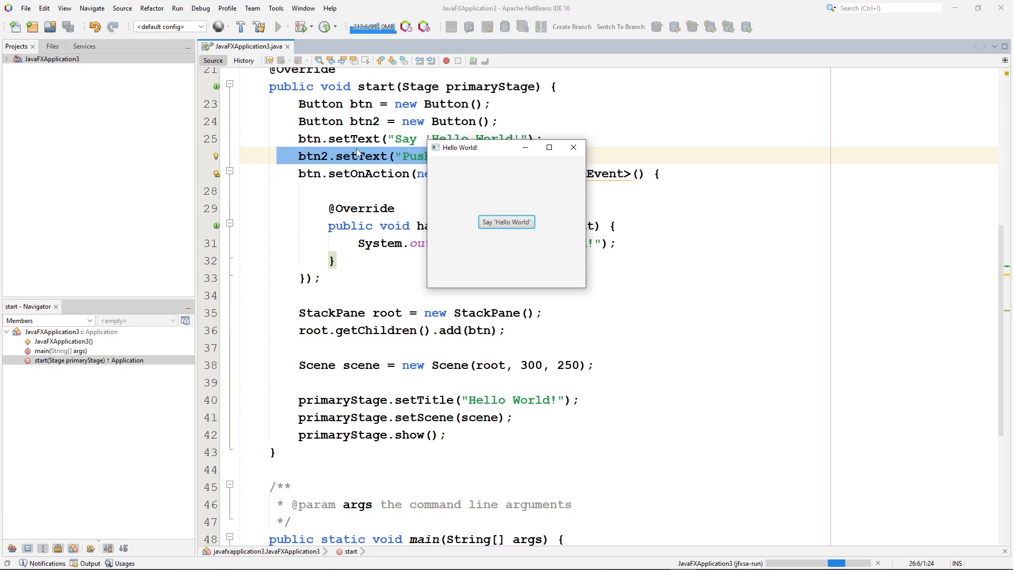
mouse_move(342, 140)
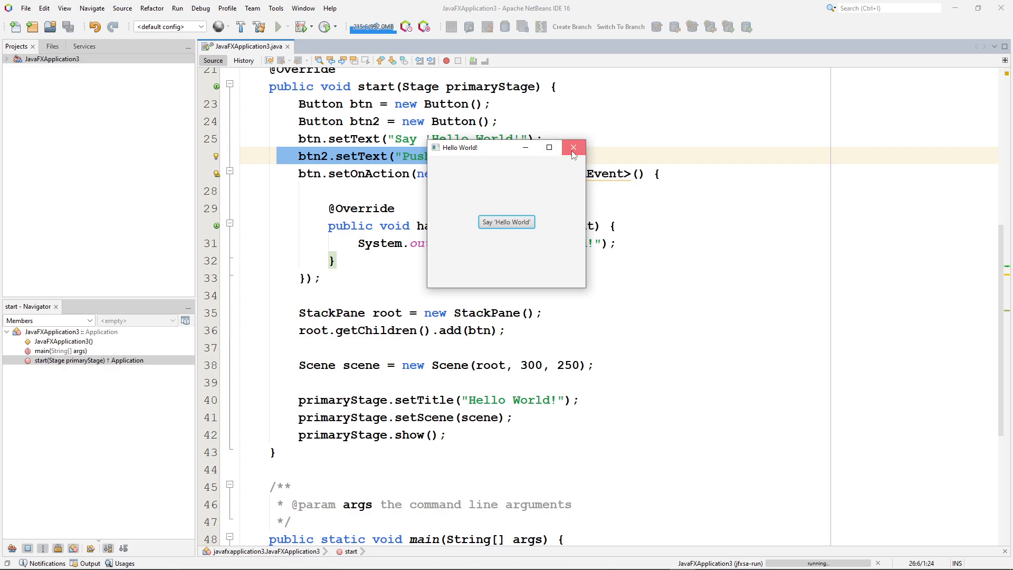
Close the Hello World window and highlight the StackPane root declaration and its variable name
click(572, 148)
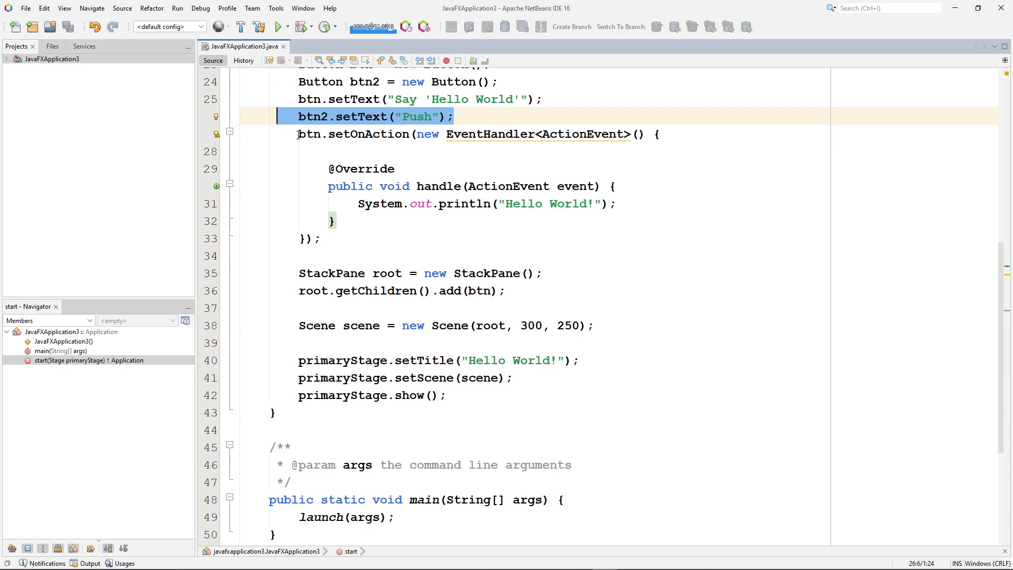
click(412, 237)
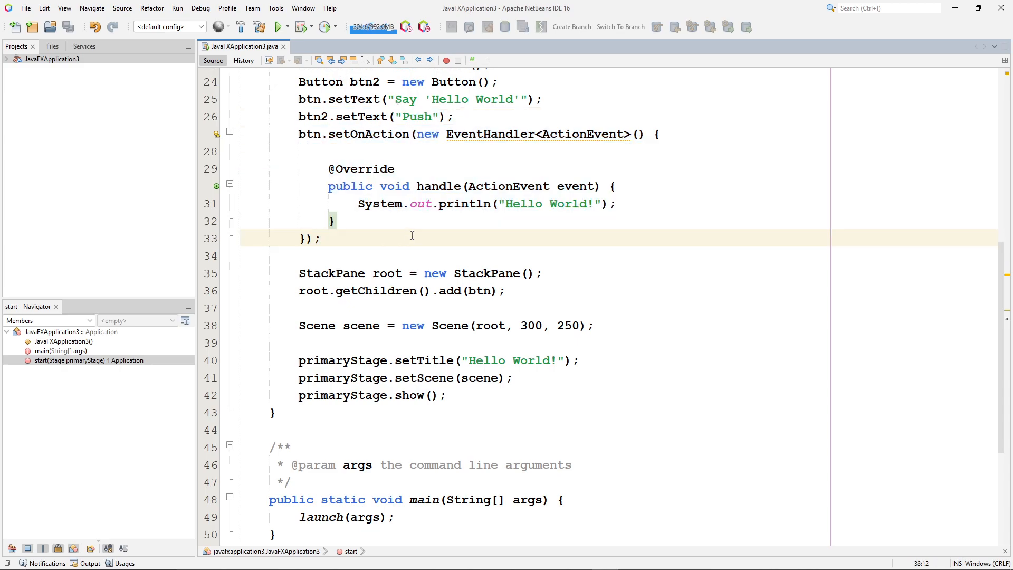
triple_click(420, 273)
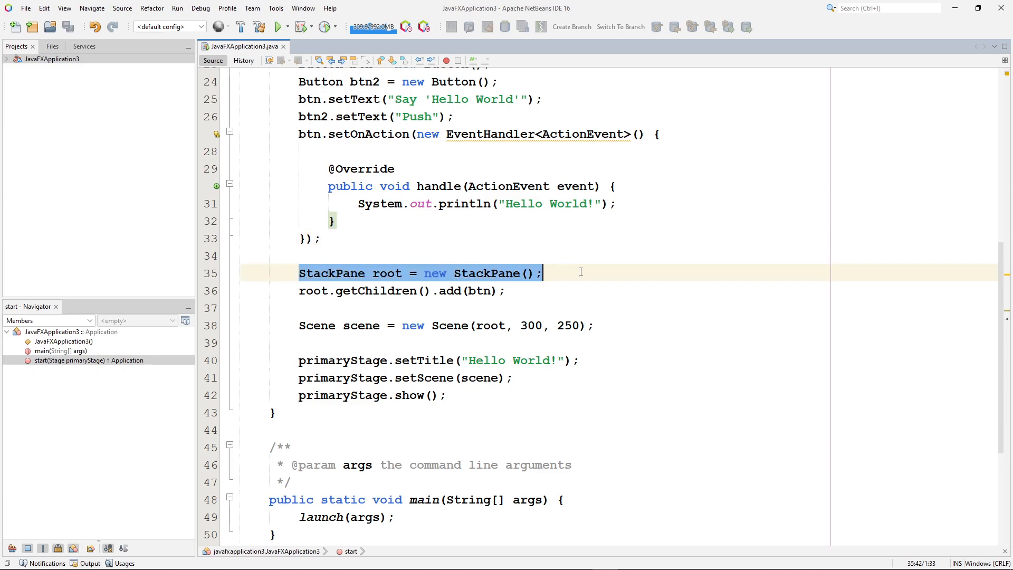
mouse_move(584, 277)
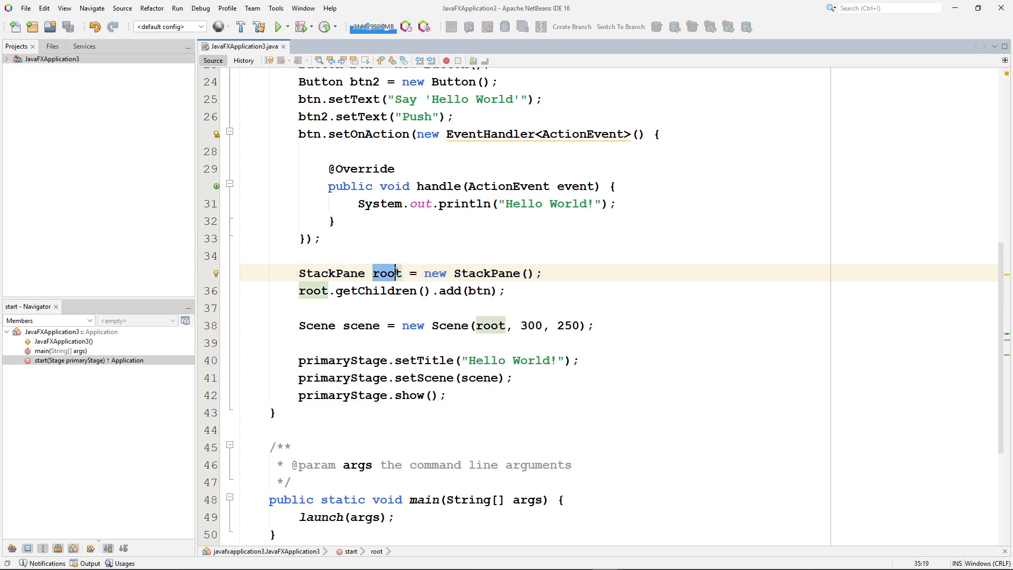
double_click(386, 272)
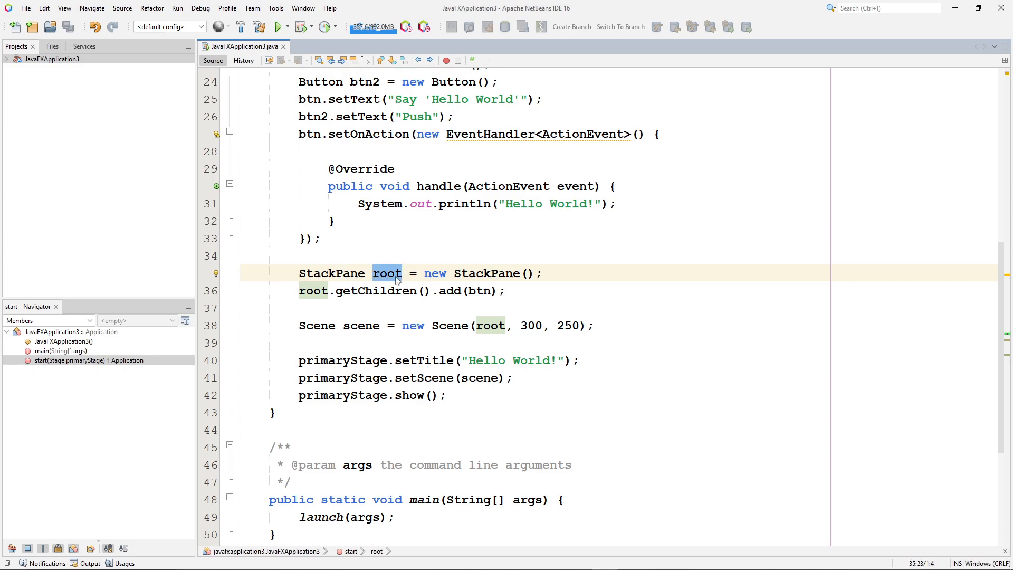
Highlight root, getChildren and the .add(btn) call on the line adding the button to the pane
click(298, 291)
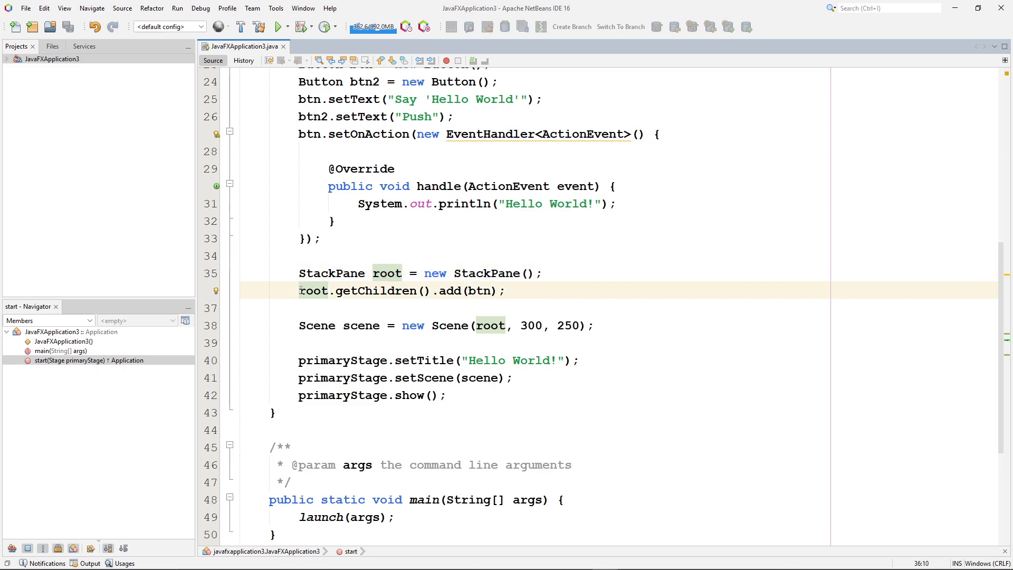
double_click(313, 290)
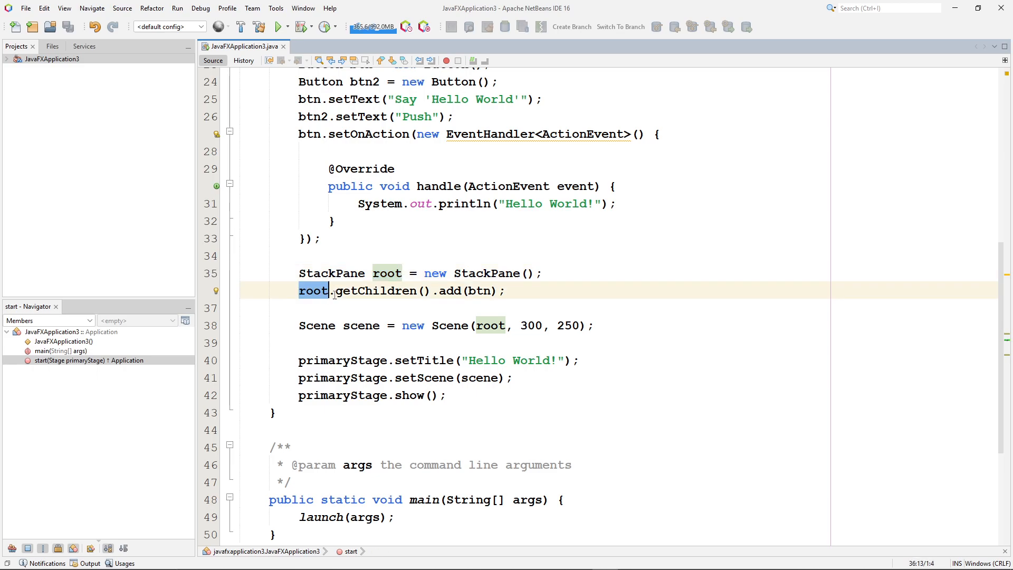
double_click(374, 290)
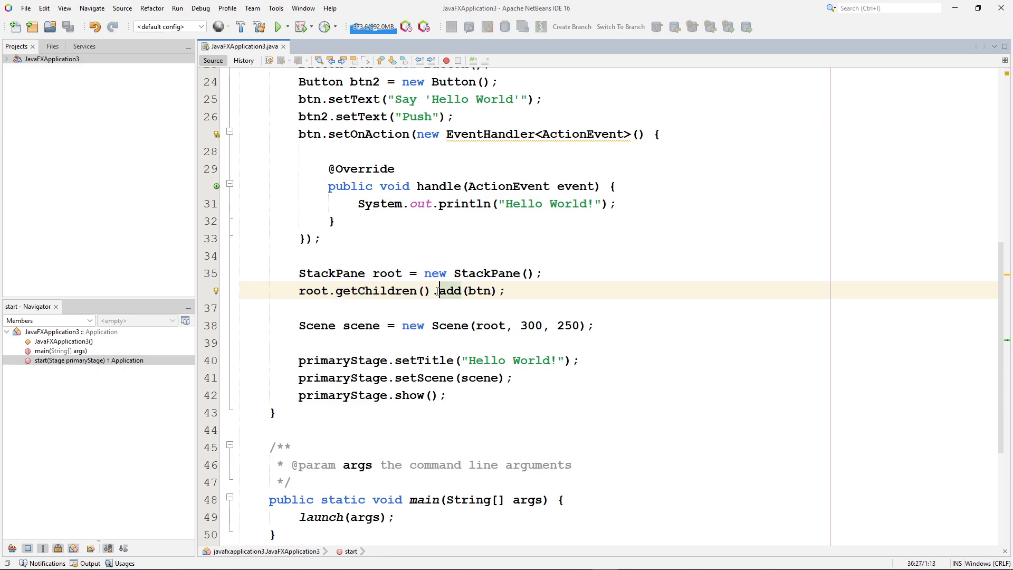
drag(435, 290, 507, 290)
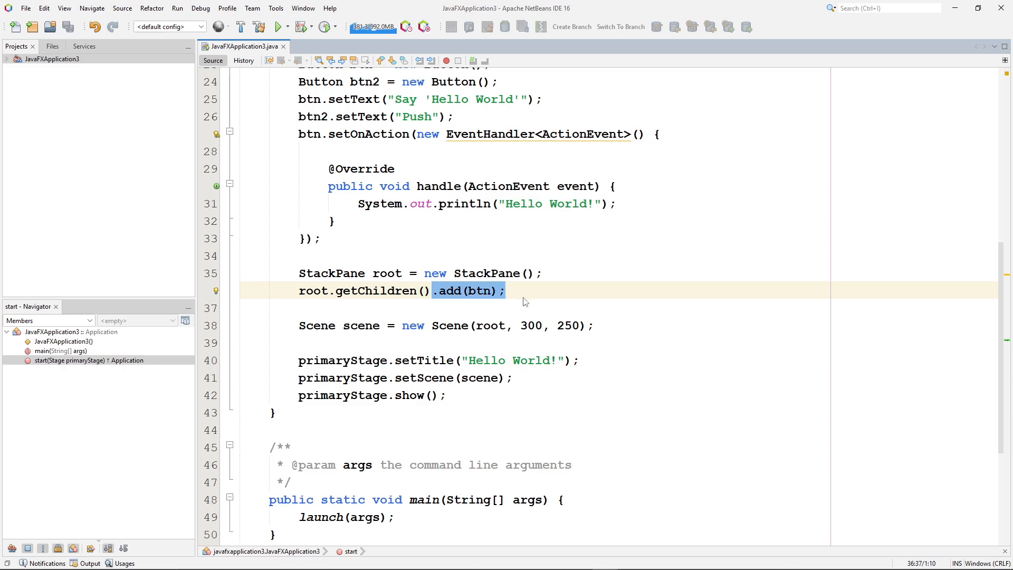
mouse_move(523, 295)
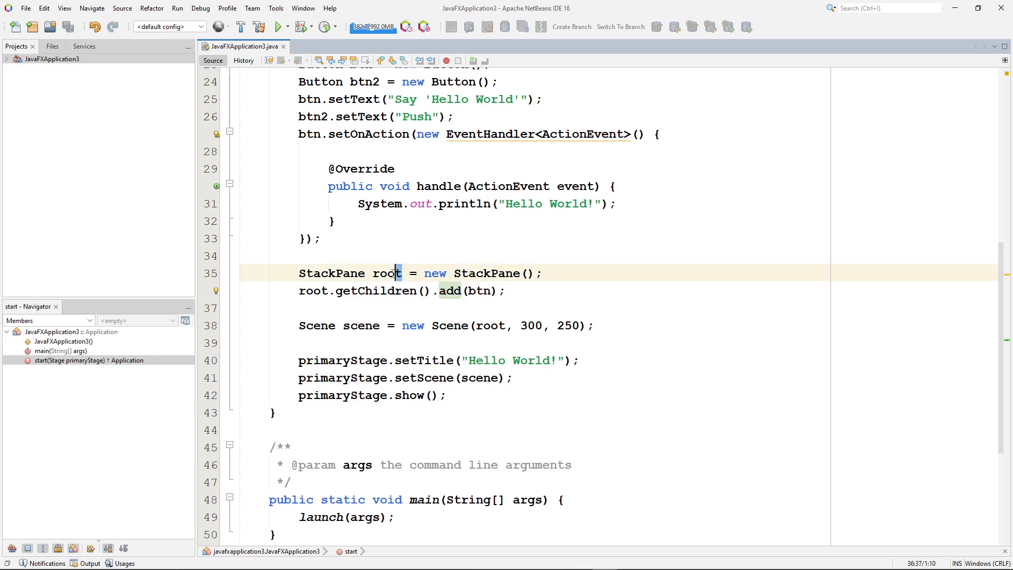
double_click(386, 272)
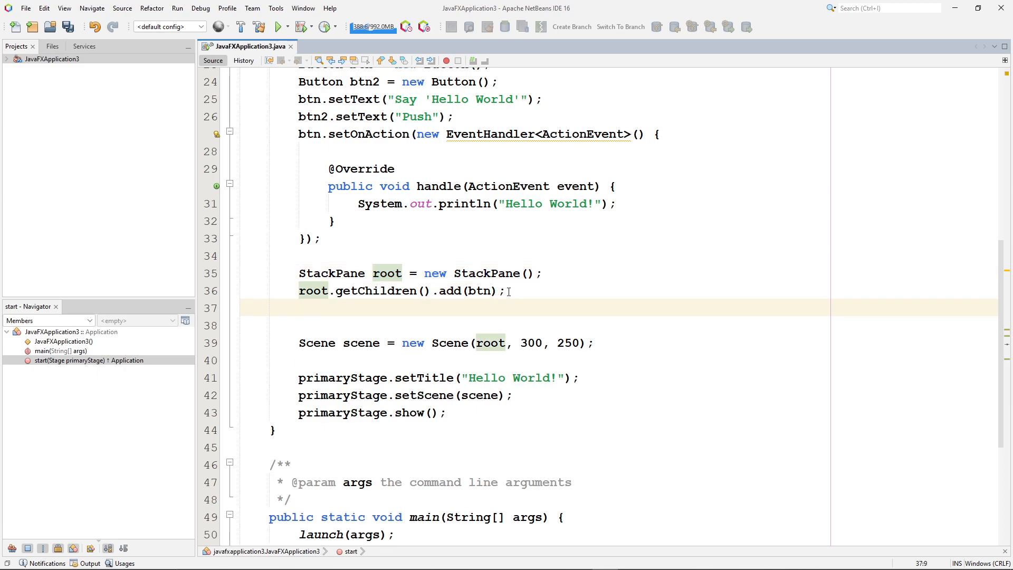
Add root.getChildren().add(btn2); so the second button joins the StackPane's children
text(re)
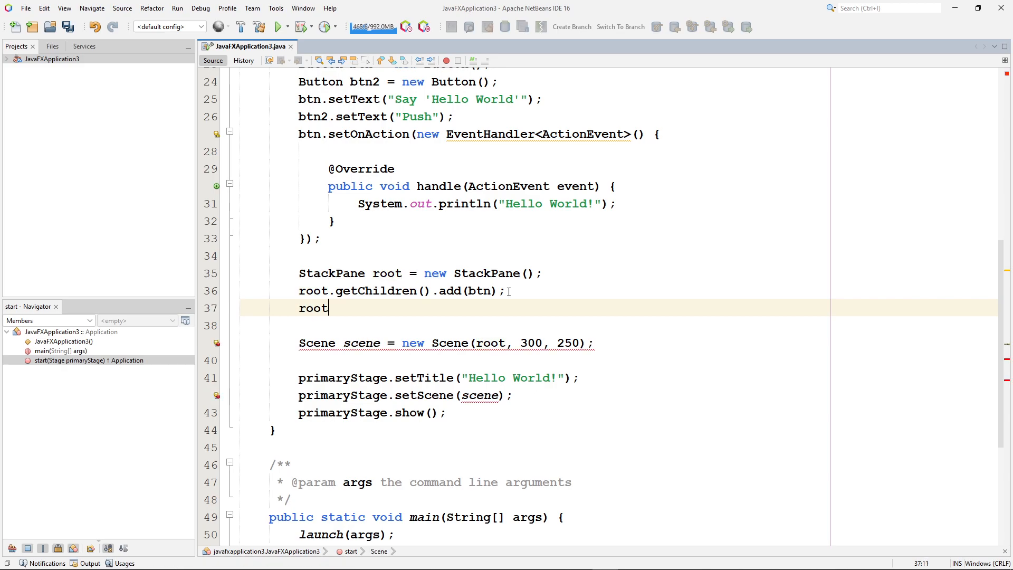
text(.getCh)
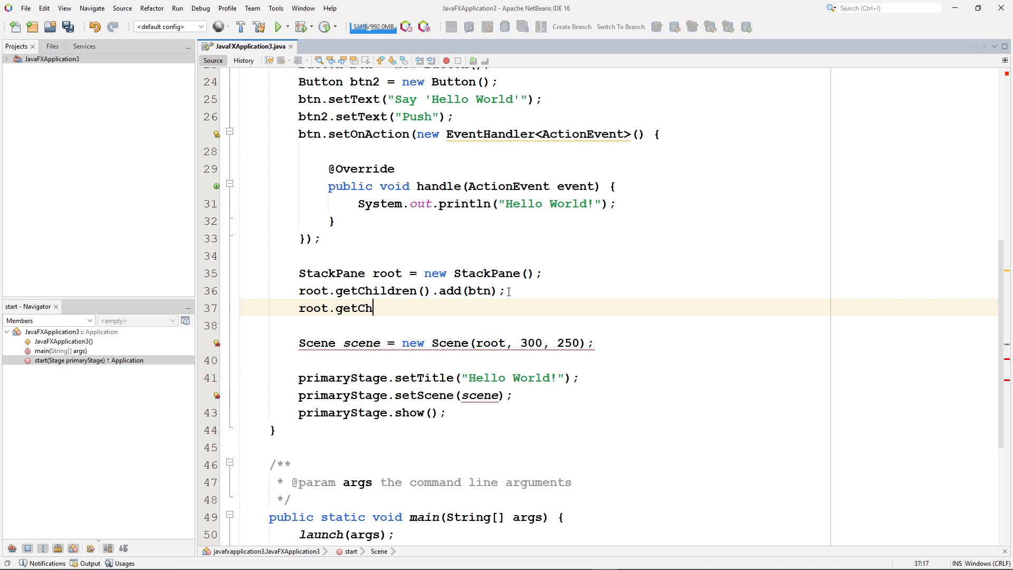
text(ildr)
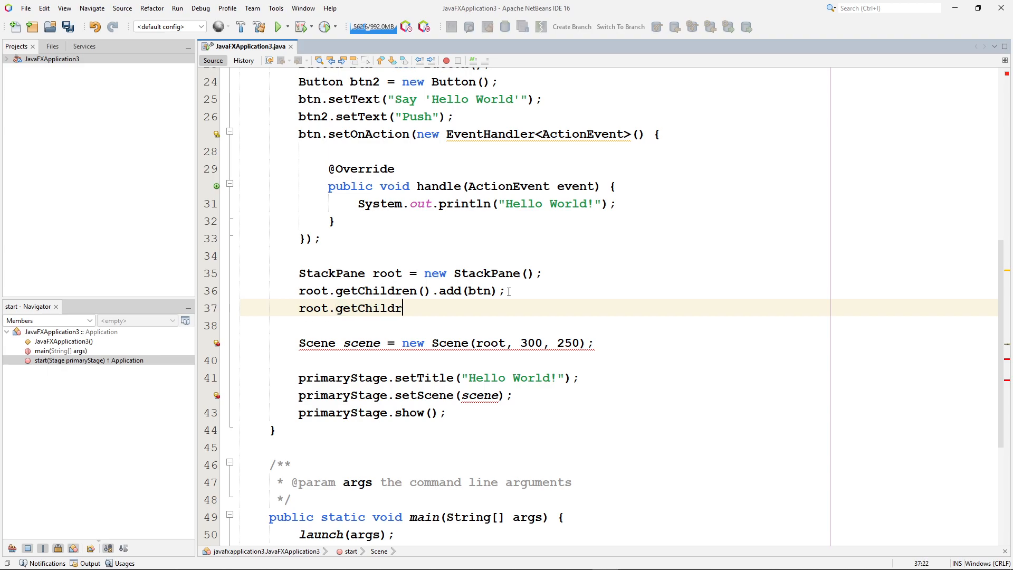
text(en())
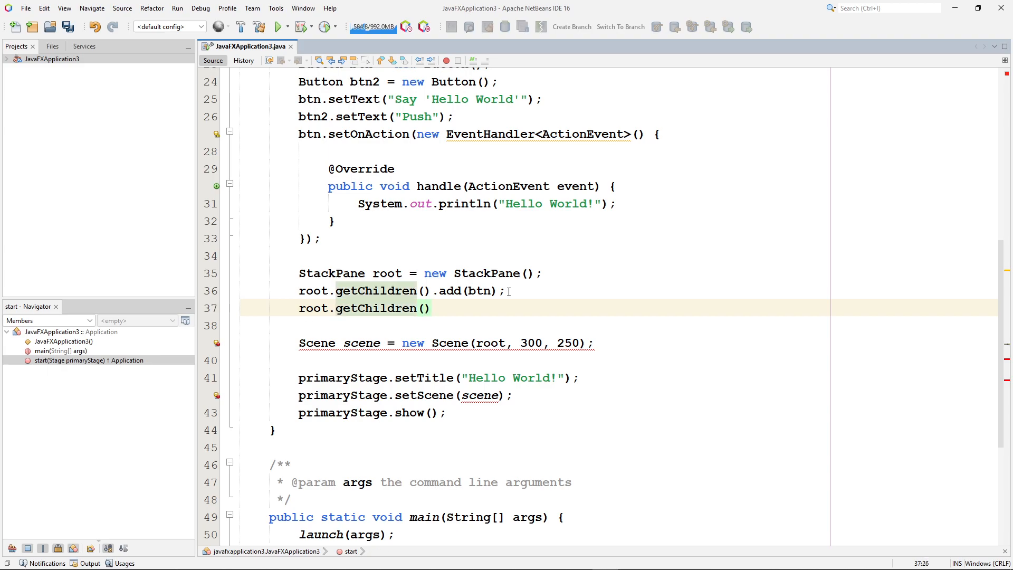
text(.)
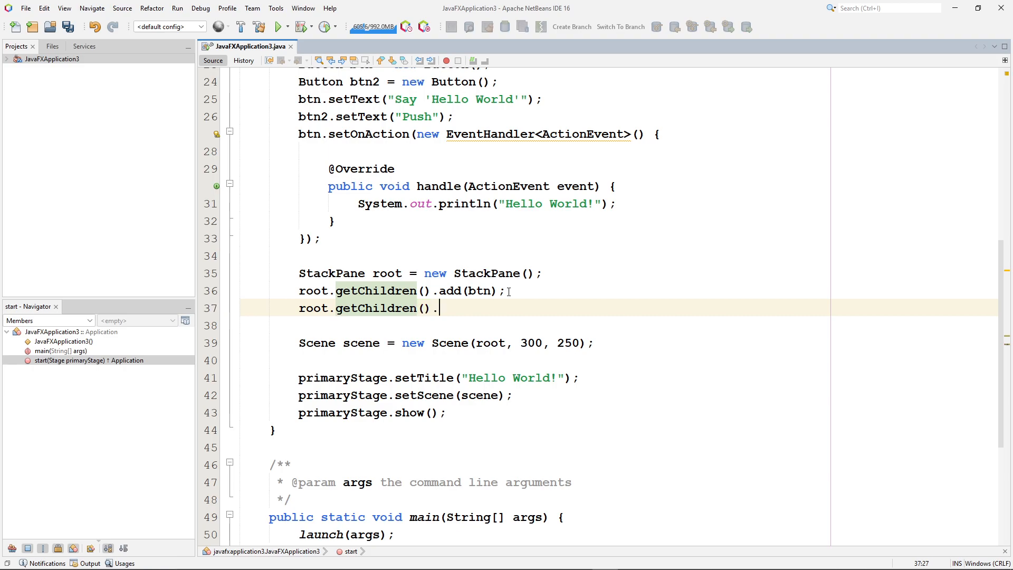
text(add(btn2);)
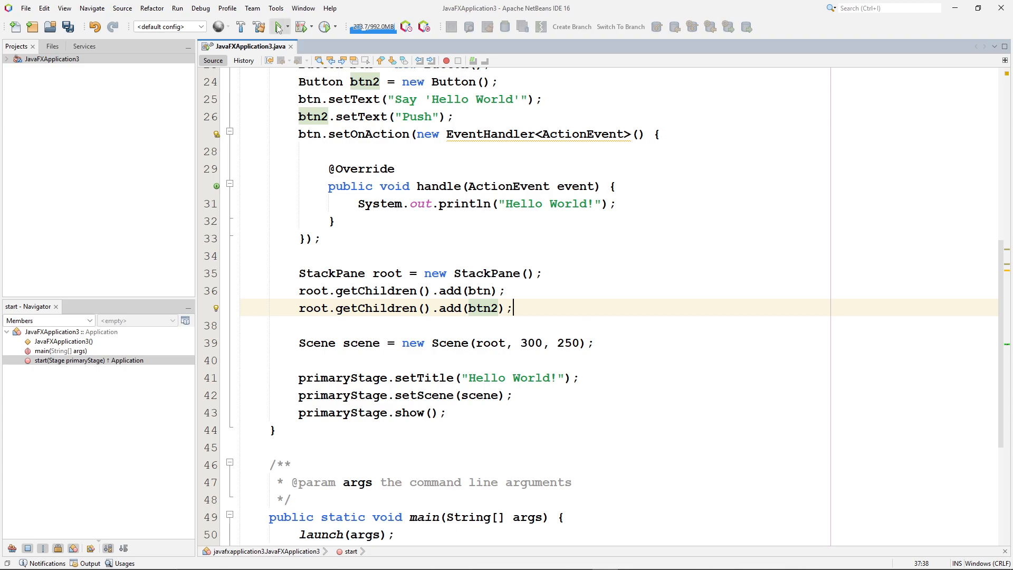
click(277, 27)
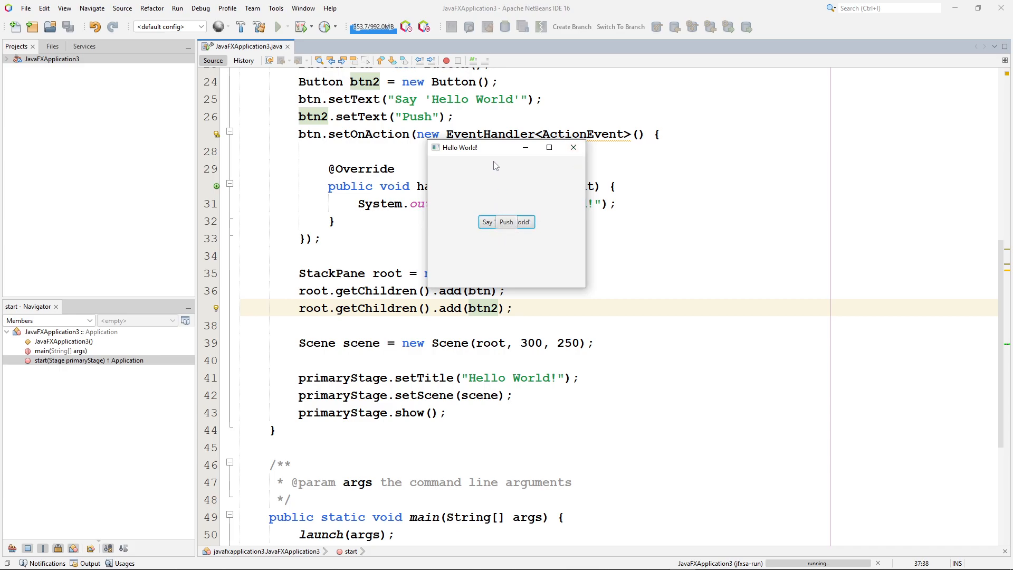
mouse_move(517, 201)
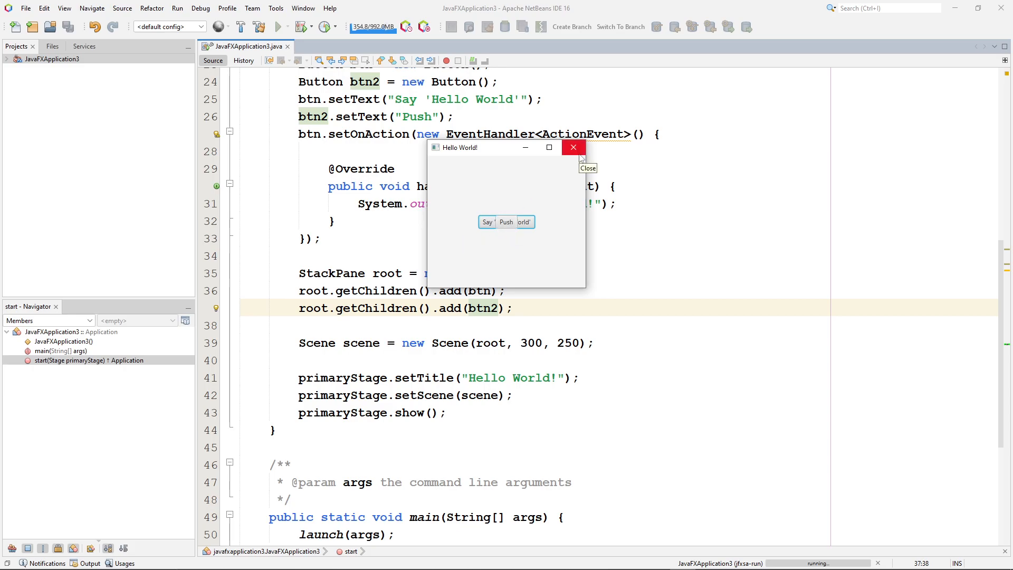
click(572, 148)
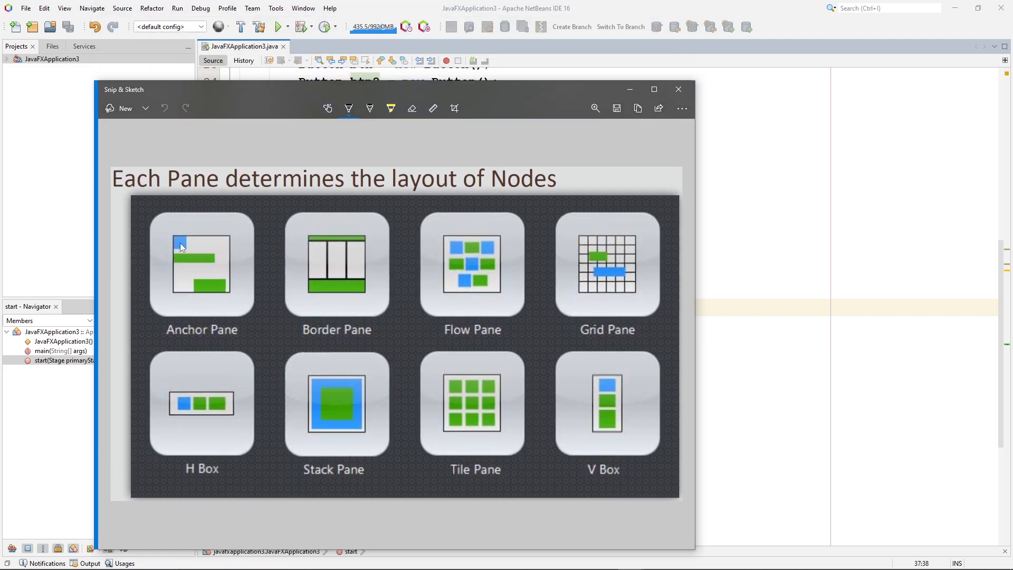
mouse_move(188, 244)
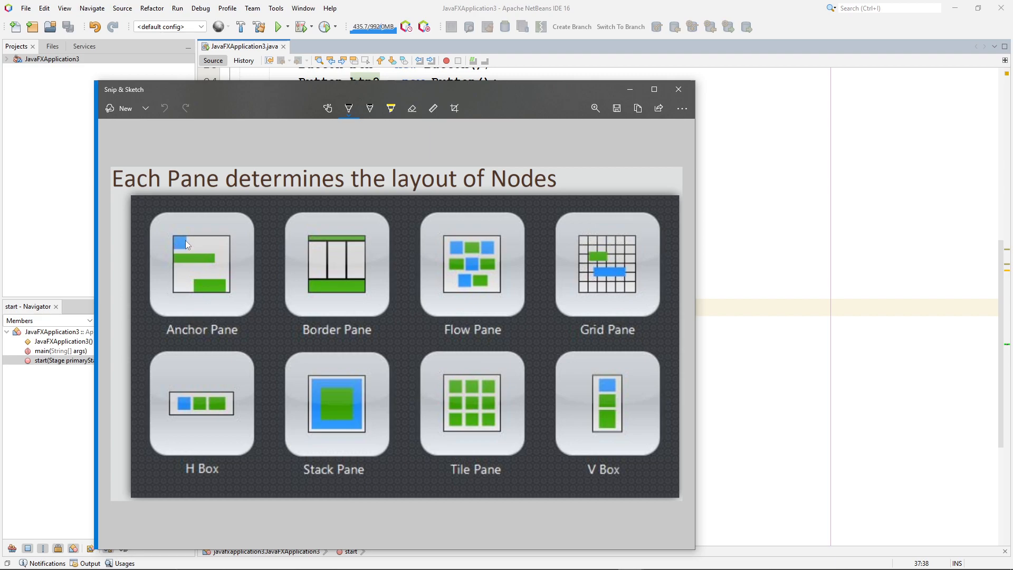
mouse_move(186, 243)
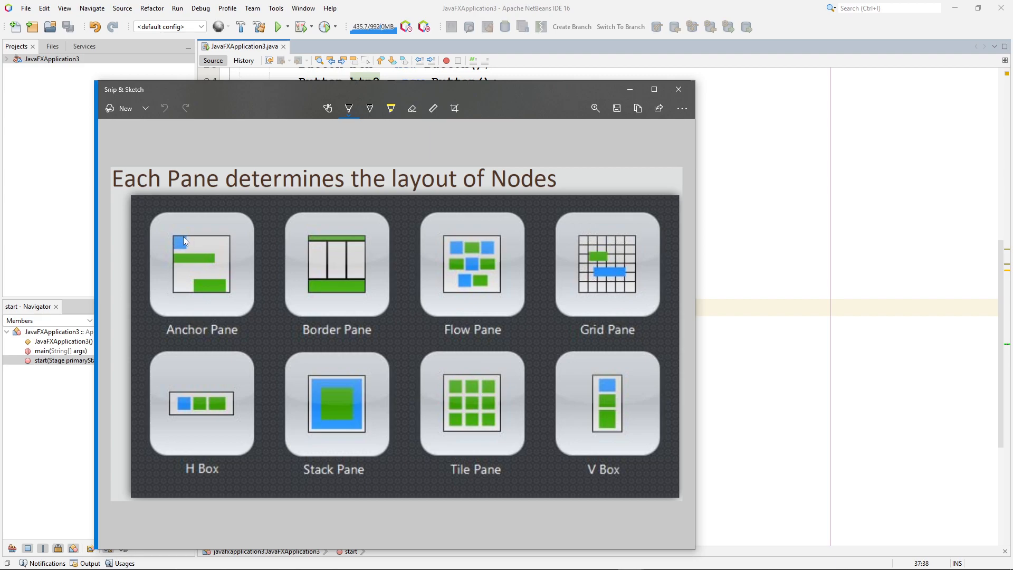
mouse_move(173, 262)
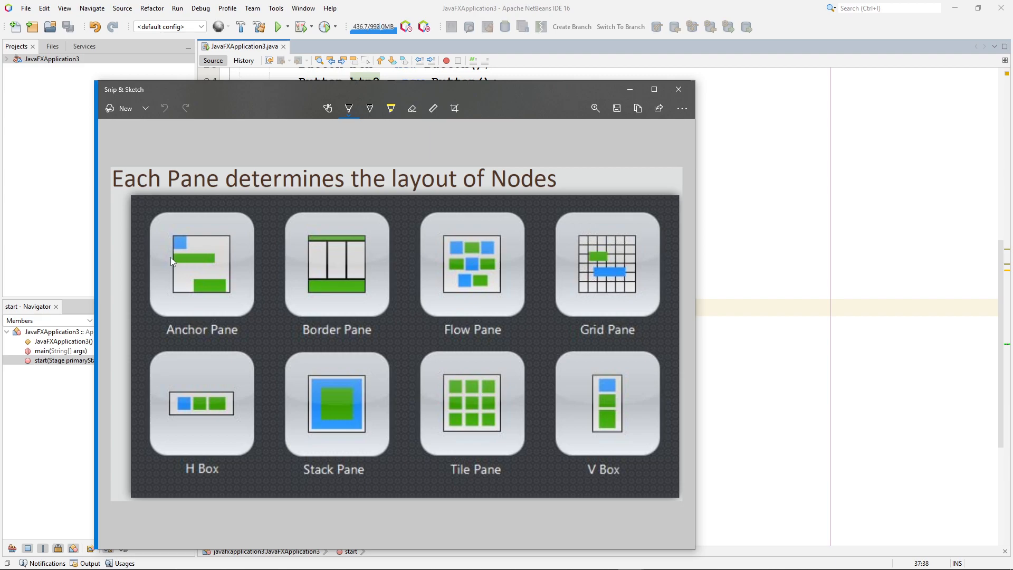
mouse_move(212, 286)
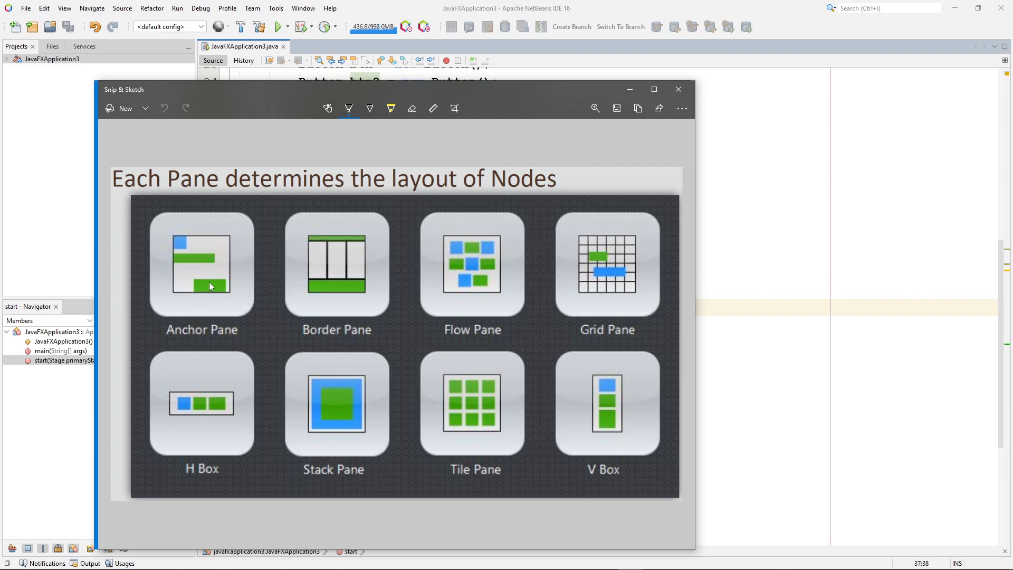
mouse_move(217, 295)
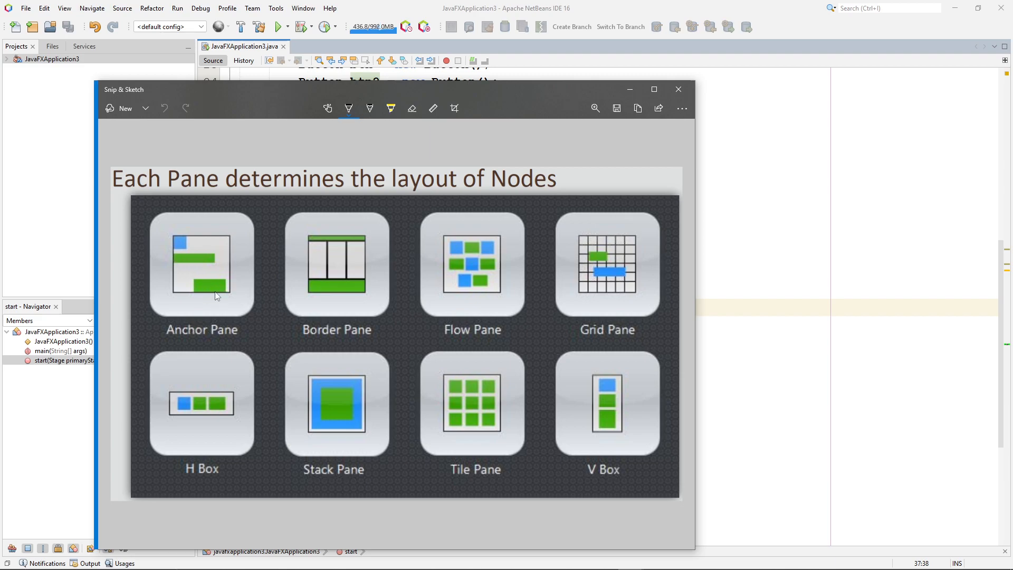
mouse_move(367, 278)
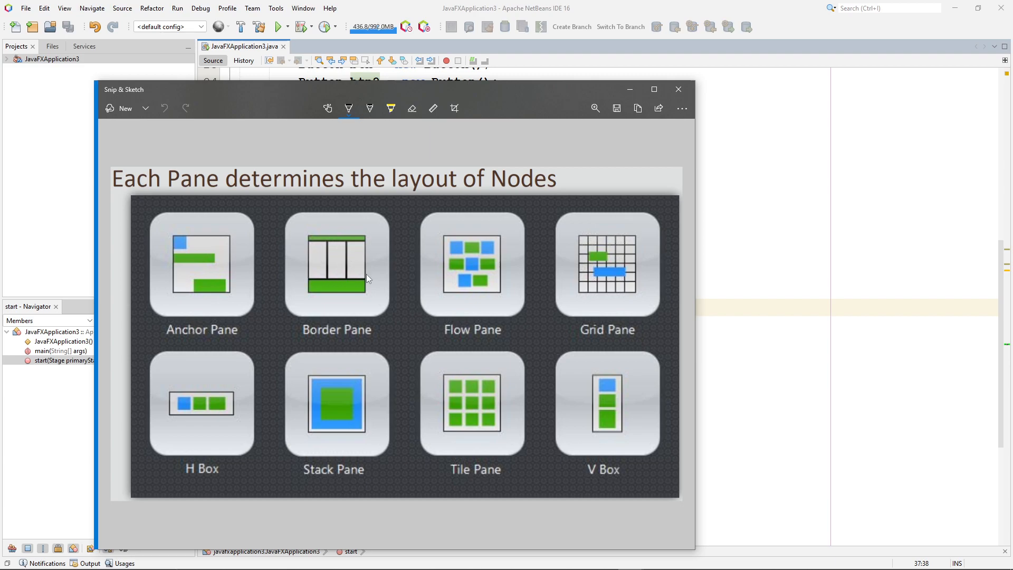
mouse_move(454, 252)
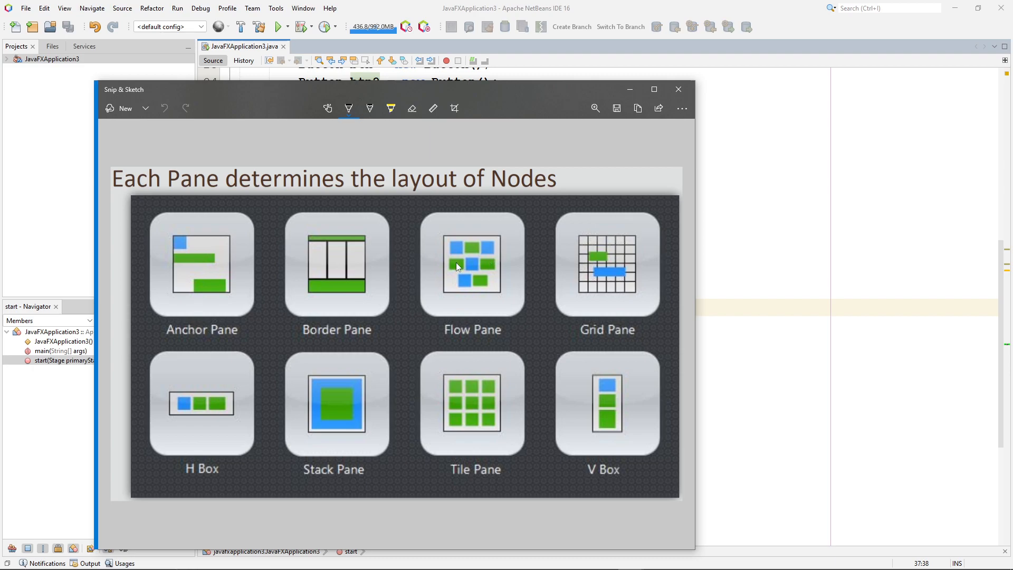
mouse_move(476, 277)
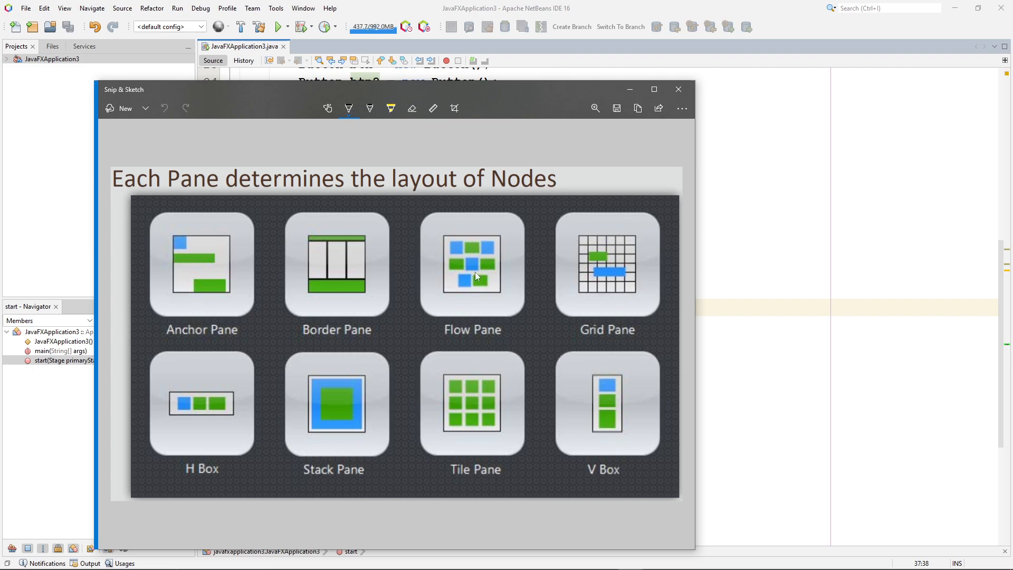
mouse_move(585, 261)
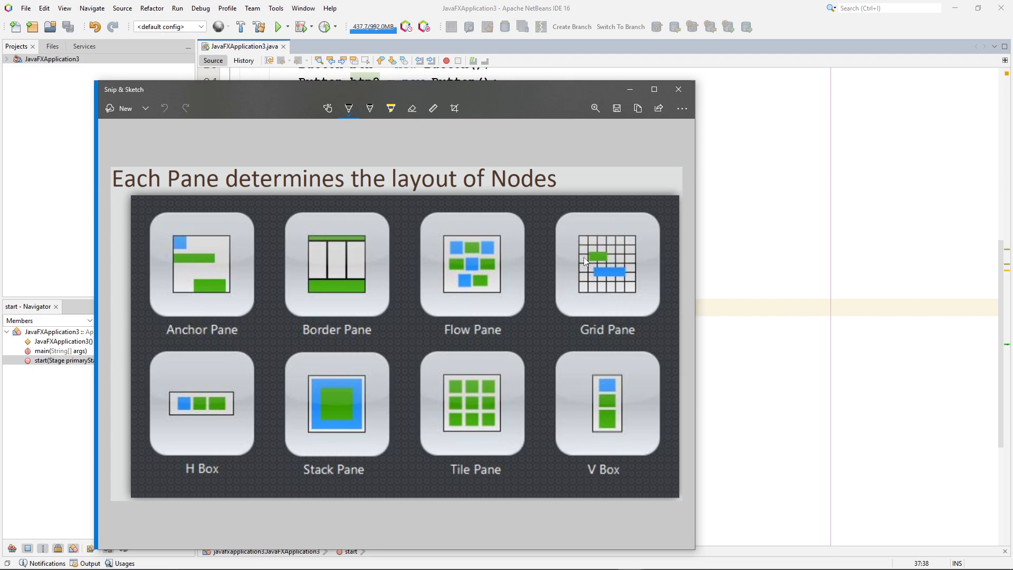
mouse_move(606, 261)
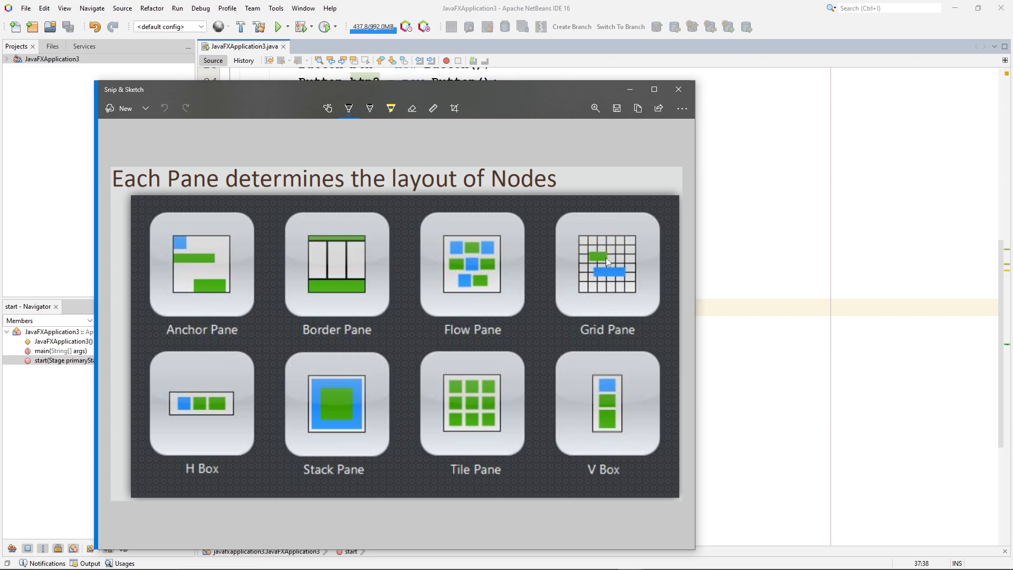
mouse_move(203, 410)
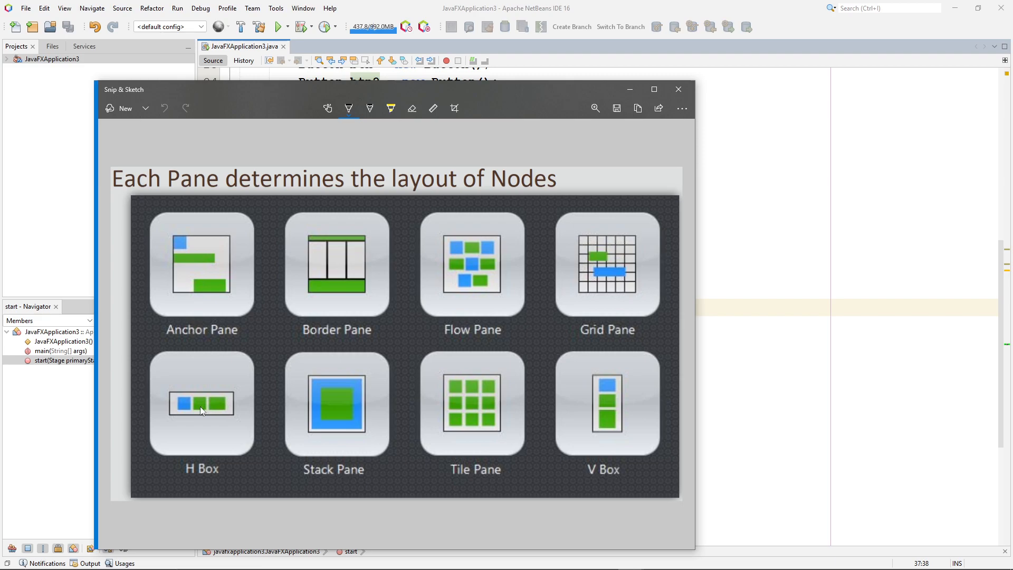
mouse_move(183, 405)
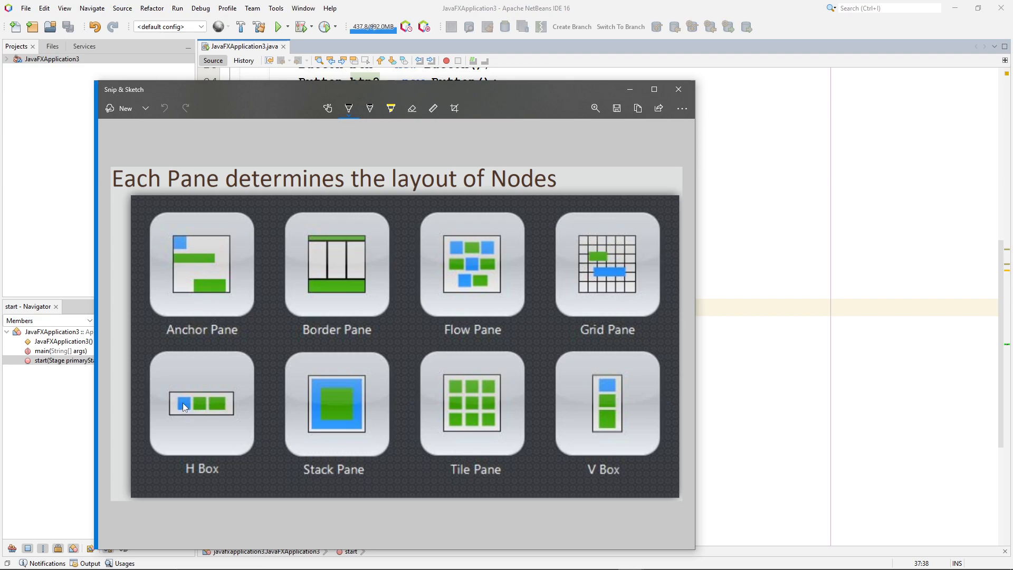
mouse_move(226, 407)
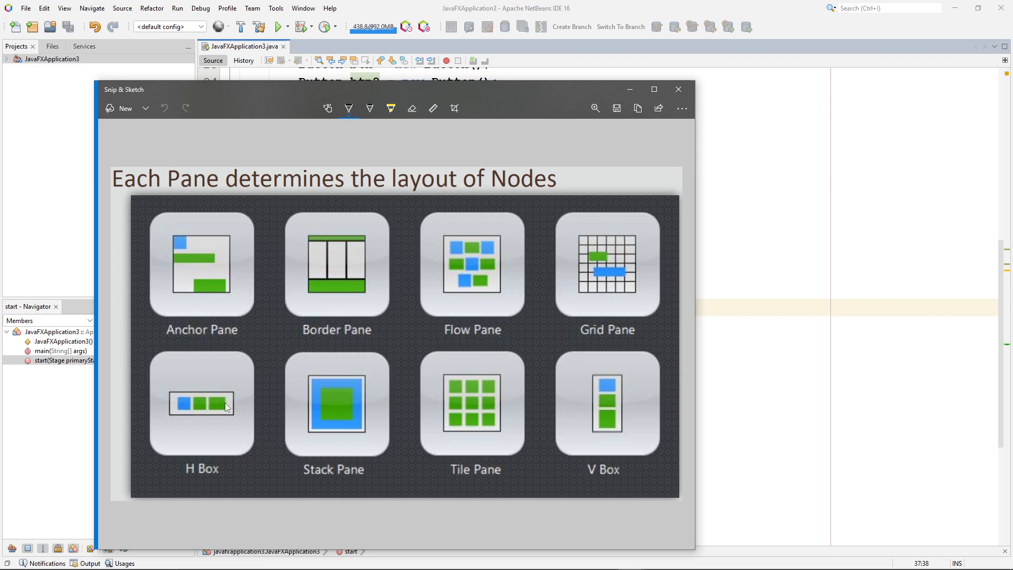
mouse_move(323, 386)
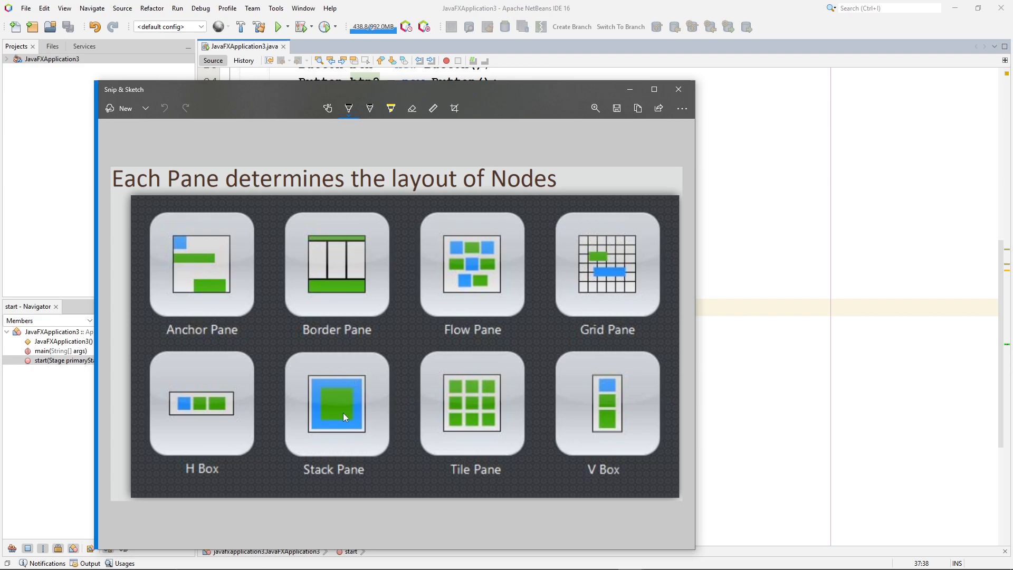
mouse_move(455, 418)
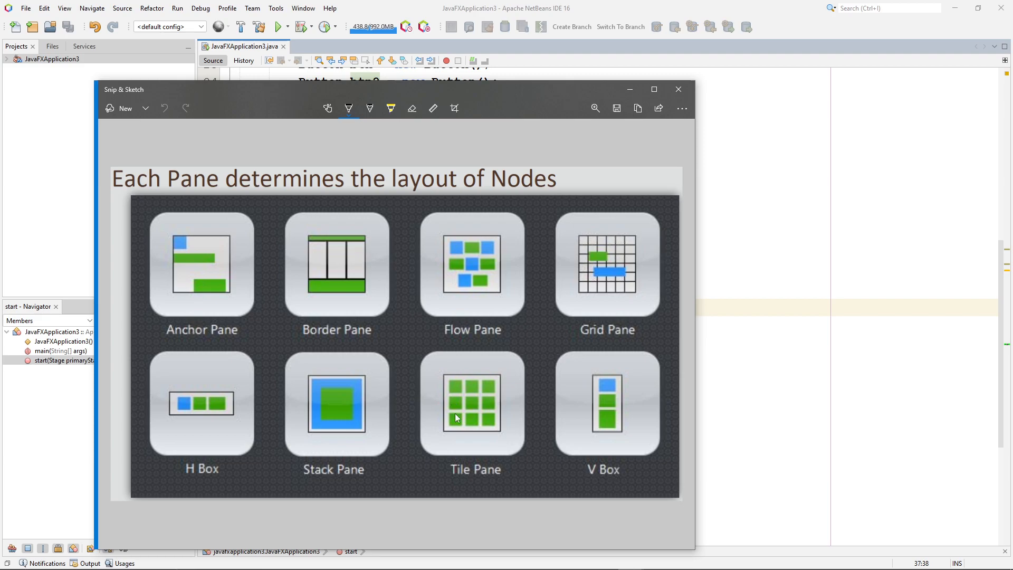
mouse_move(488, 389)
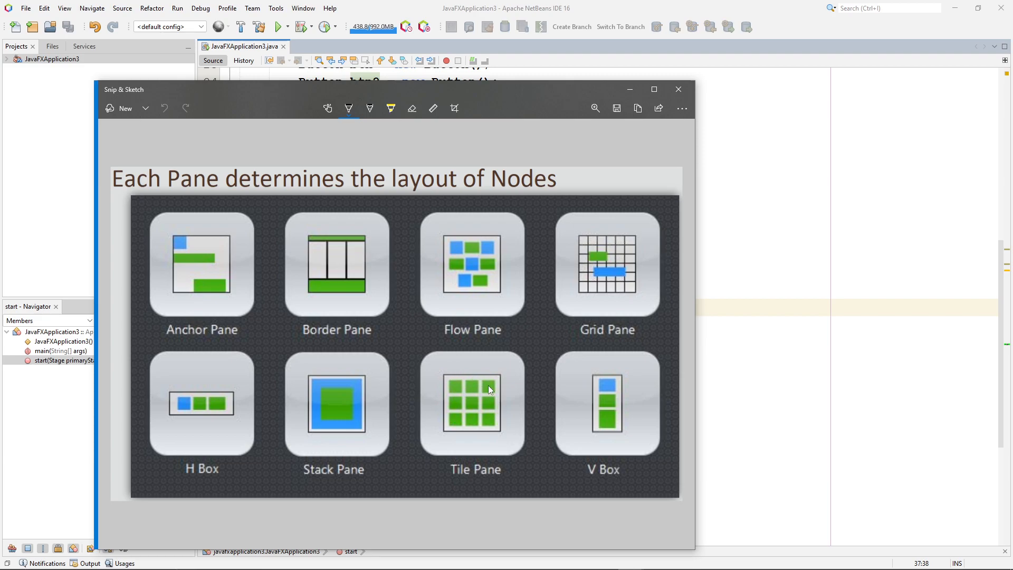
mouse_move(459, 403)
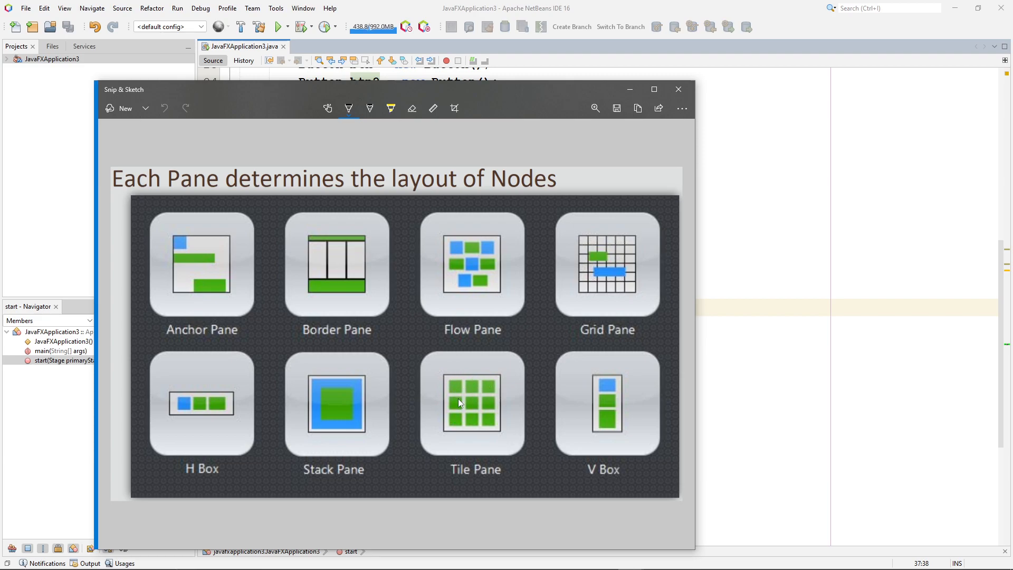
mouse_move(454, 409)
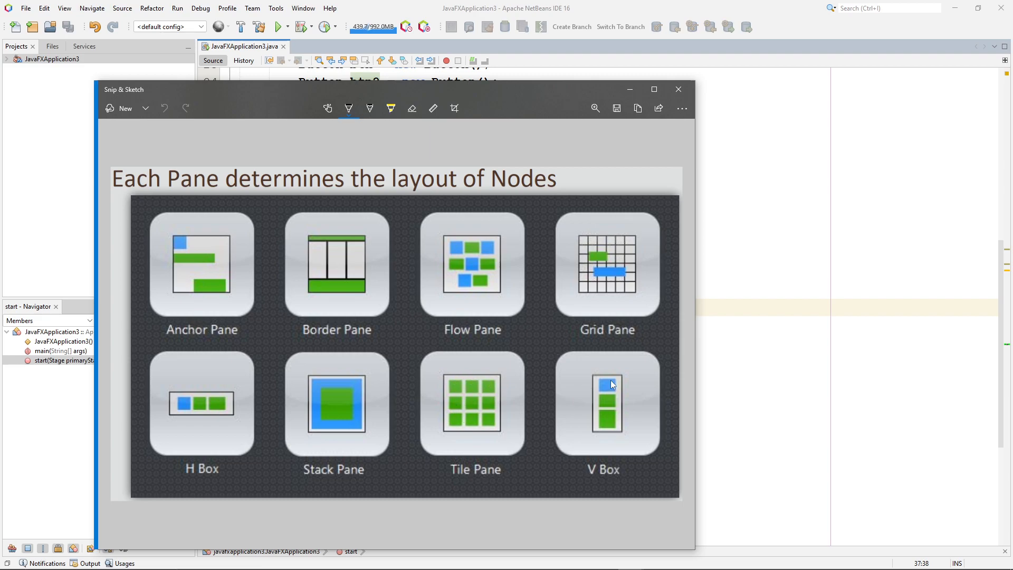
mouse_move(606, 377)
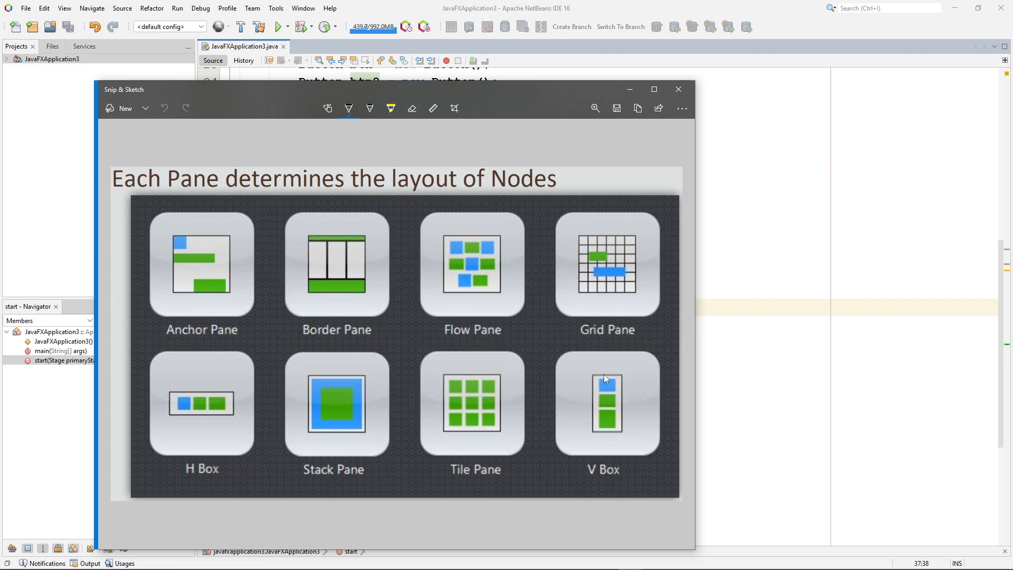
mouse_move(592, 381)
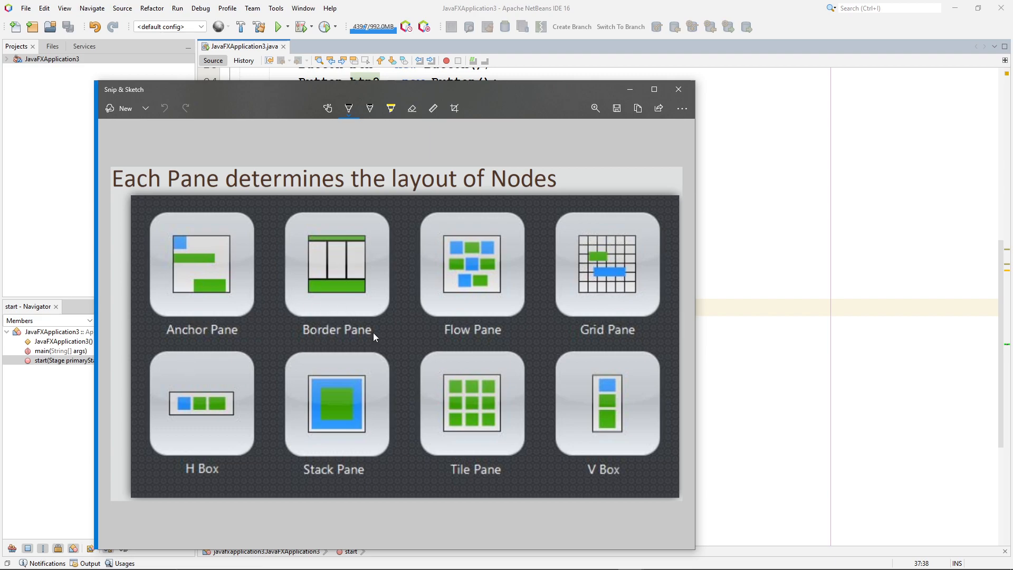
mouse_move(319, 354)
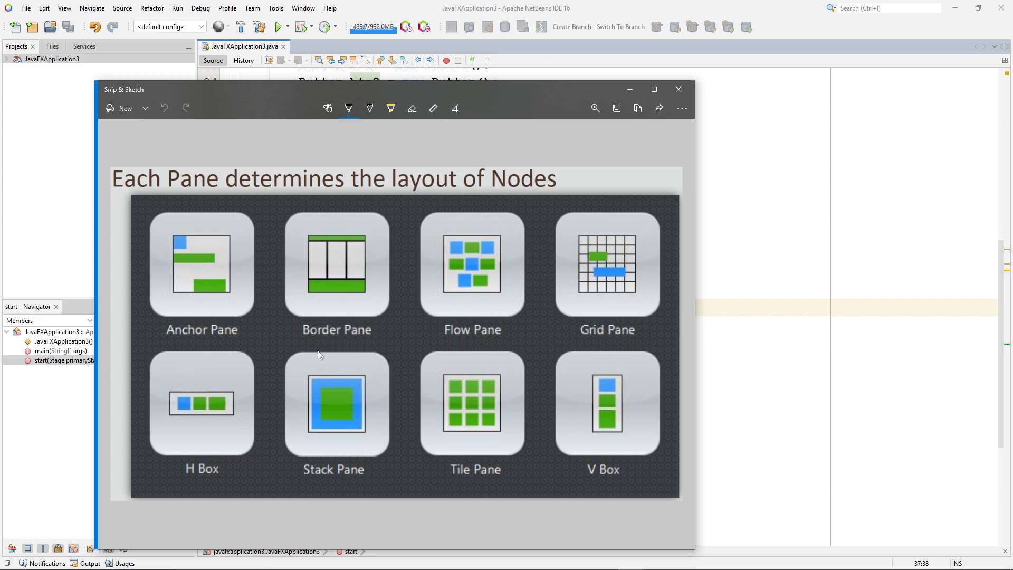
mouse_move(517, 104)
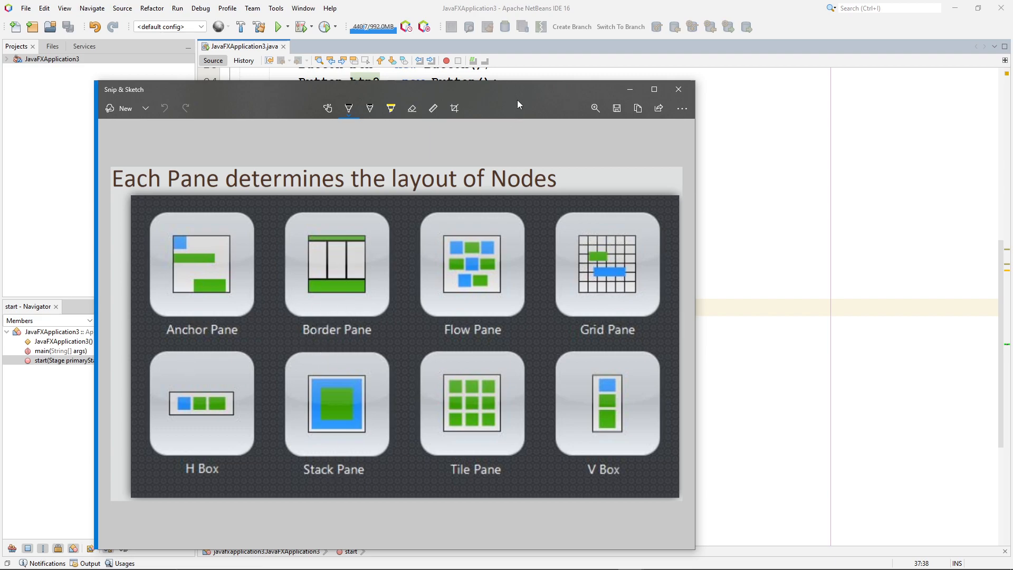
Declare the root as an HBox instead of a StackPane, with the javafx.scene.layout.HBox import added
click(678, 88)
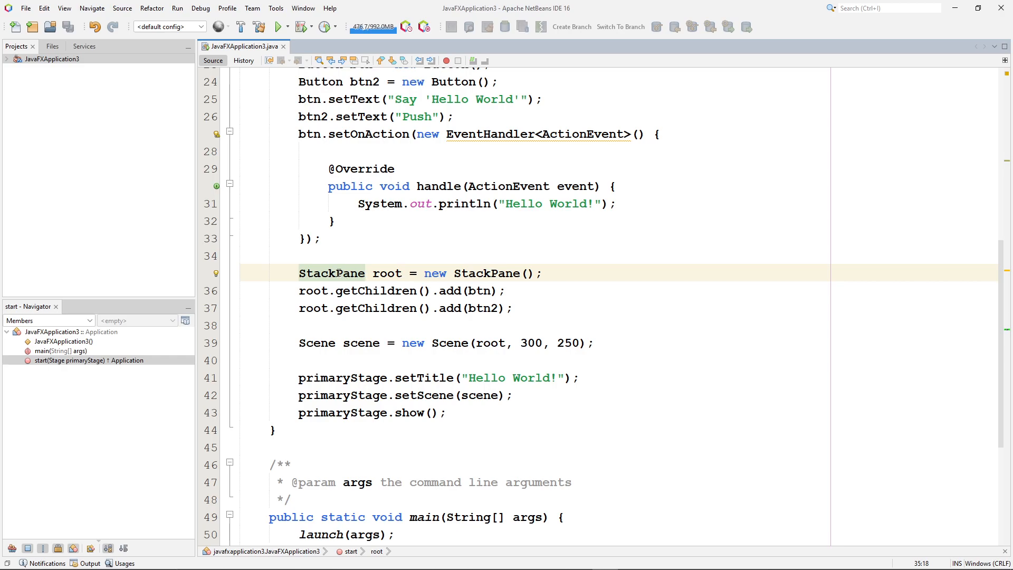
double_click(315, 272)
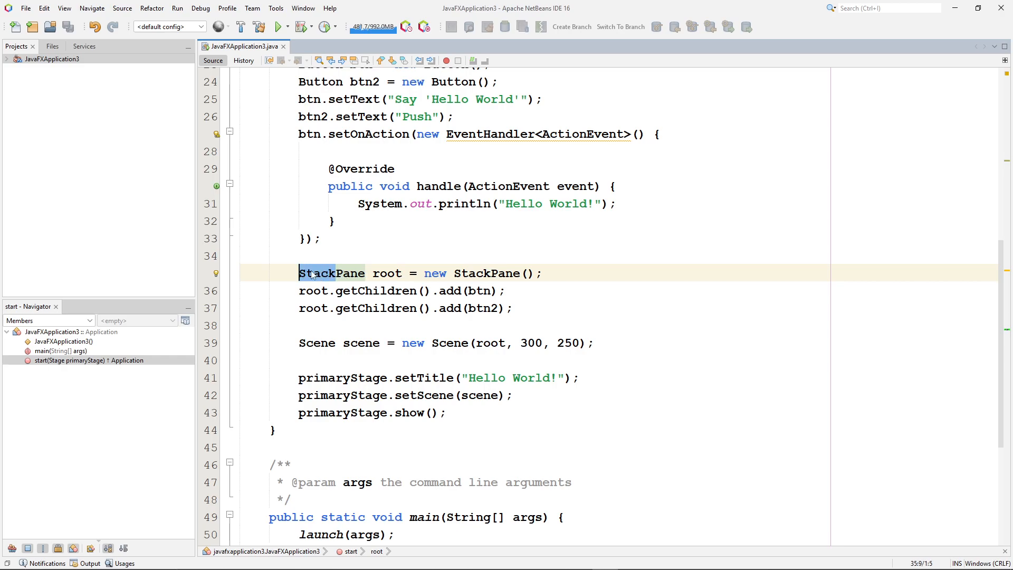
text(Pane)
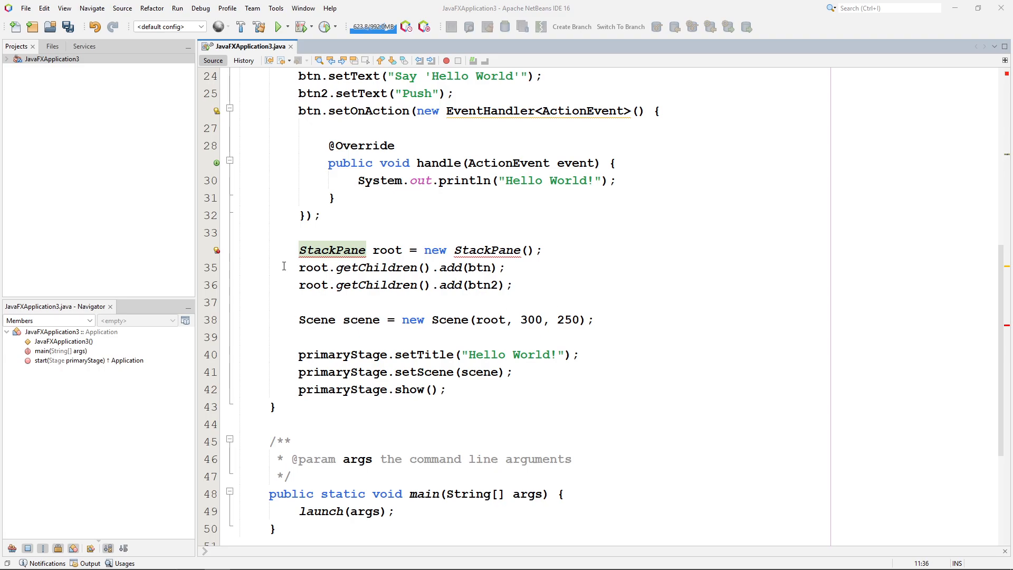
click(331, 250)
text(H)
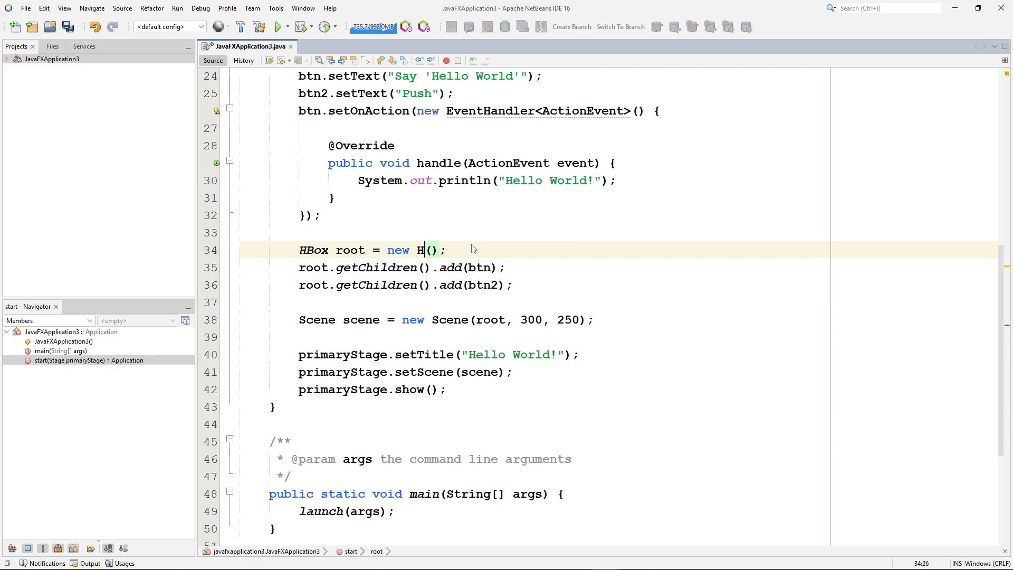
text(Box)
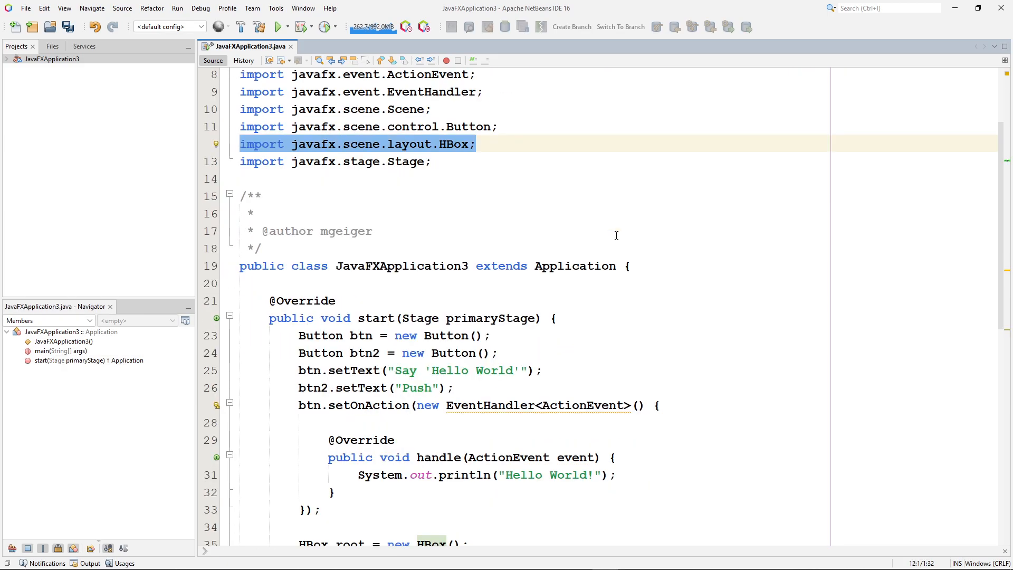
scroll(down, 3)
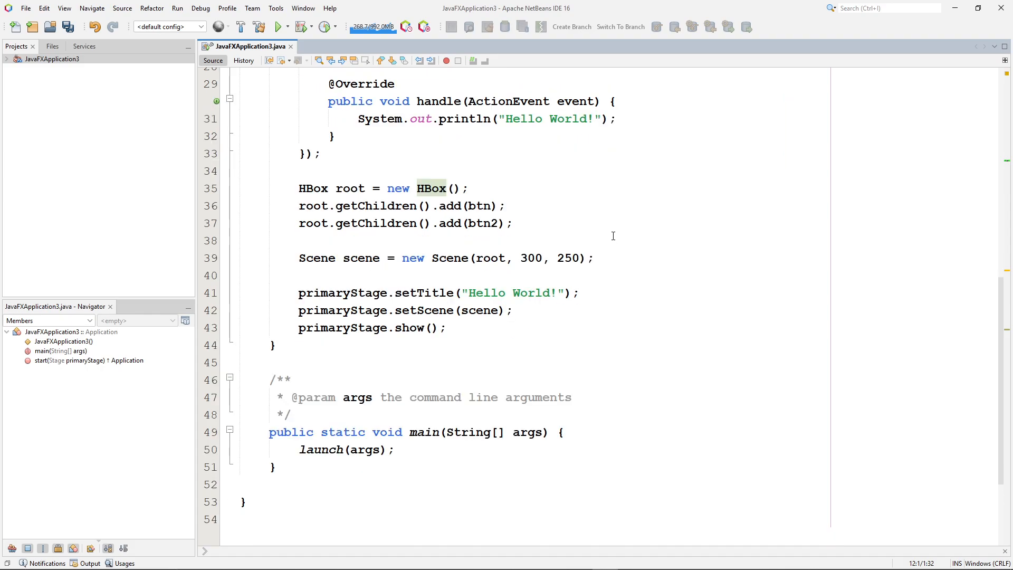
click(344, 188)
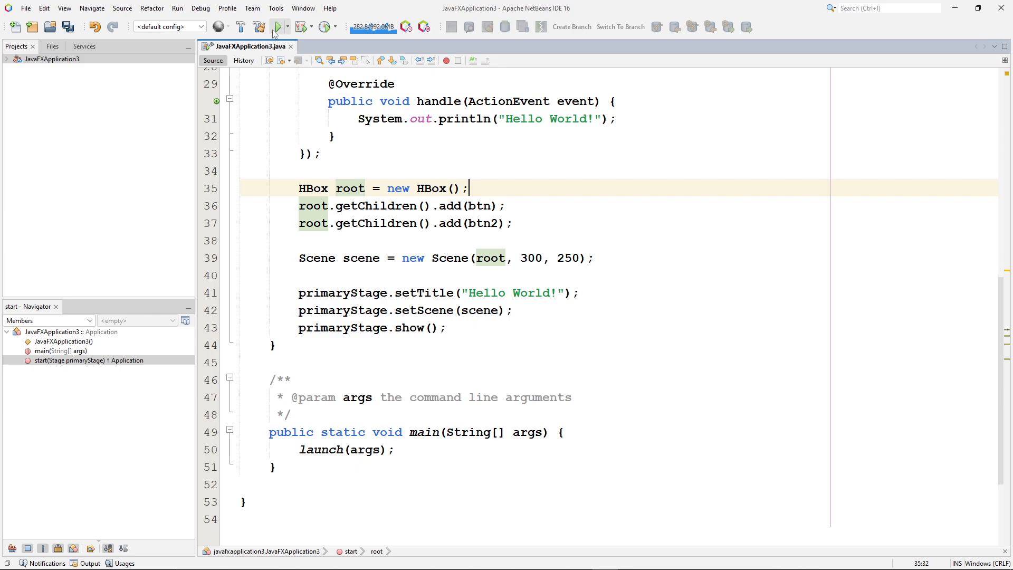
click(278, 27)
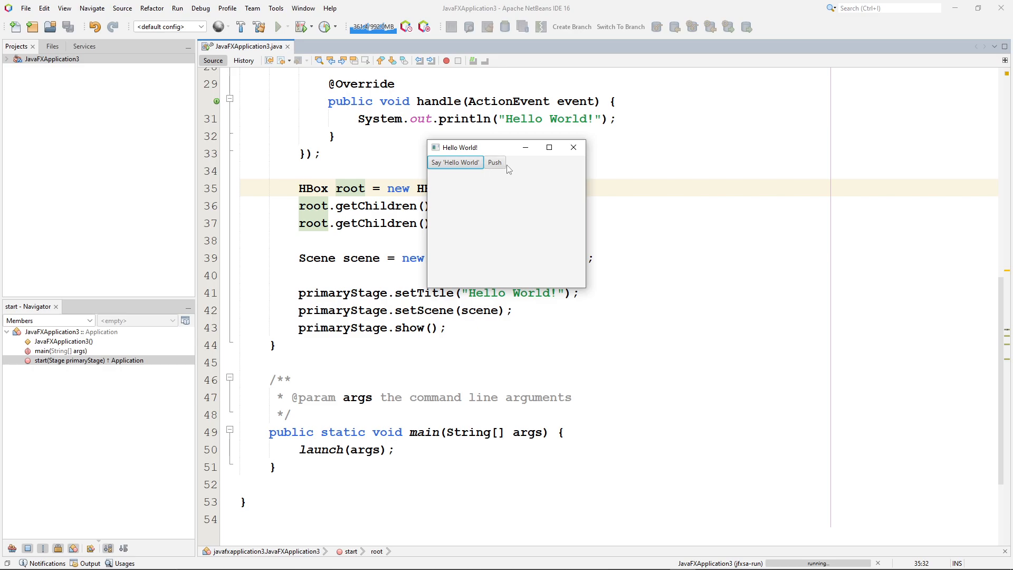
mouse_move(573, 148)
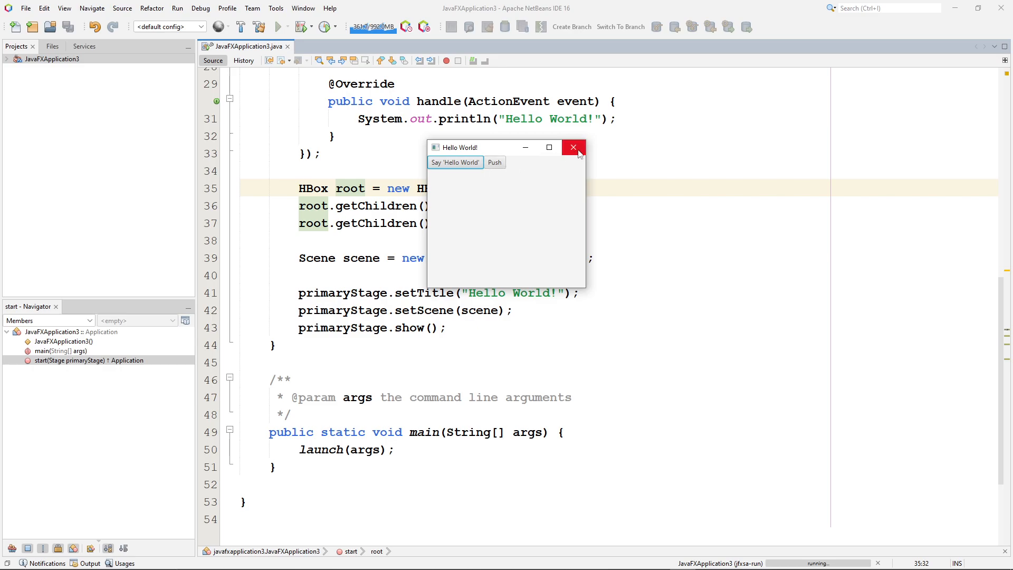
click(572, 148)
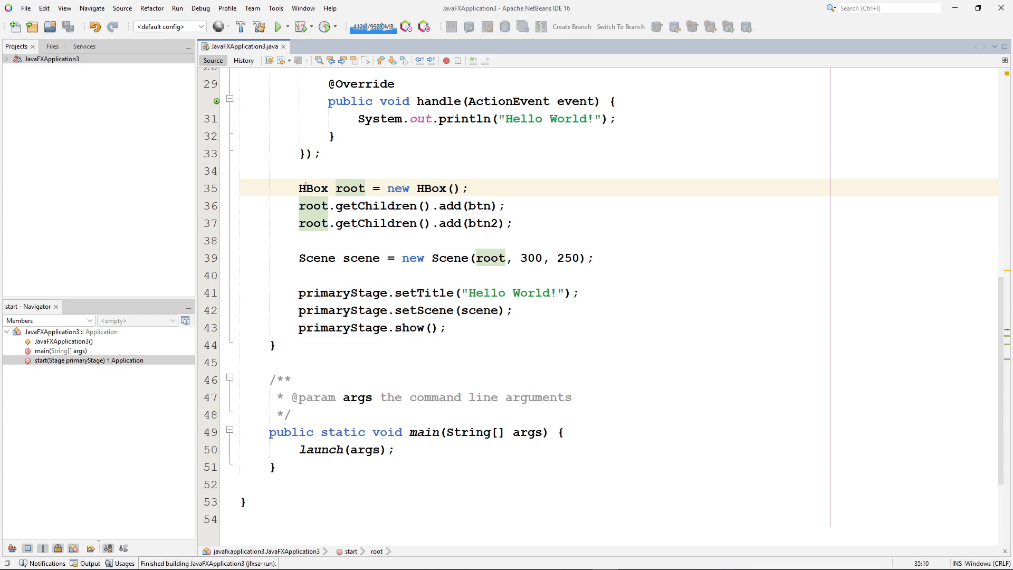
Make the root a VBox, run to see the buttons stacked vertically, then close the app window
text(VBox)
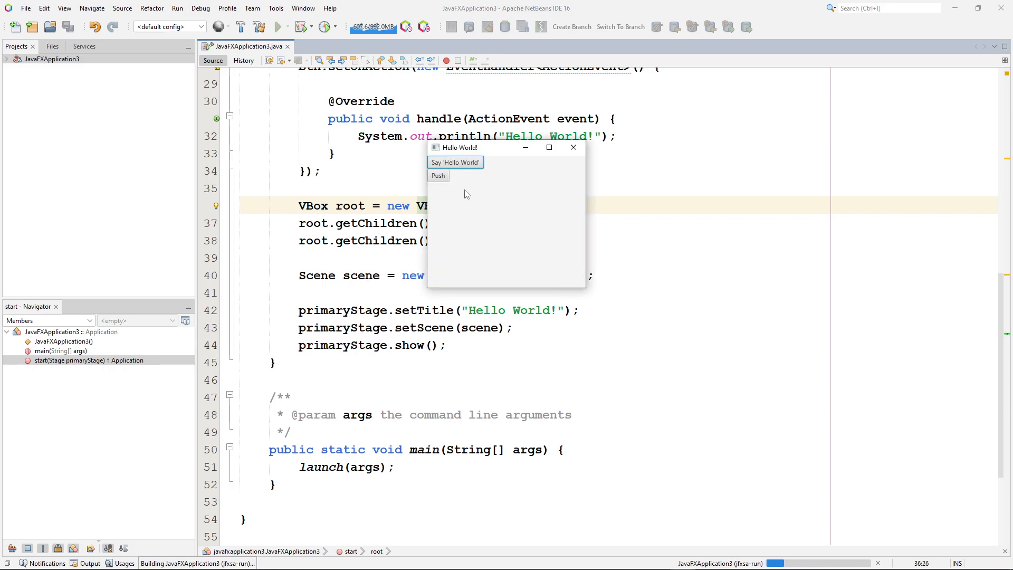
mouse_move(437, 207)
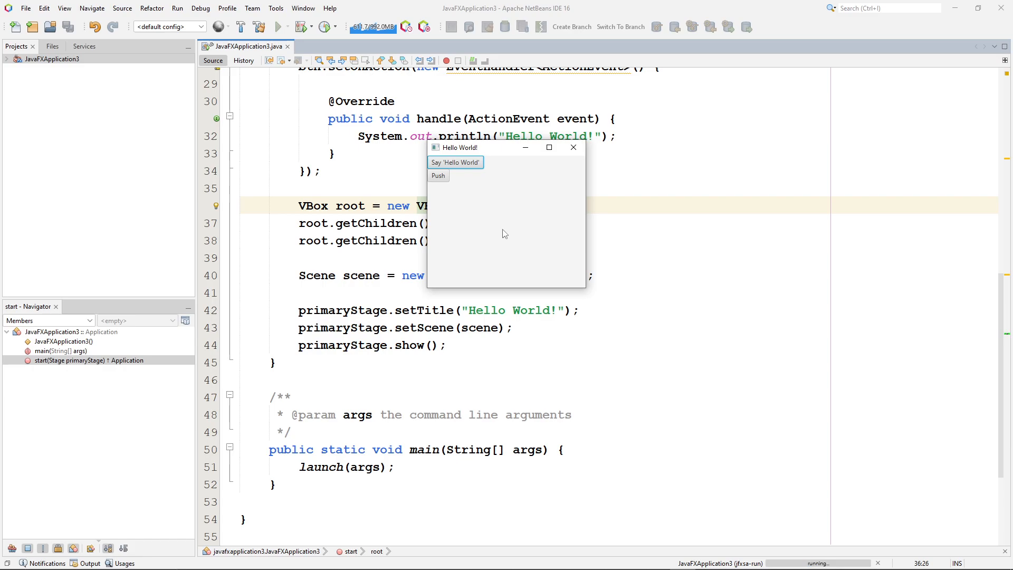
click(572, 147)
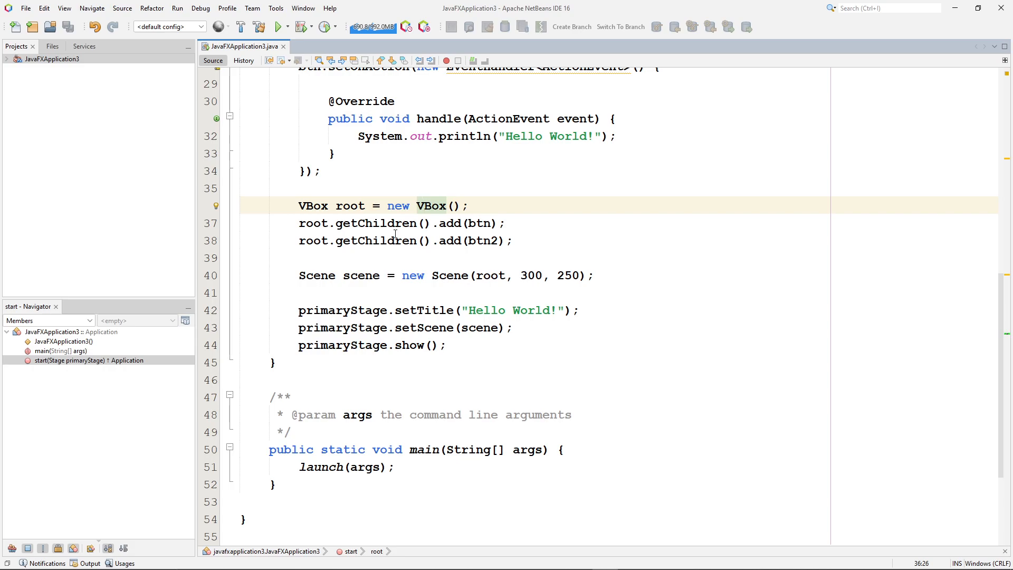
drag(299, 206, 514, 240)
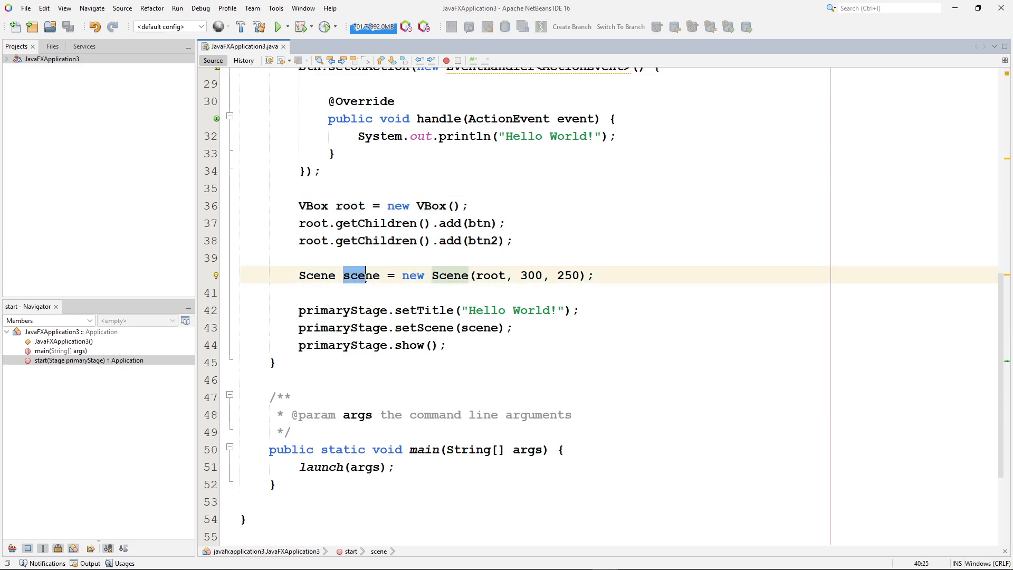
double_click(362, 274)
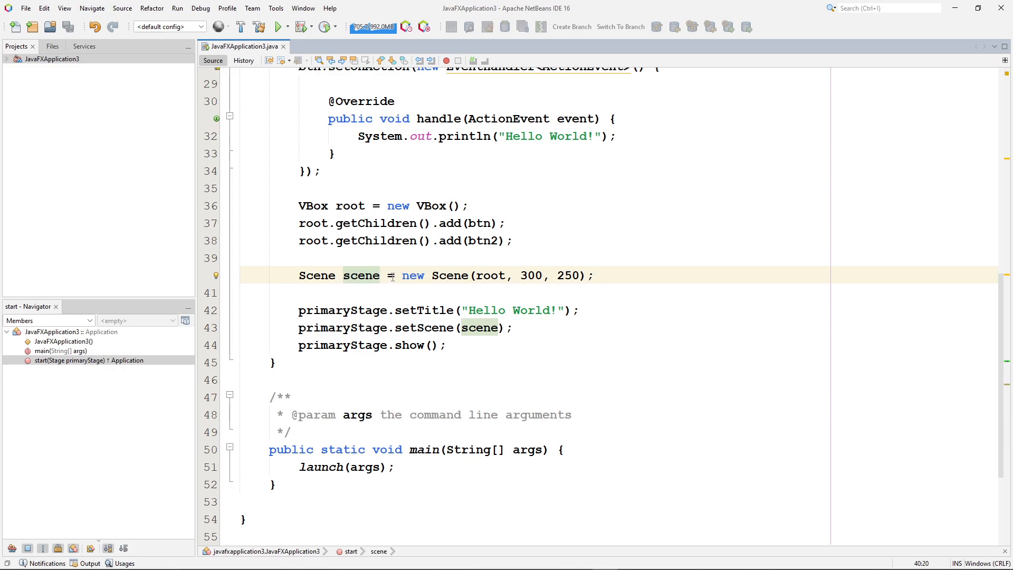
double_click(449, 274)
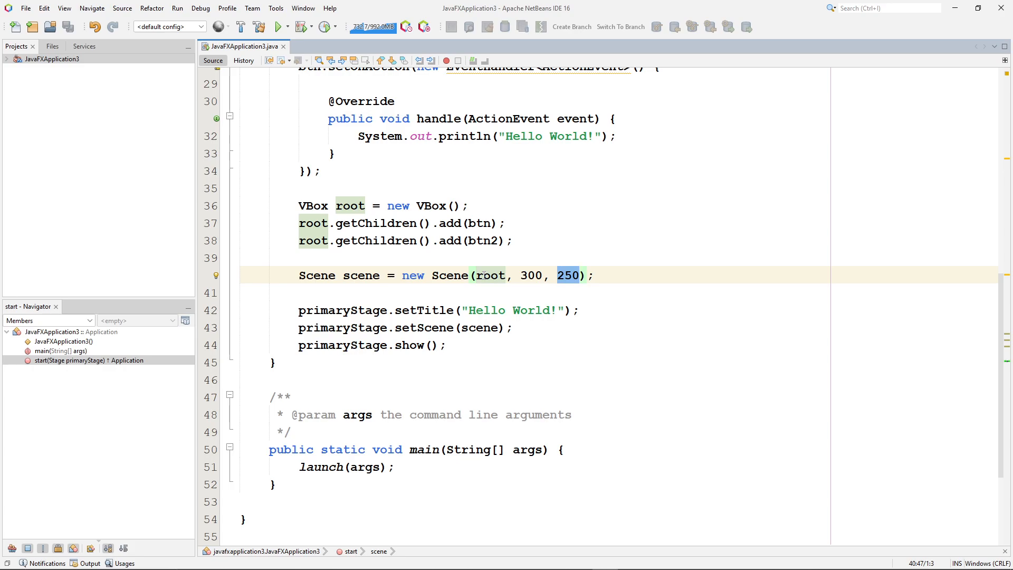
click(437, 206)
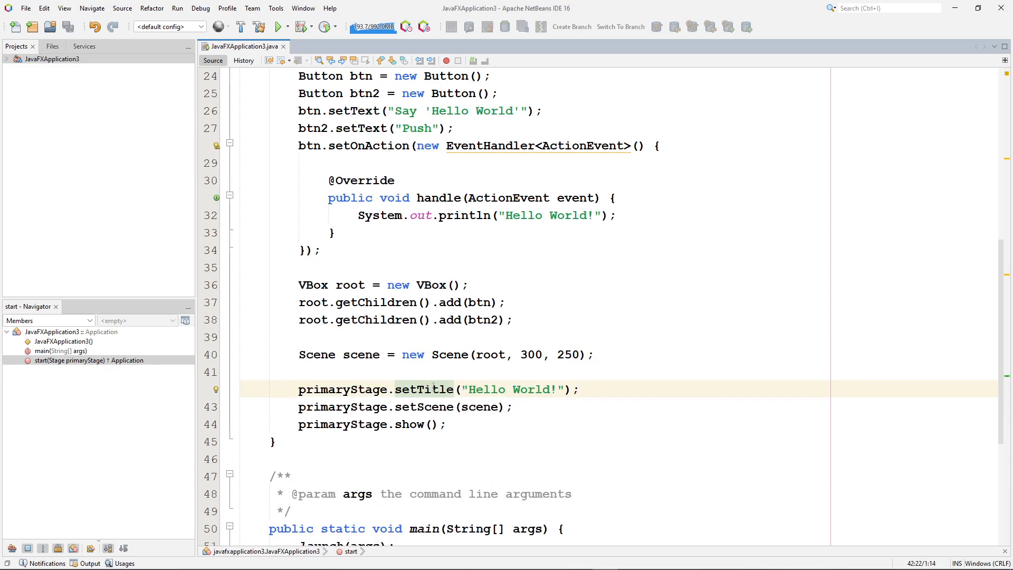
drag(395, 390, 565, 389)
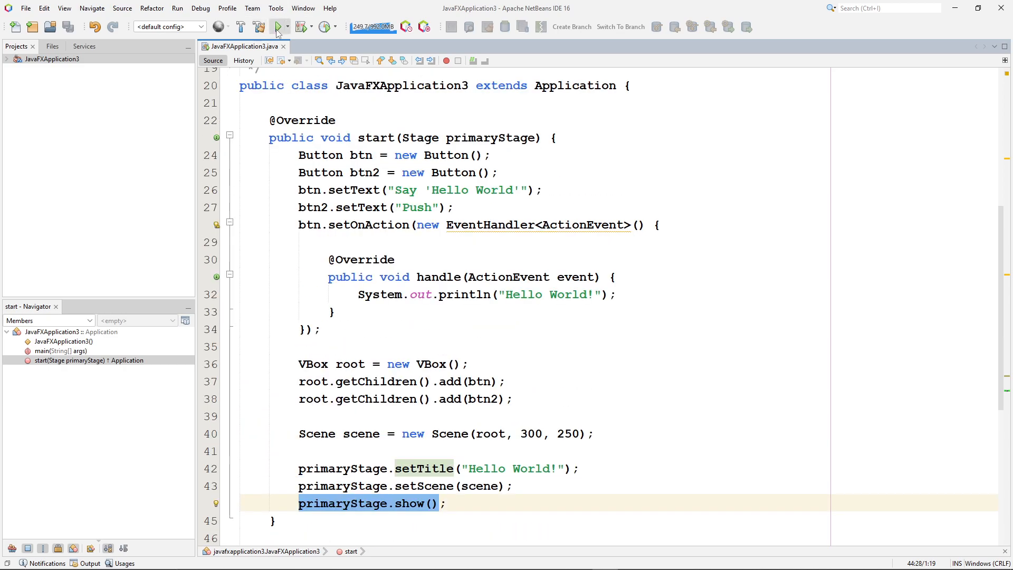
Run the project so the Hello World window shows the Say 'Hello World' and Push buttons
click(278, 27)
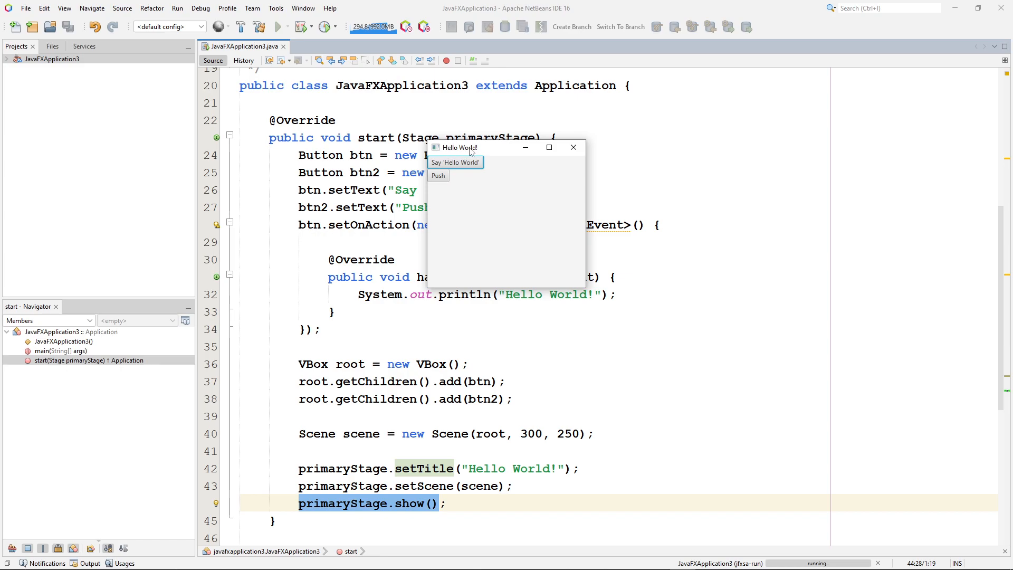
mouse_move(471, 153)
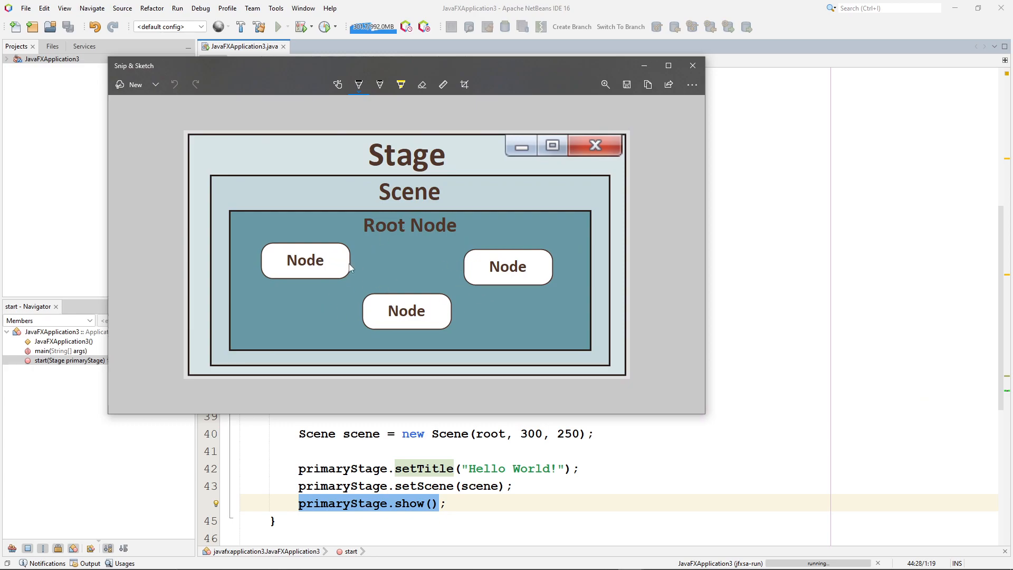
mouse_move(346, 261)
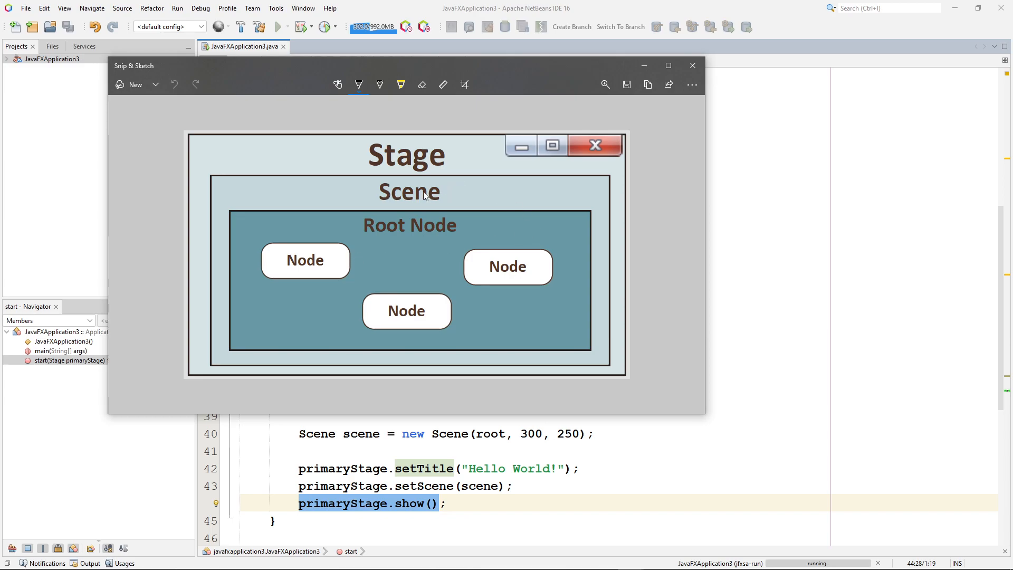
mouse_move(418, 157)
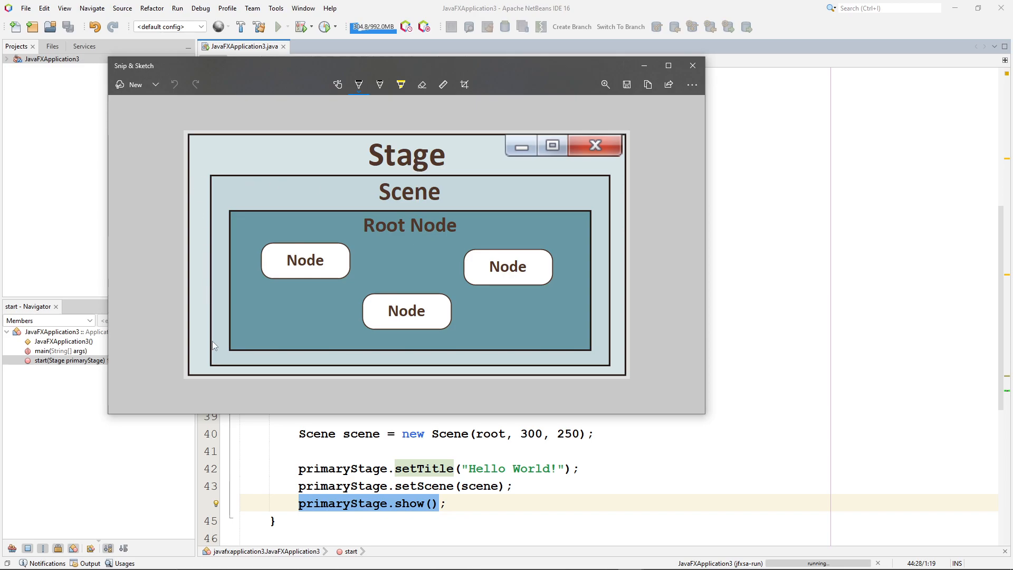
mouse_move(342, 204)
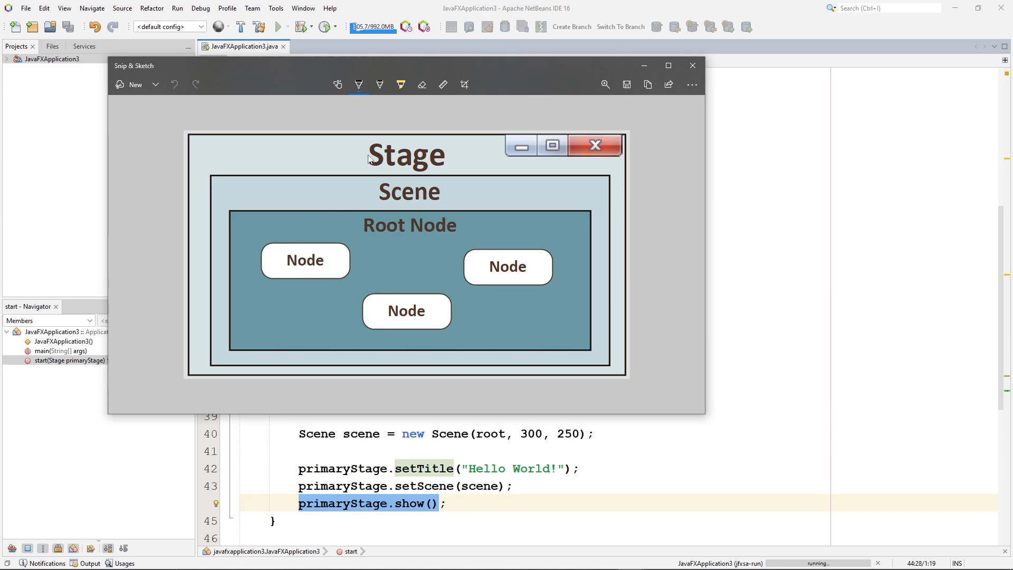
mouse_move(419, 232)
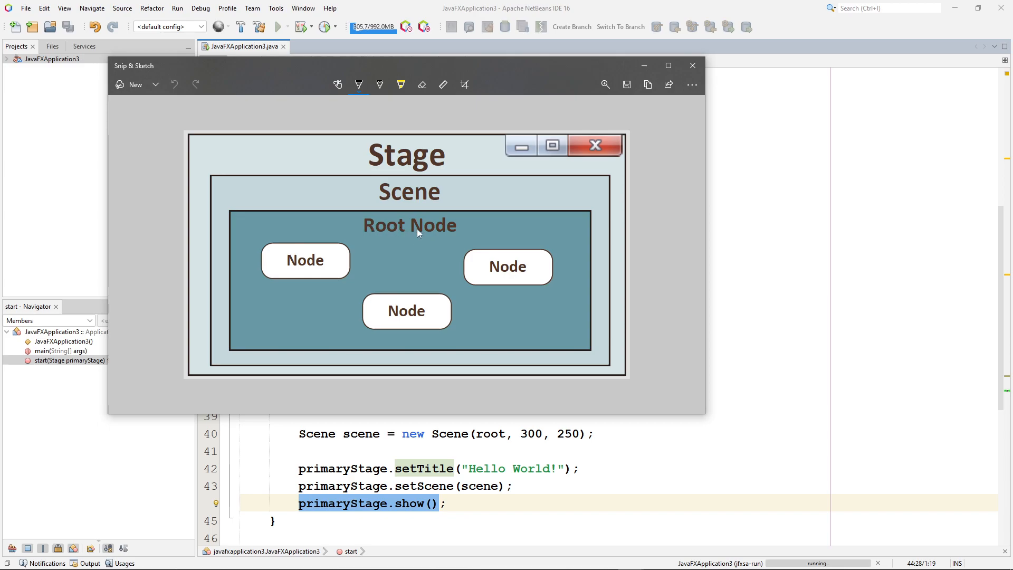
mouse_move(324, 266)
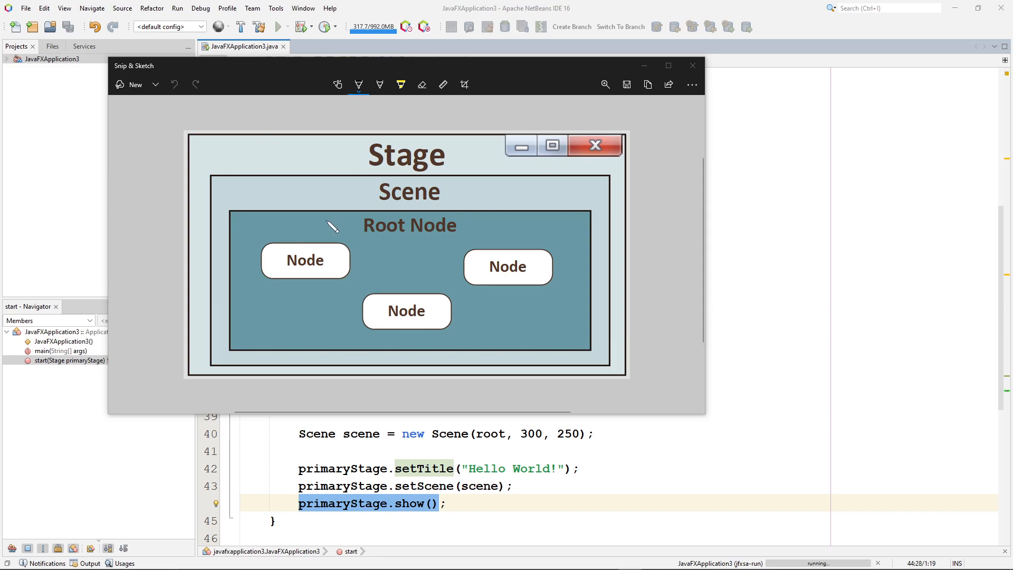
mouse_move(454, 231)
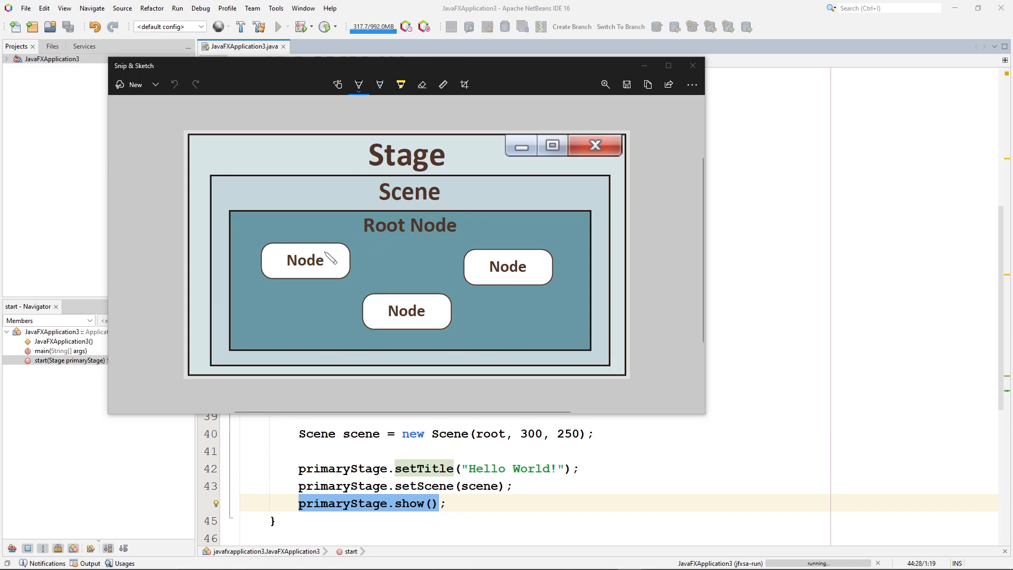
mouse_move(321, 275)
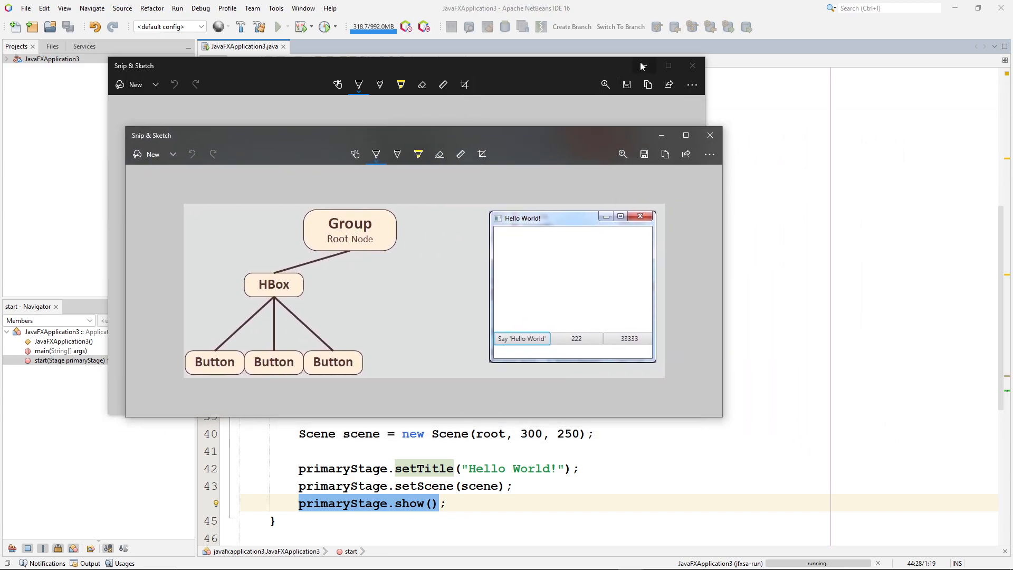
Close the Stage and Scene diagram, leaving the Group-HBox-Button tree image over the code
click(692, 66)
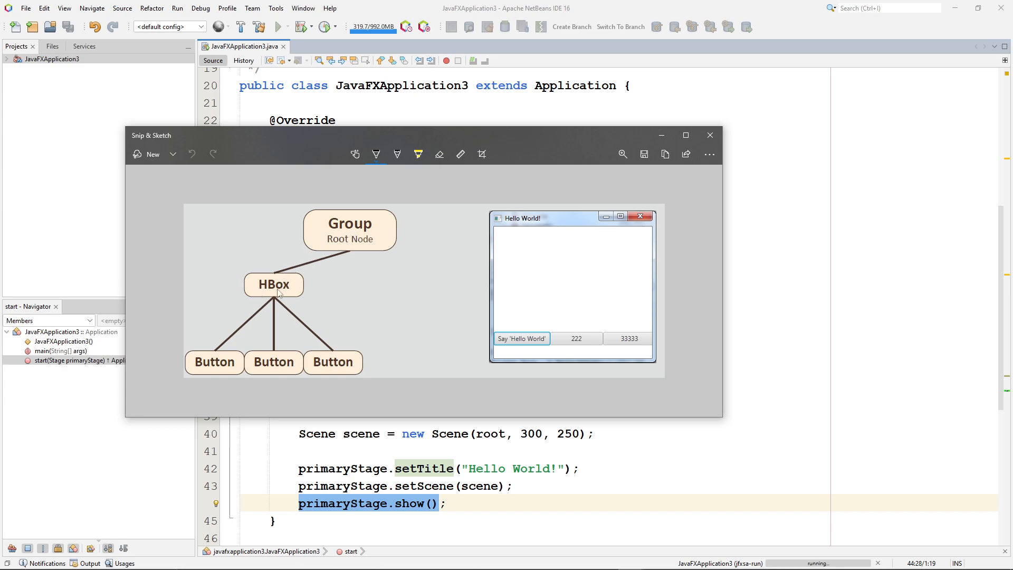
mouse_move(279, 296)
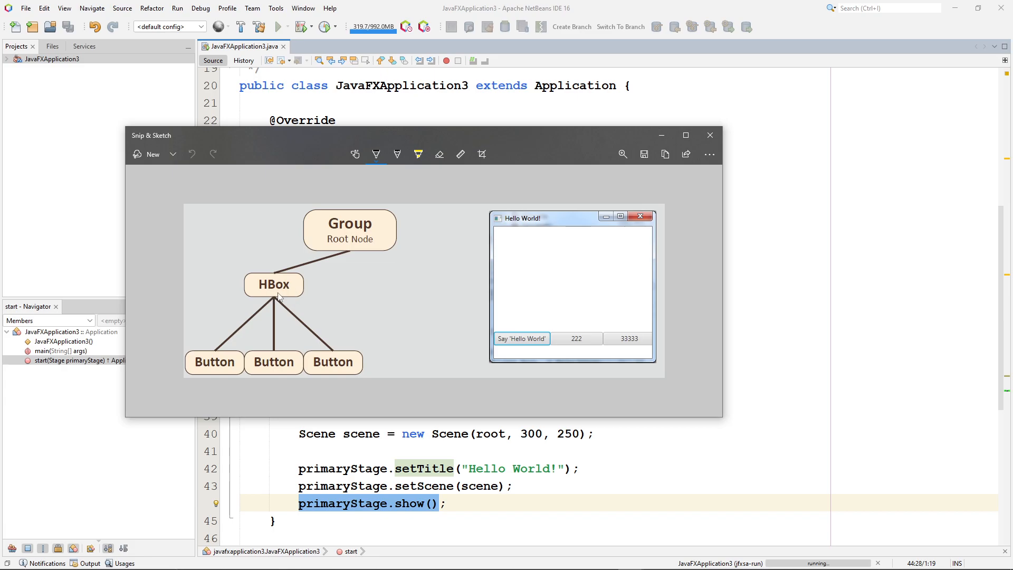
mouse_move(656, 255)
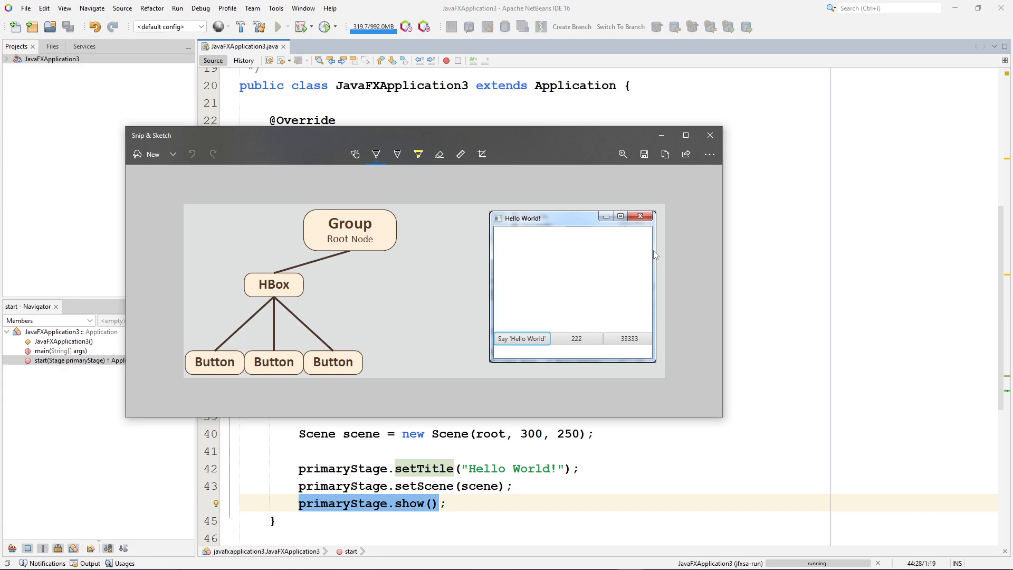
mouse_move(491, 247)
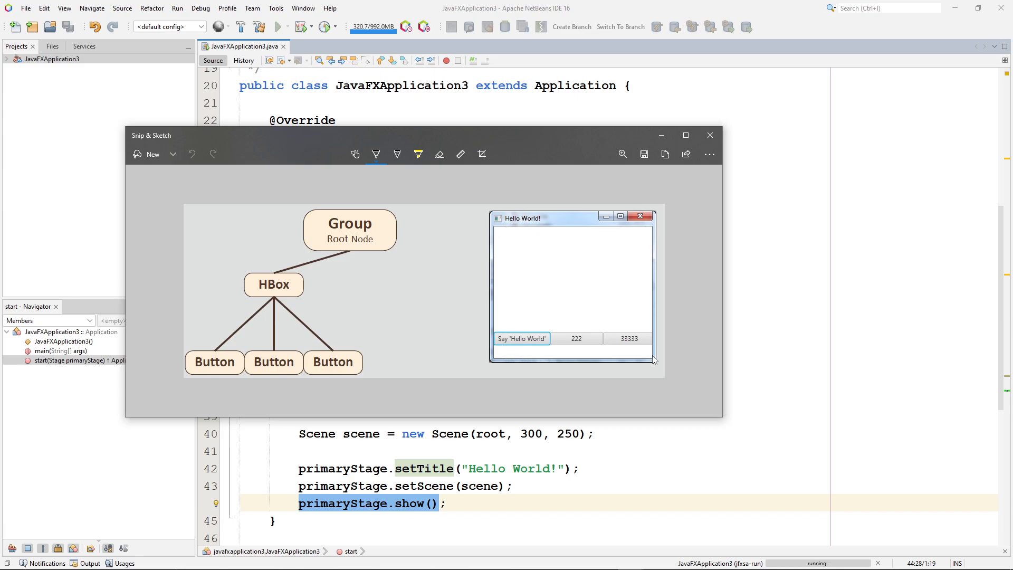
mouse_move(639, 233)
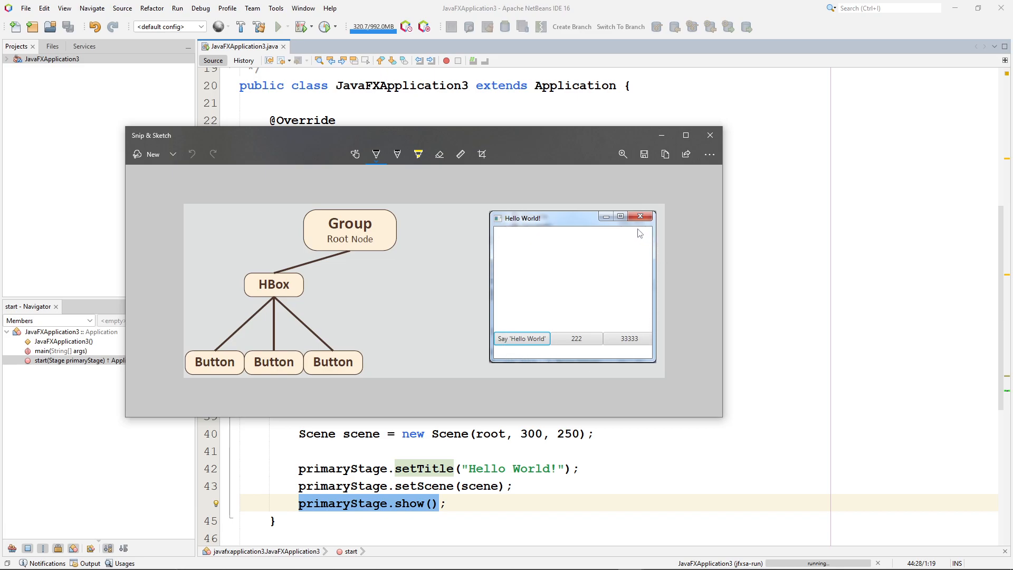
mouse_move(531, 356)
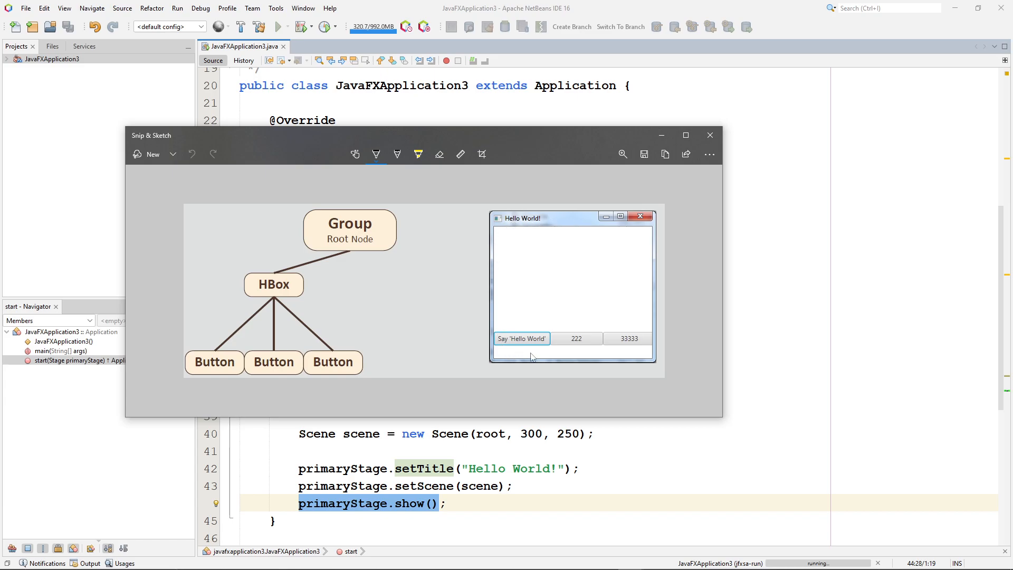
mouse_move(566, 347)
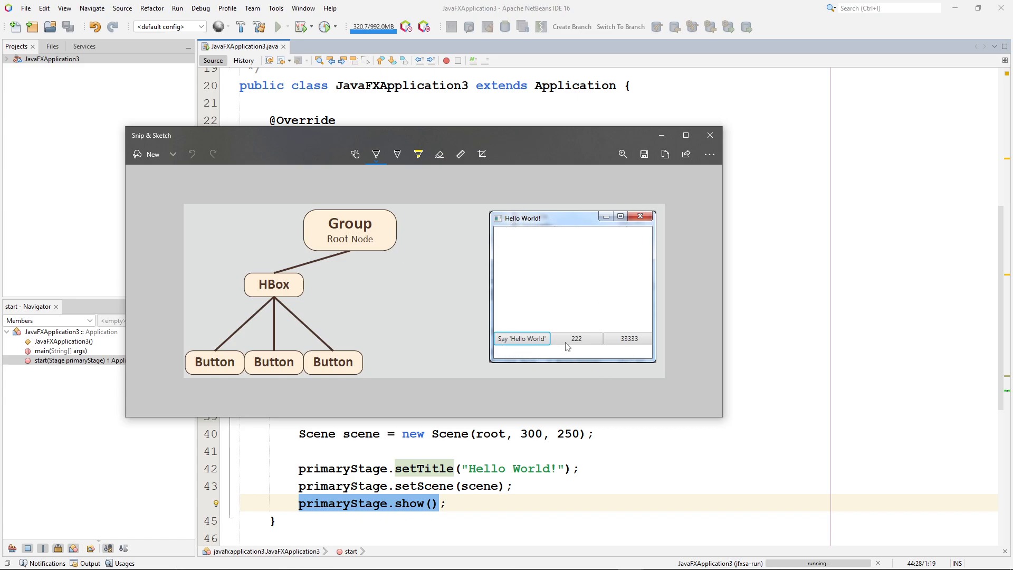
mouse_move(413, 348)
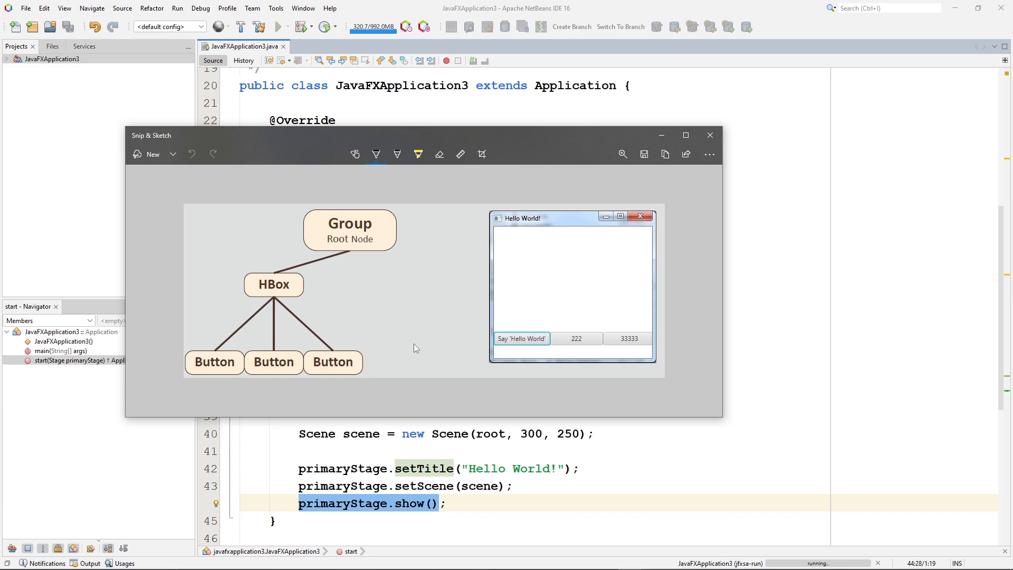
mouse_move(636, 339)
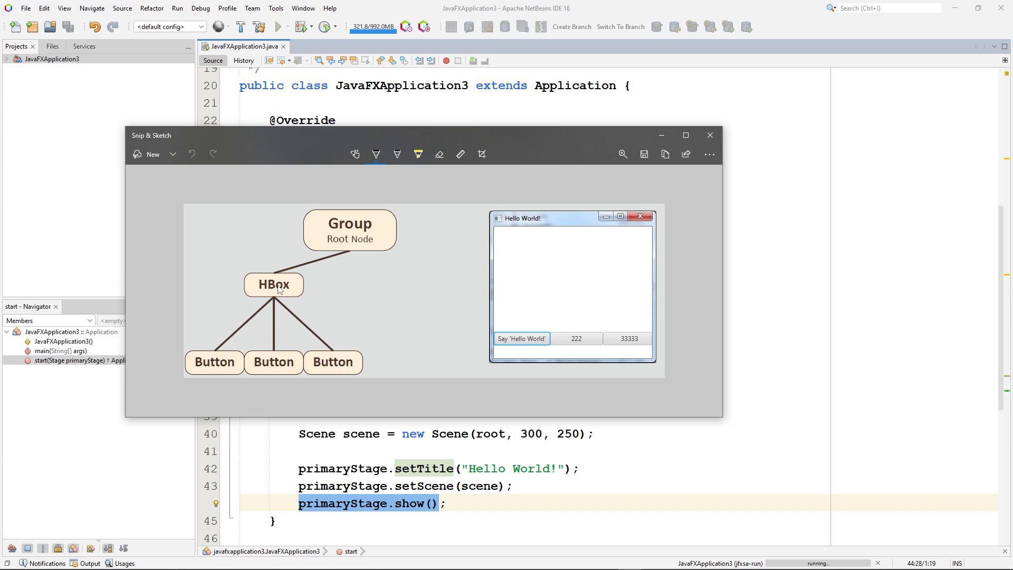
mouse_move(361, 367)
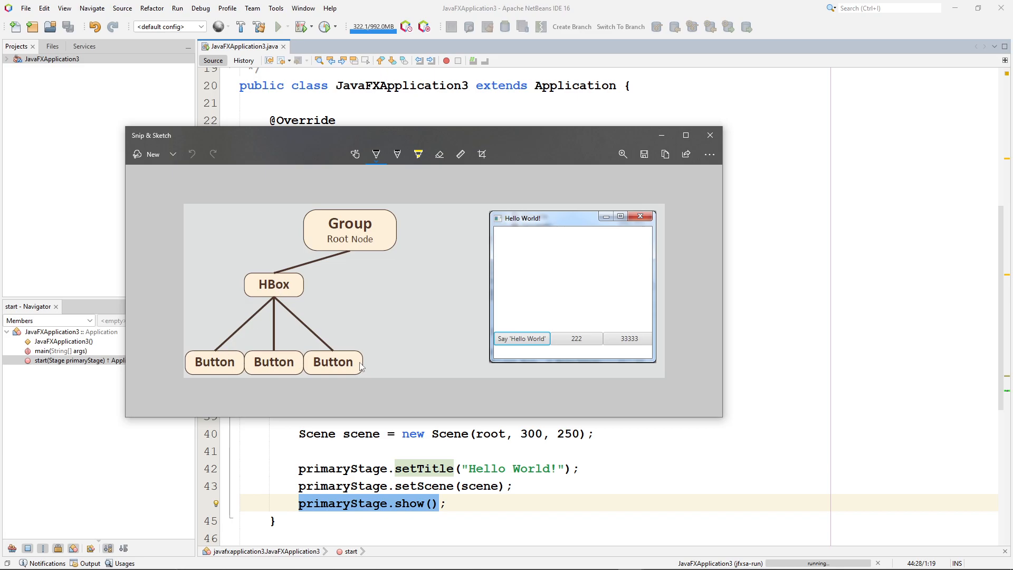
mouse_move(364, 264)
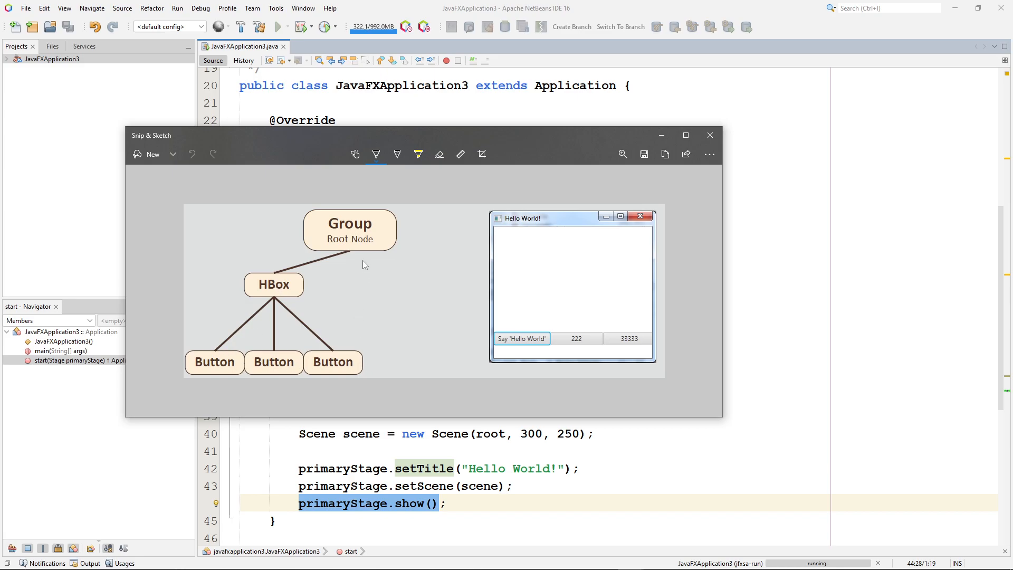
mouse_move(249, 305)
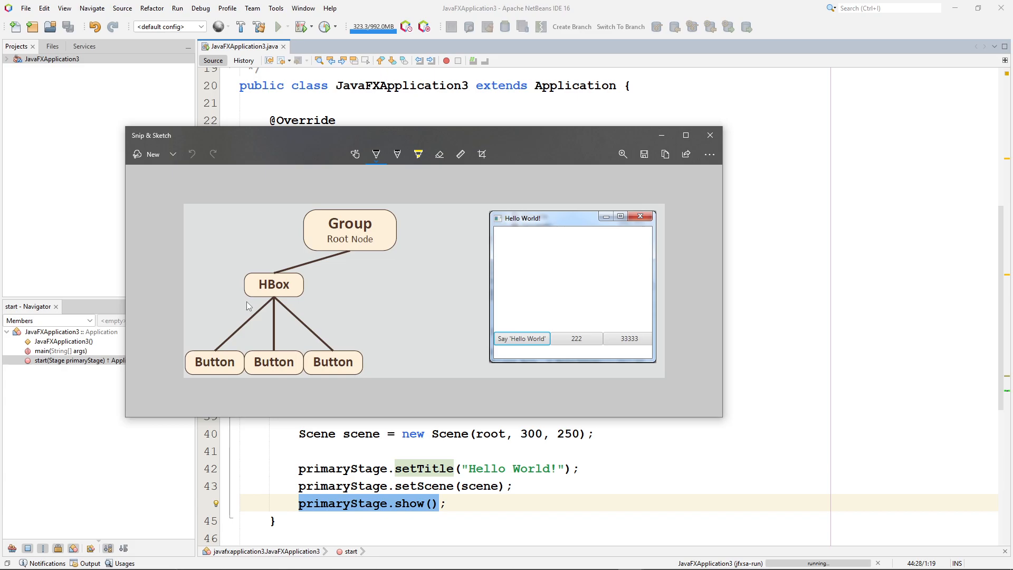
mouse_move(283, 295)
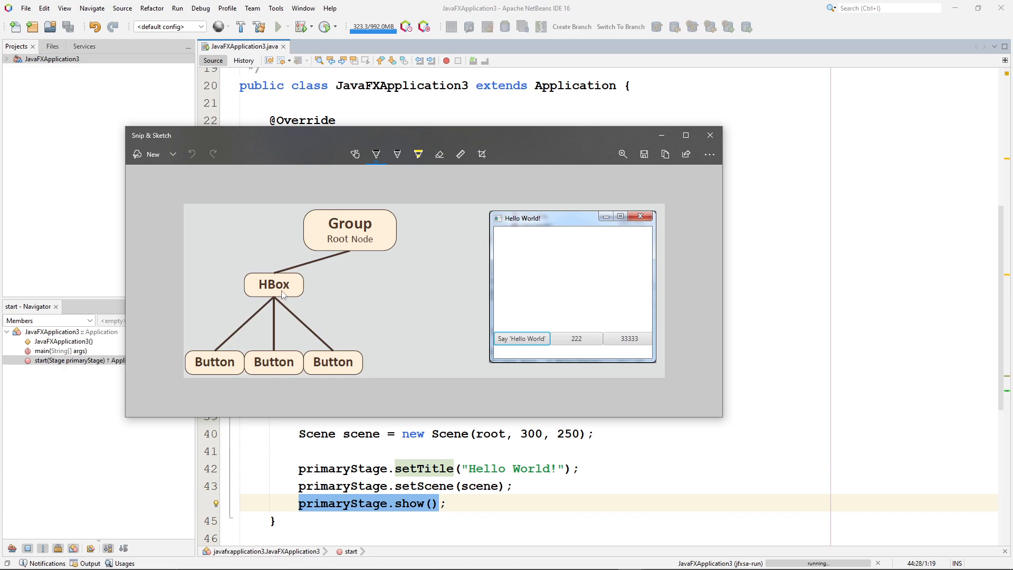
mouse_move(284, 294)
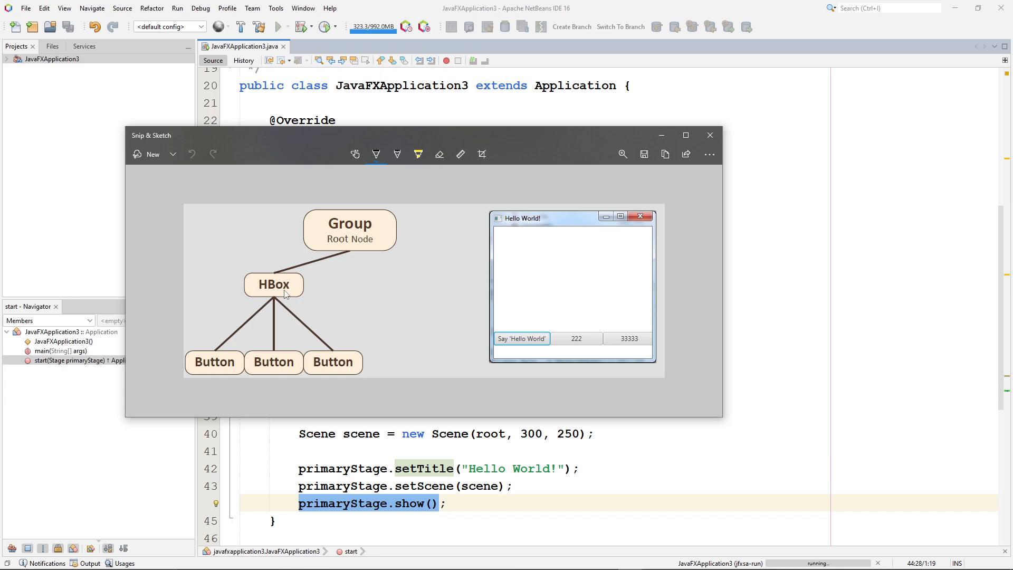
mouse_move(399, 223)
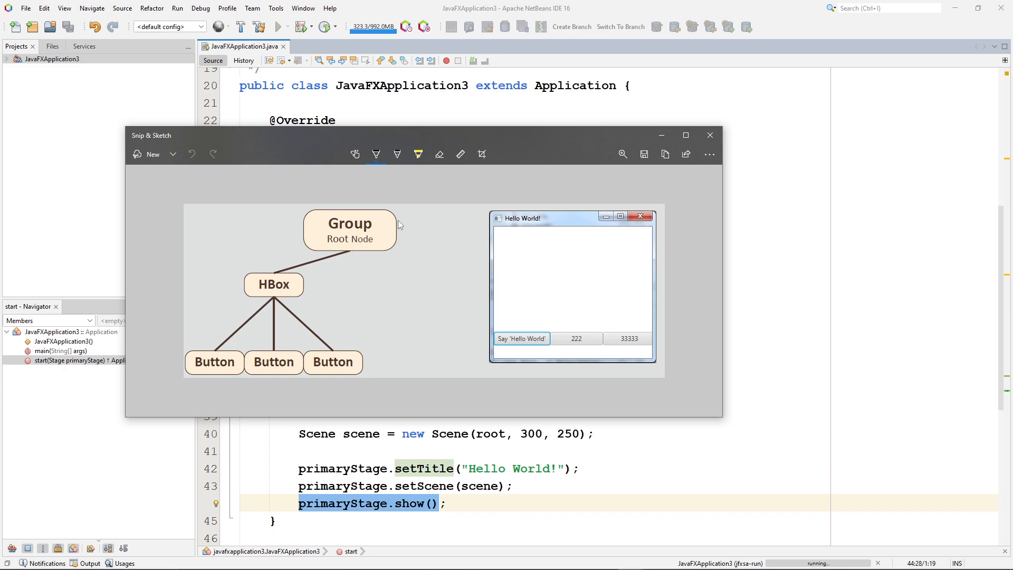
mouse_move(376, 219)
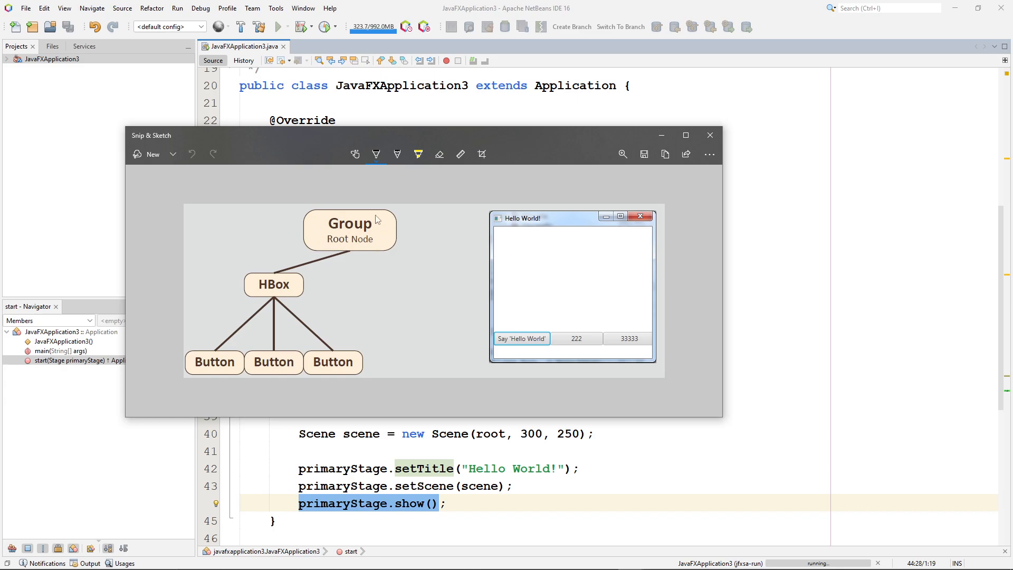
mouse_move(384, 237)
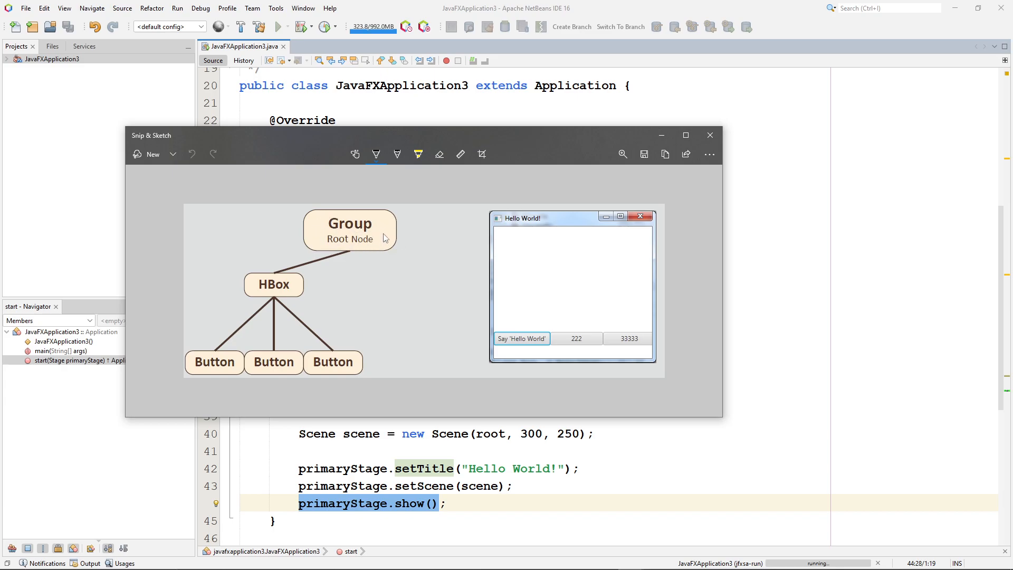
mouse_move(399, 240)
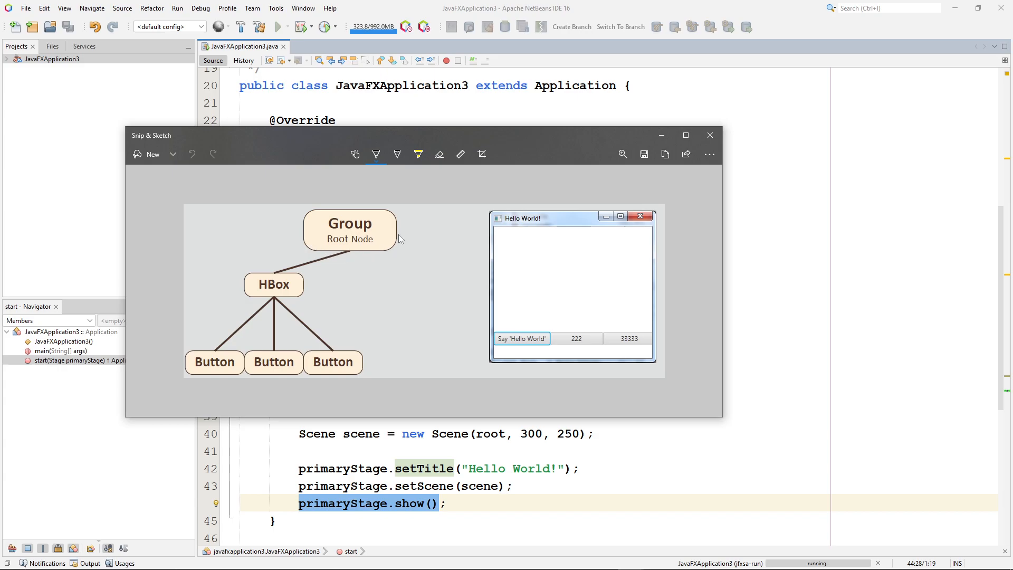